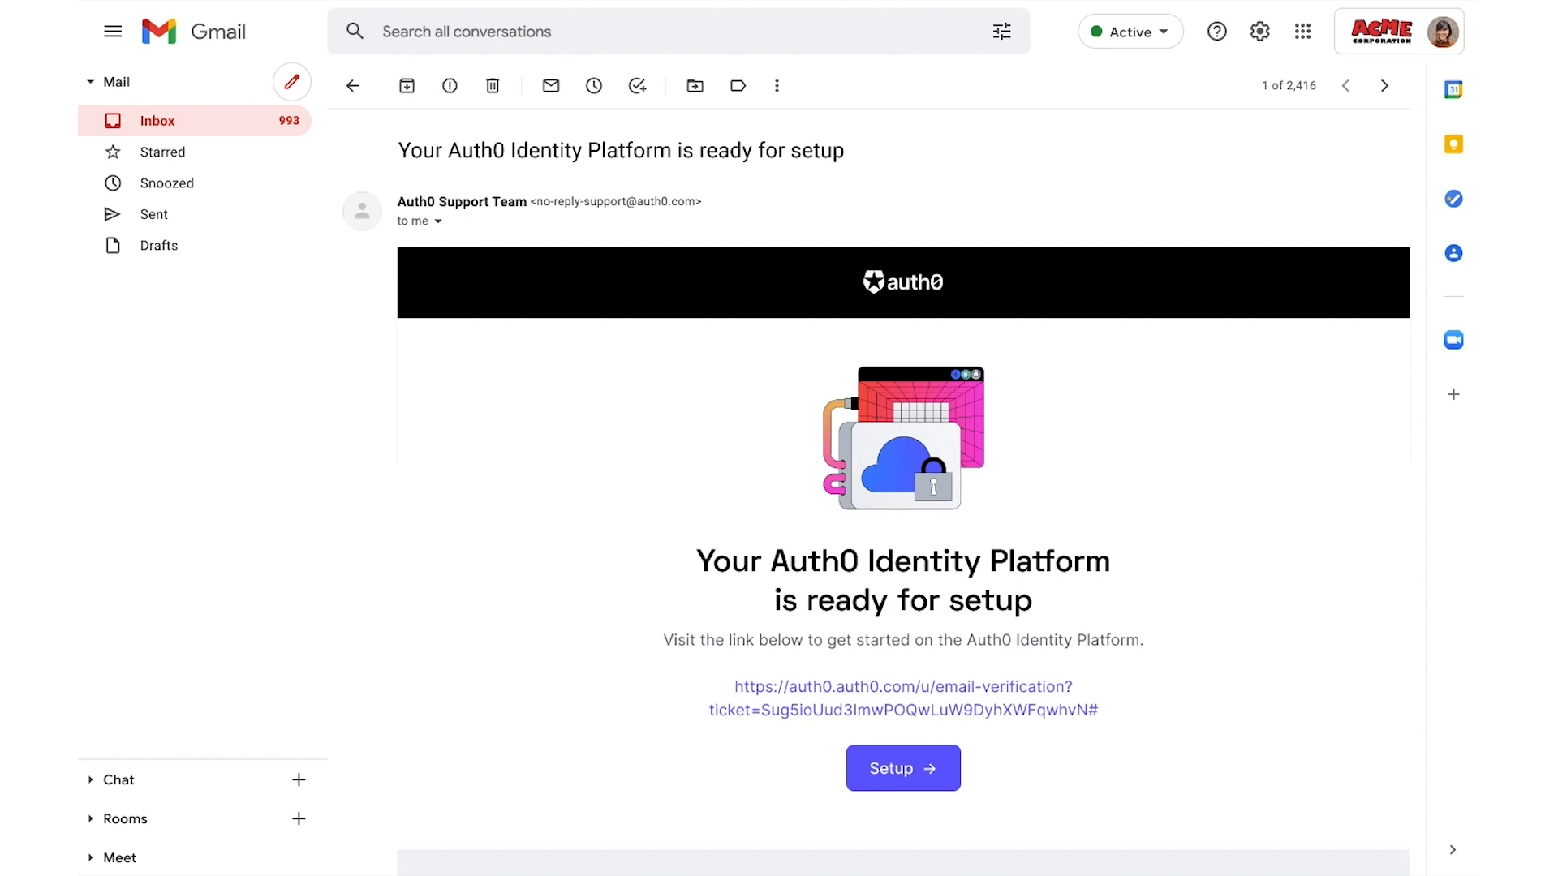
Step: Follow the Setup link in the Auth0 ready-for-setup email to reach the setup wizard
click(900, 768)
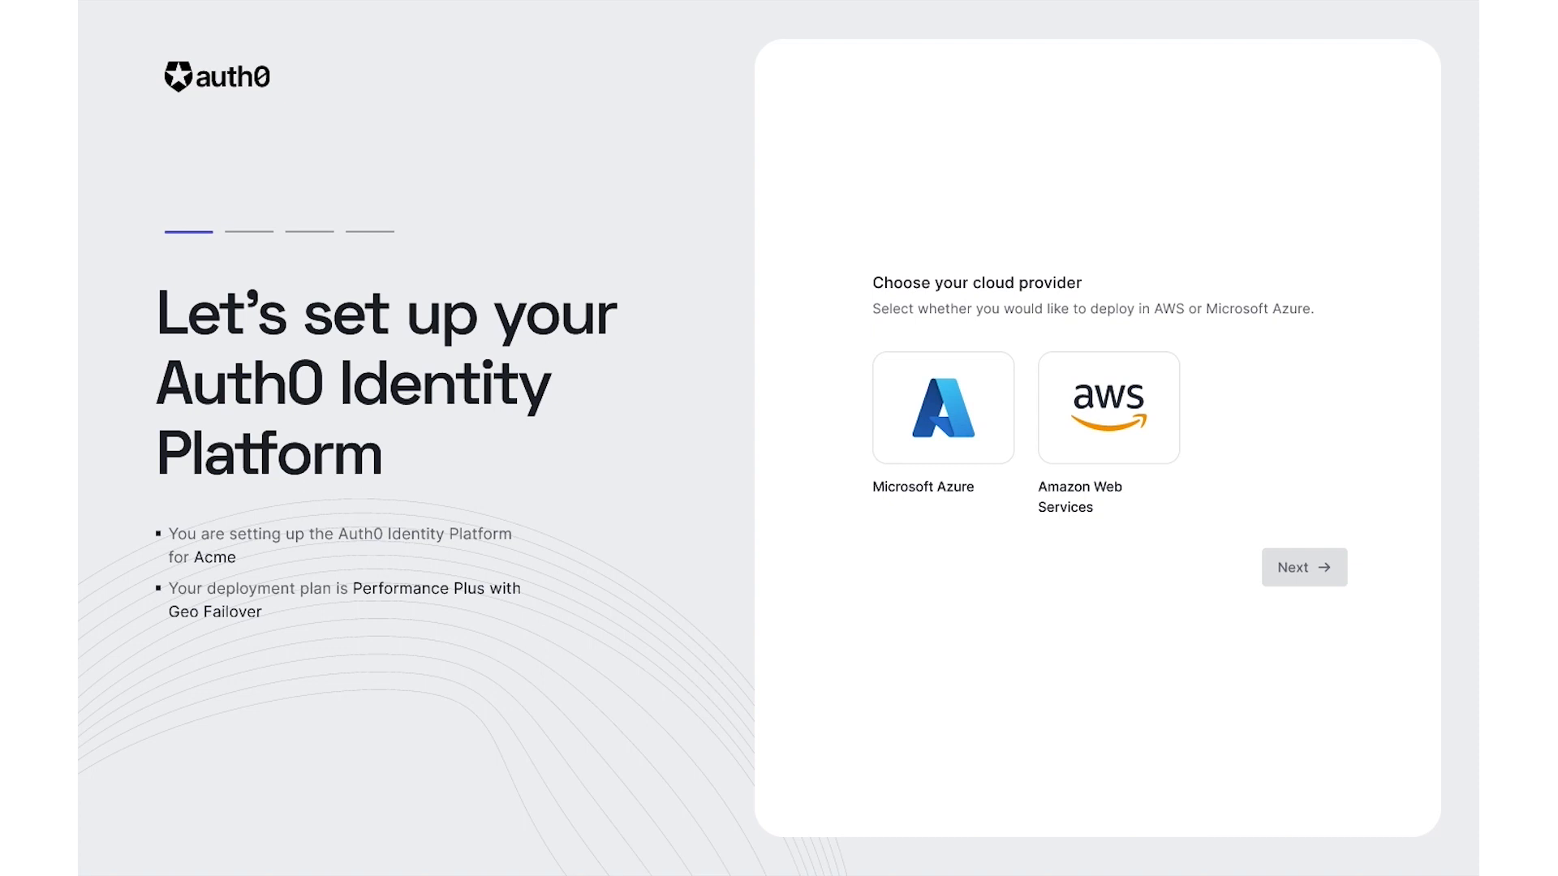
Step: Choose Microsoft Azure with North America, United States East US regions for the environment
click(941, 407)
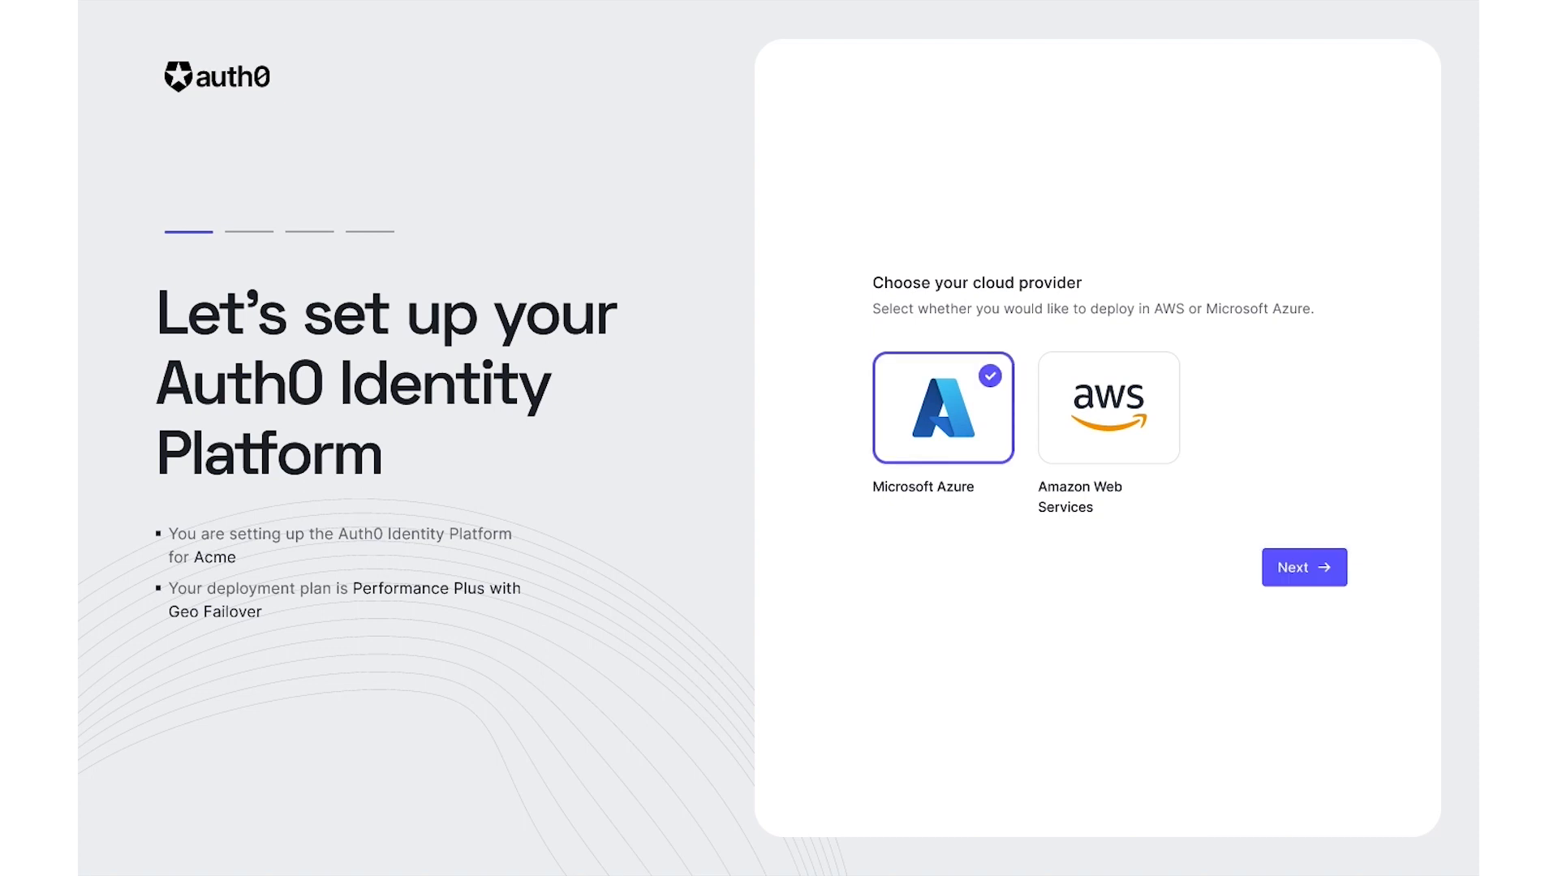
click(1303, 568)
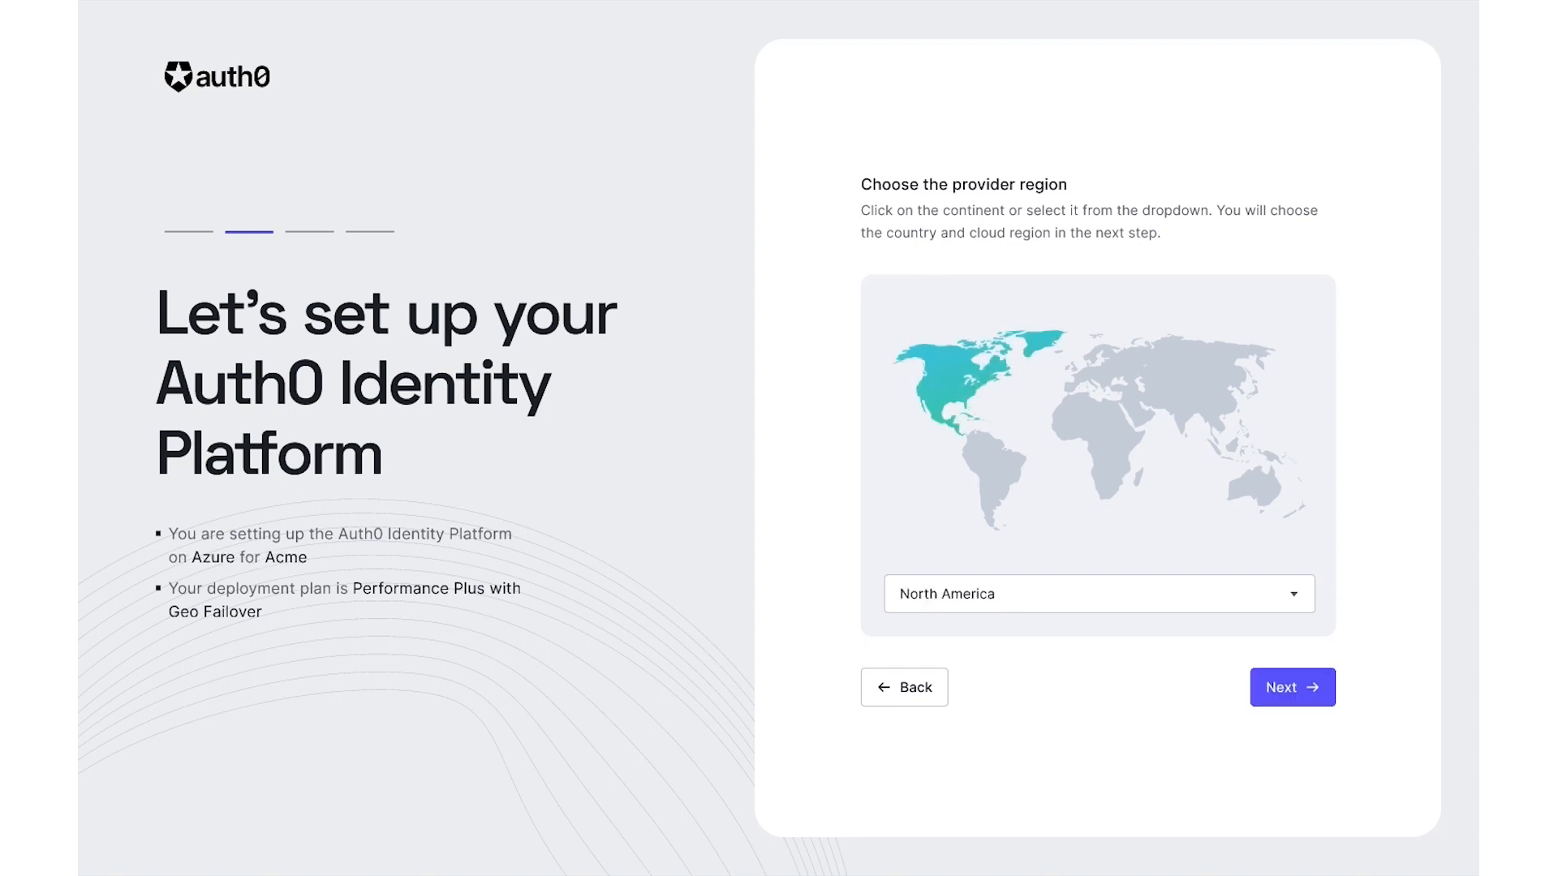
click(1291, 687)
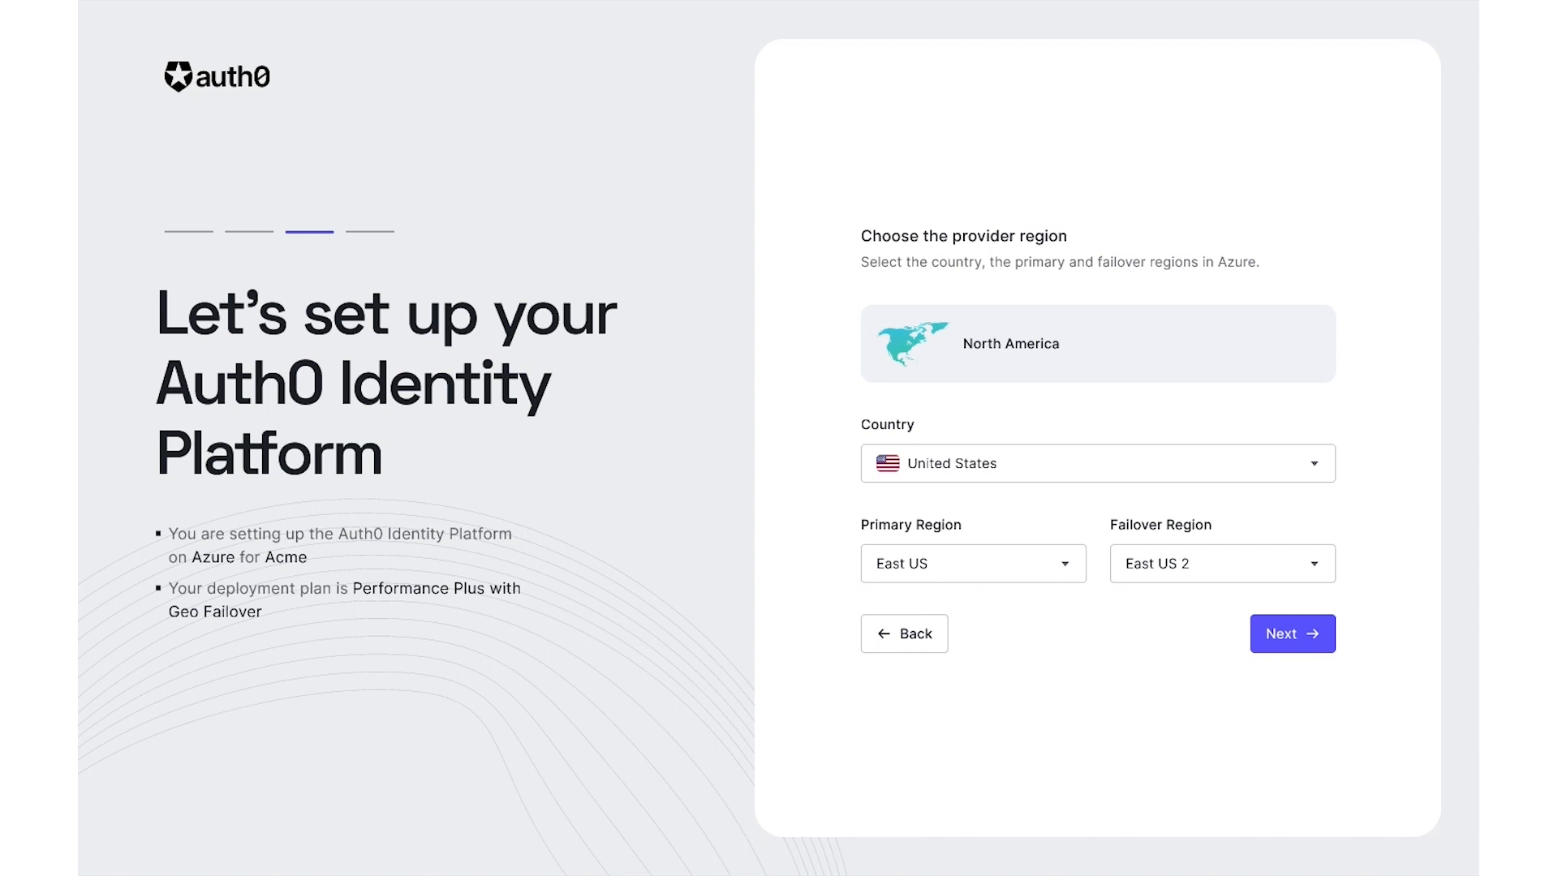
click(1291, 634)
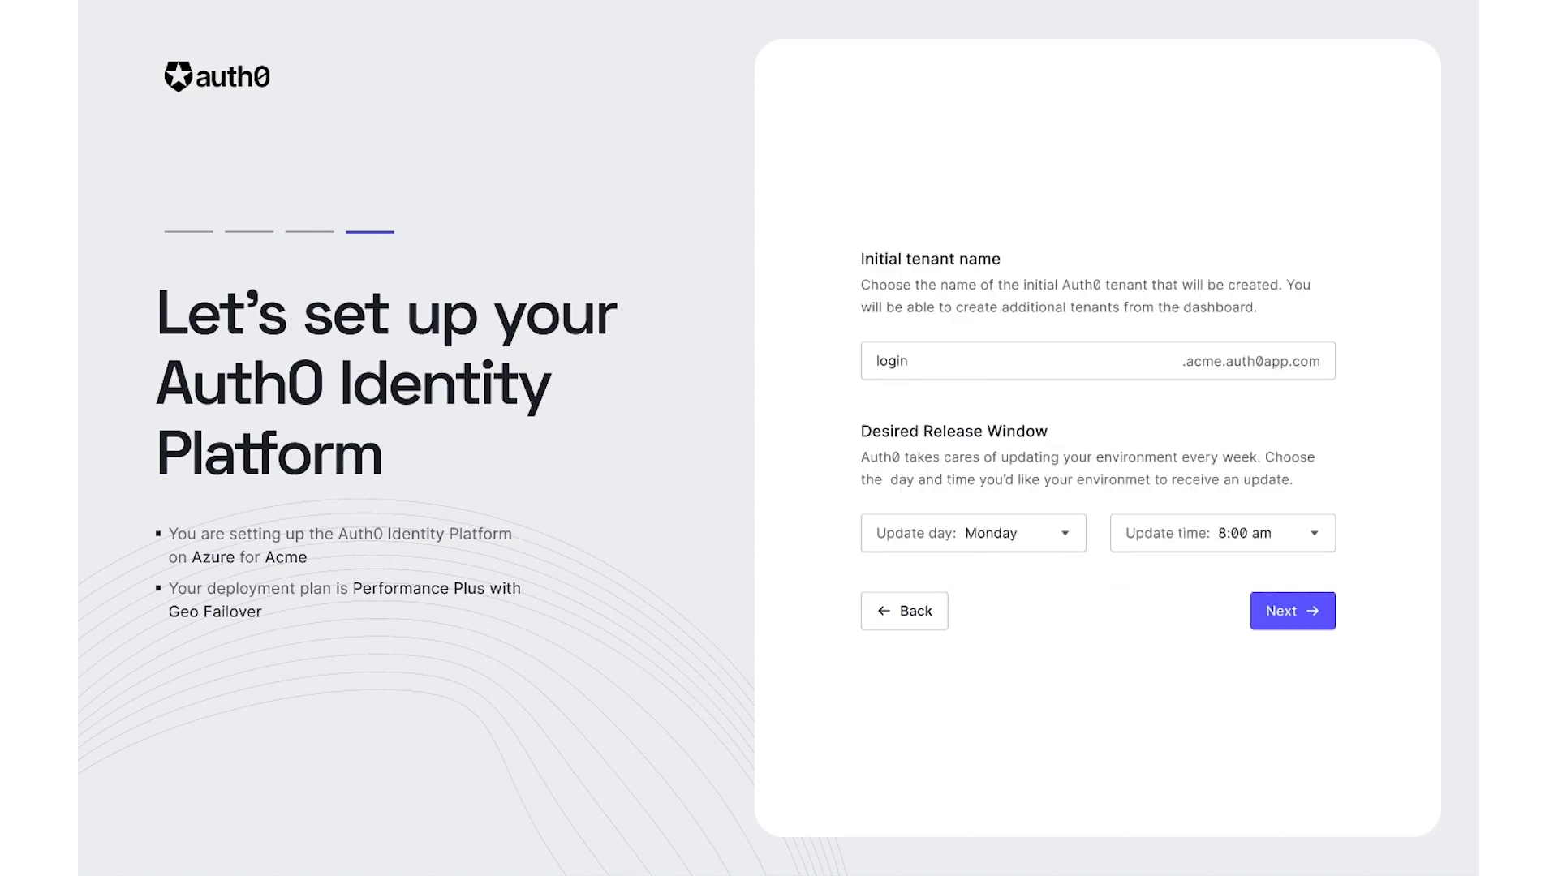
Step: Confirm tenant name 'login', create the environment and reach the dashboard login page
click(1292, 610)
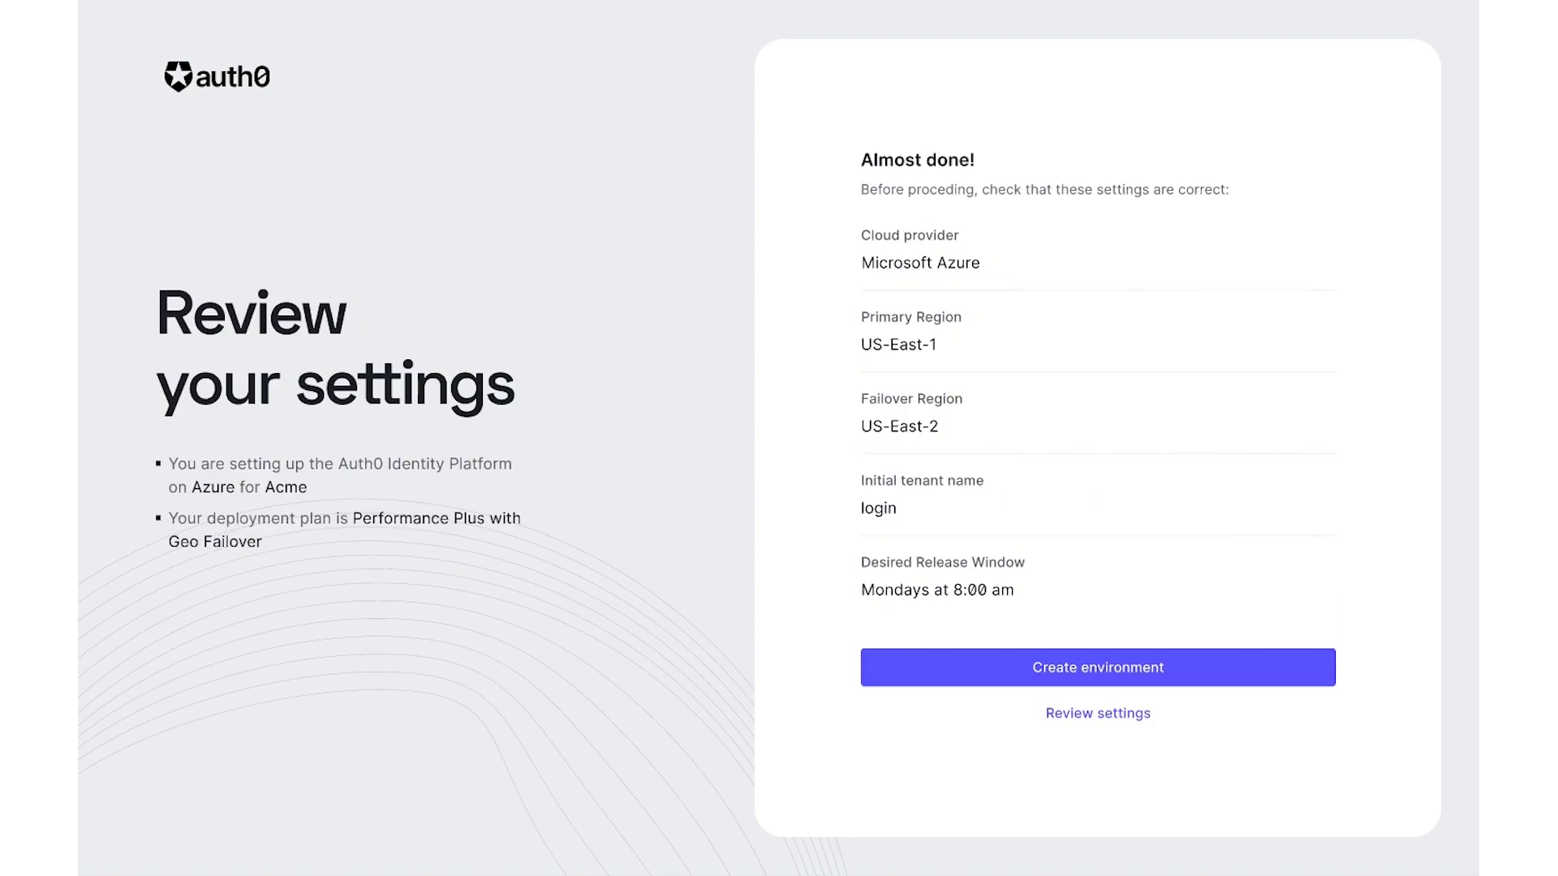
click(1096, 666)
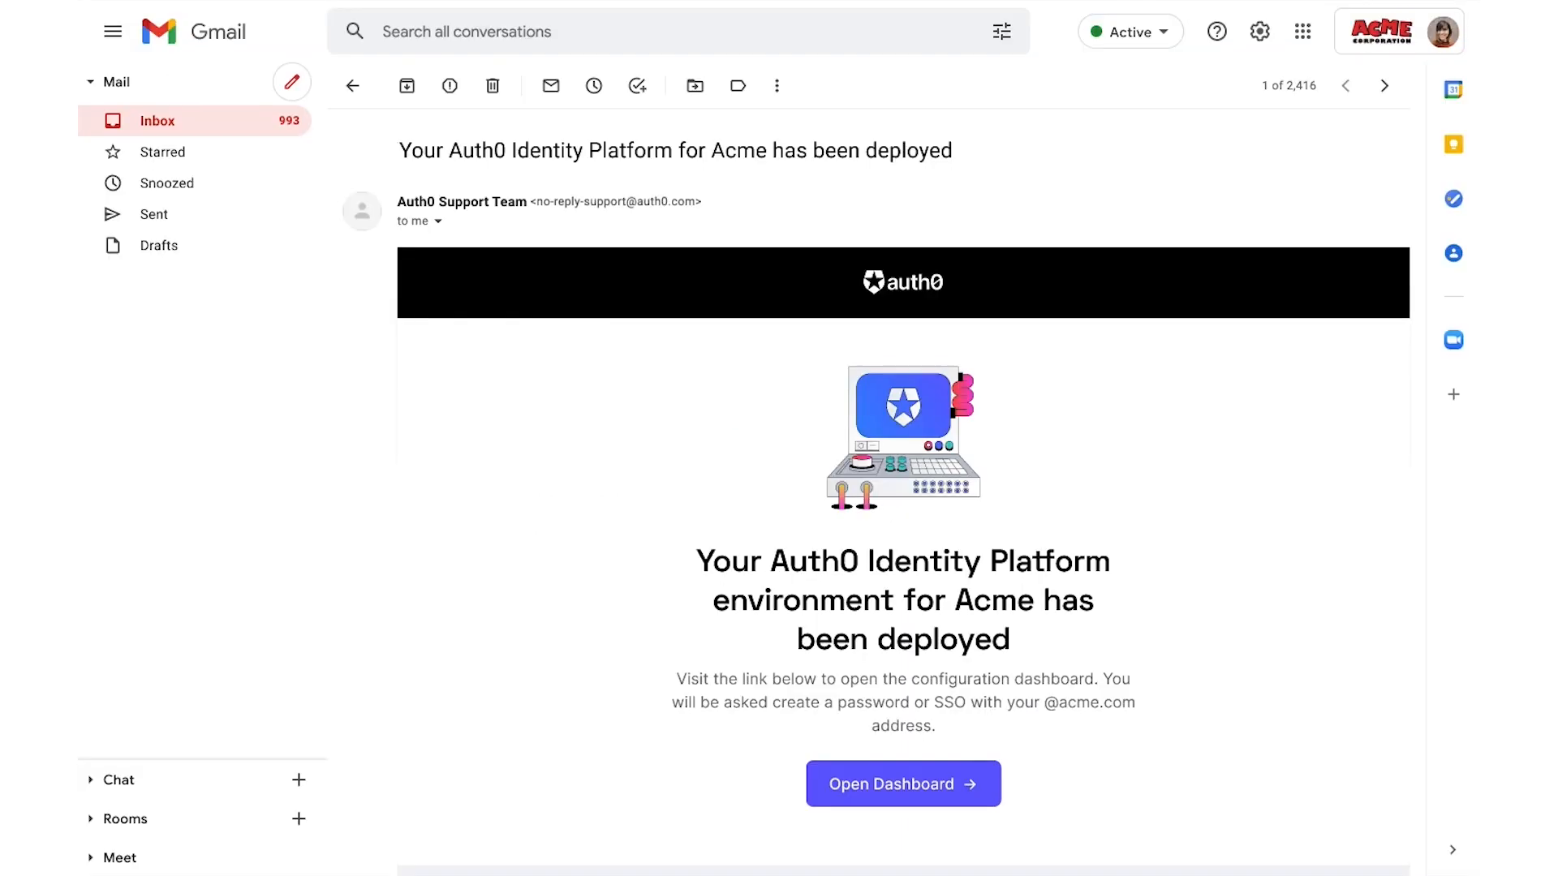
click(900, 784)
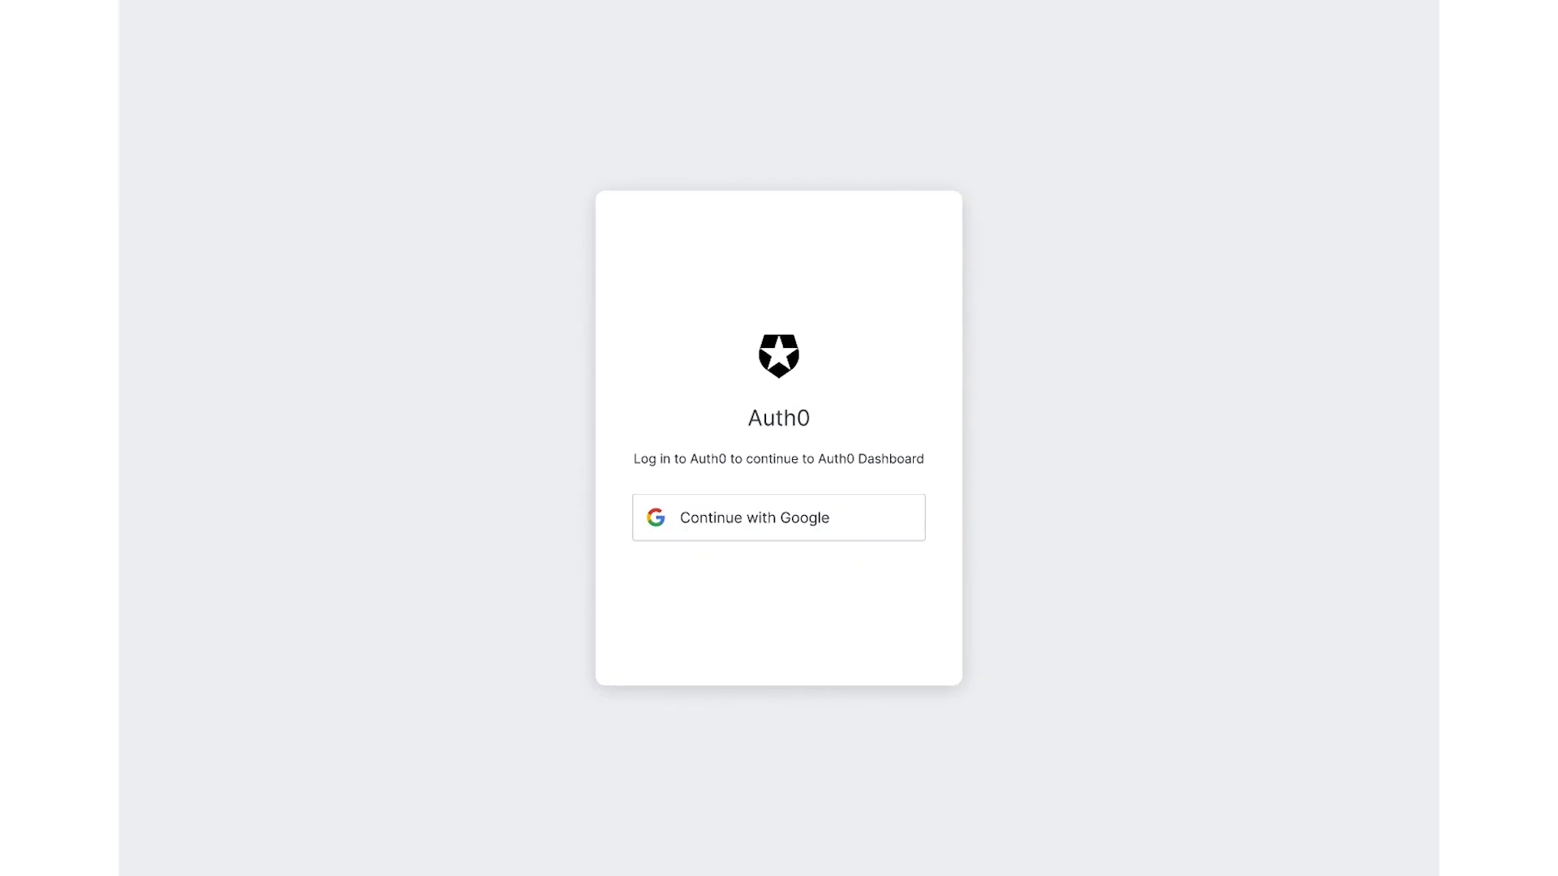
Step: Sign in with Google and view the Organizations list of three existing organizations
click(777, 516)
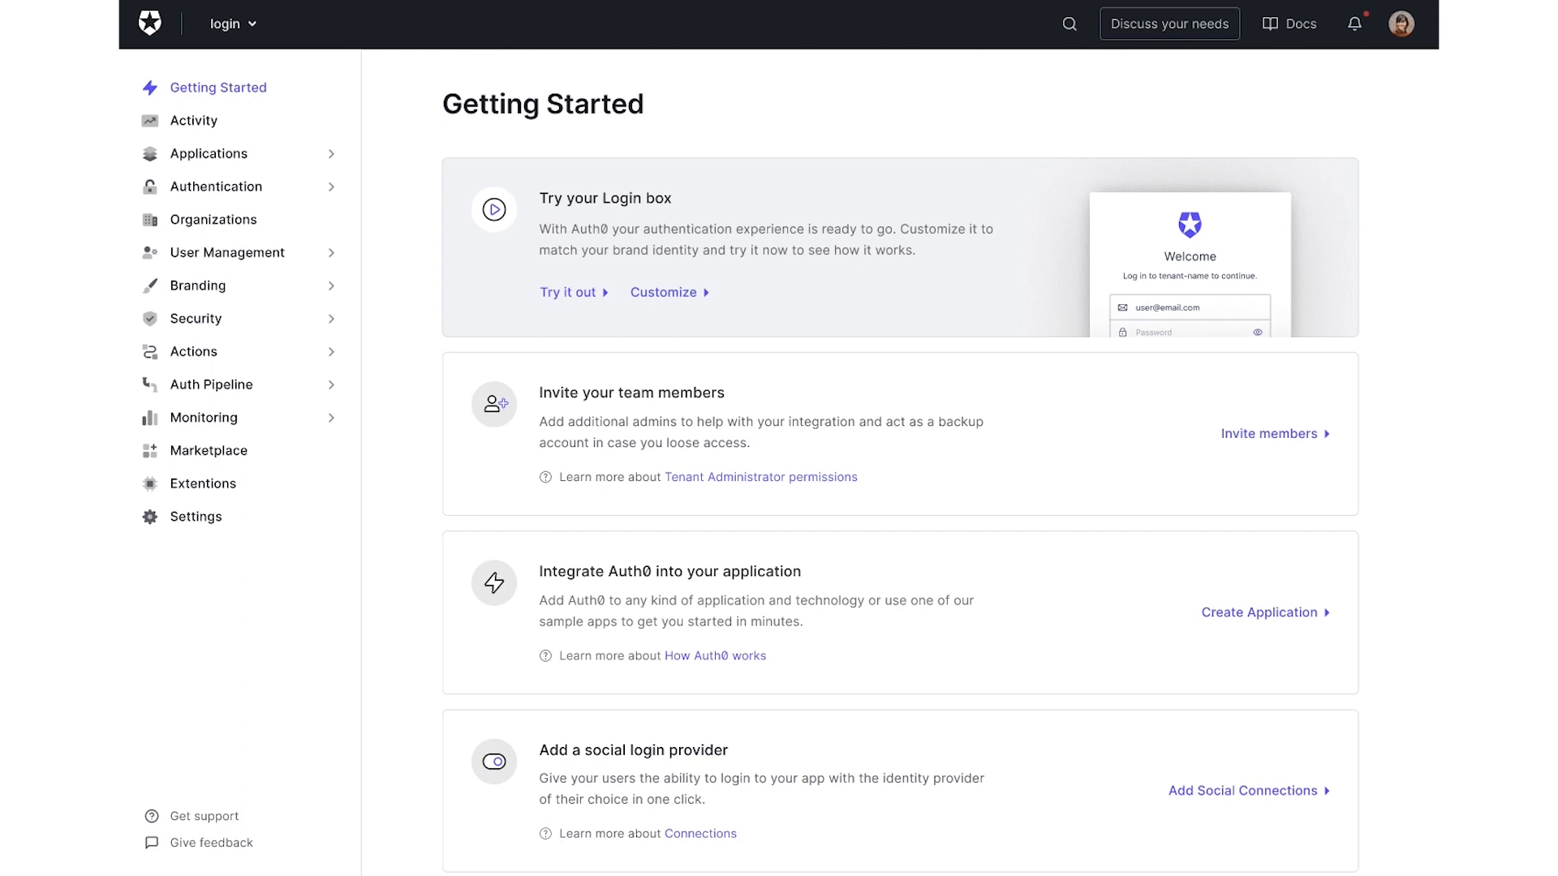
click(212, 219)
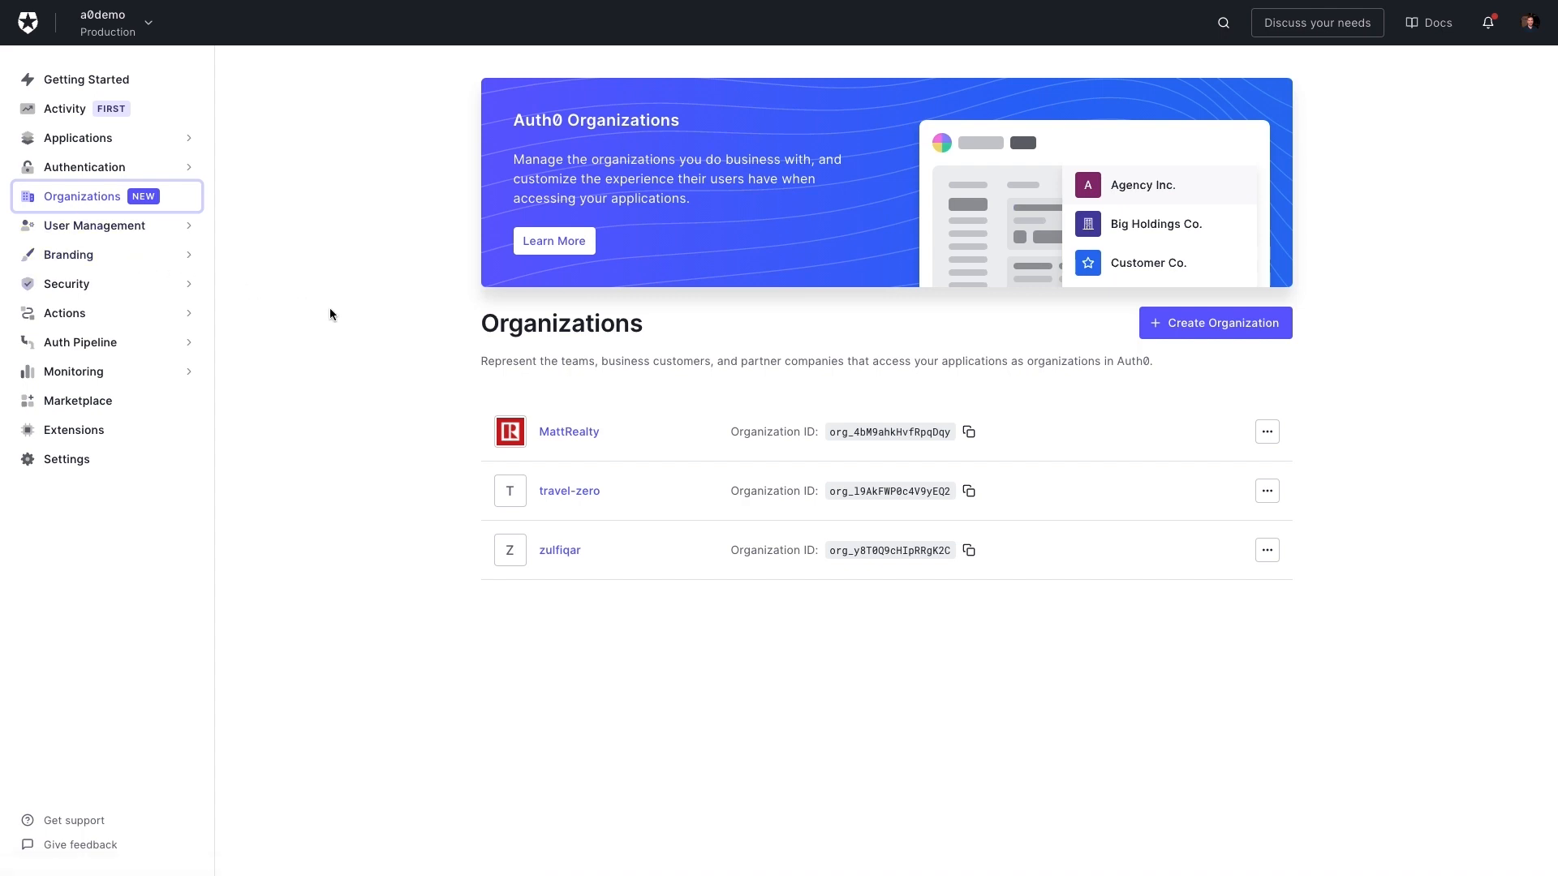
mouse_move(1123, 441)
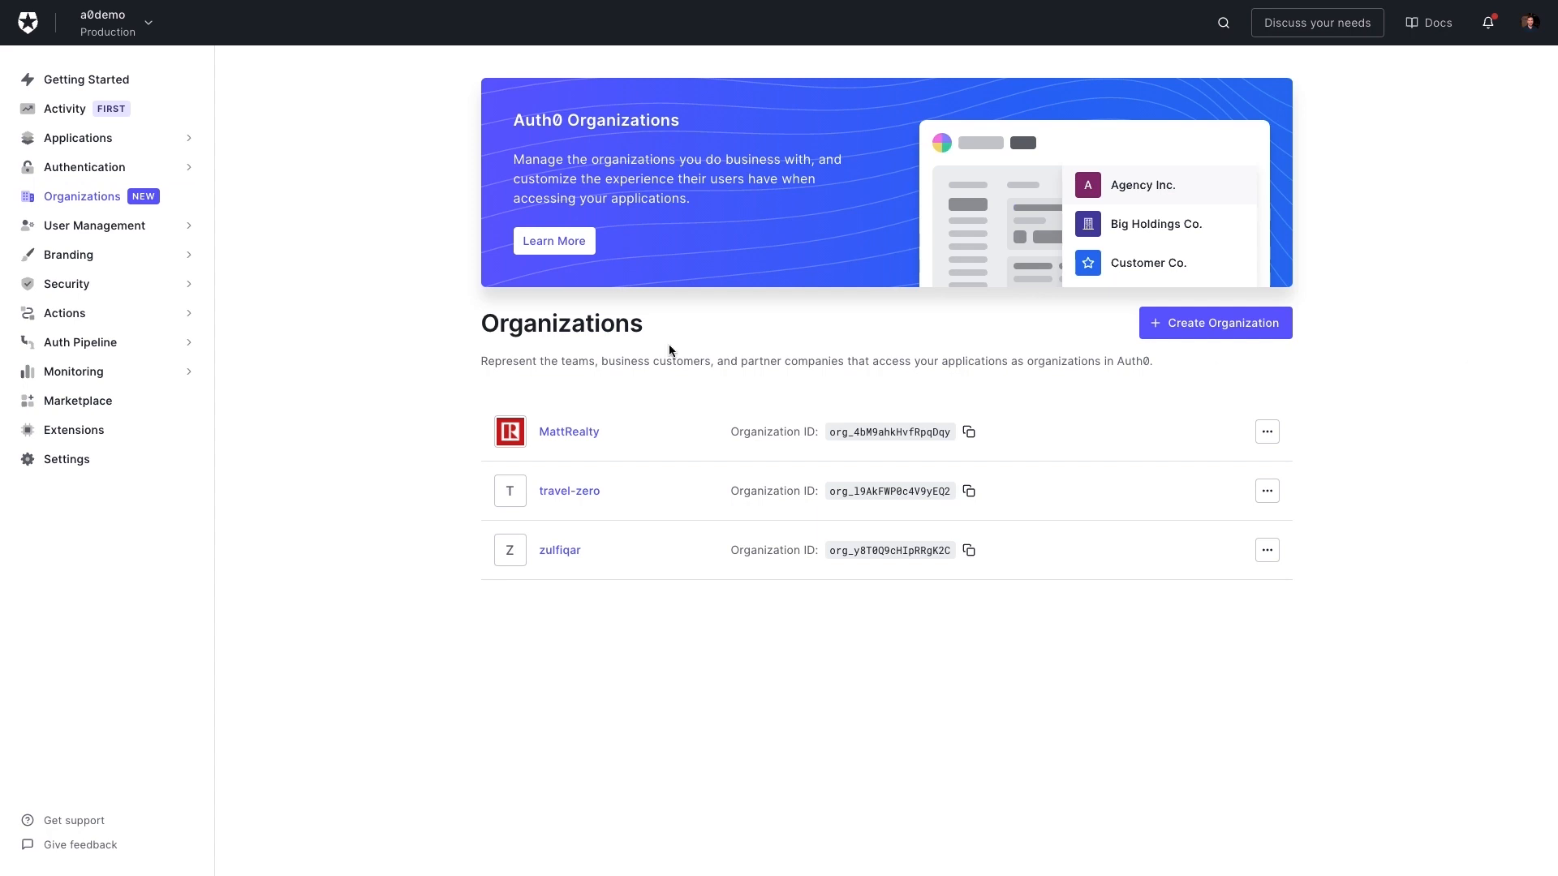
mouse_move(397, 370)
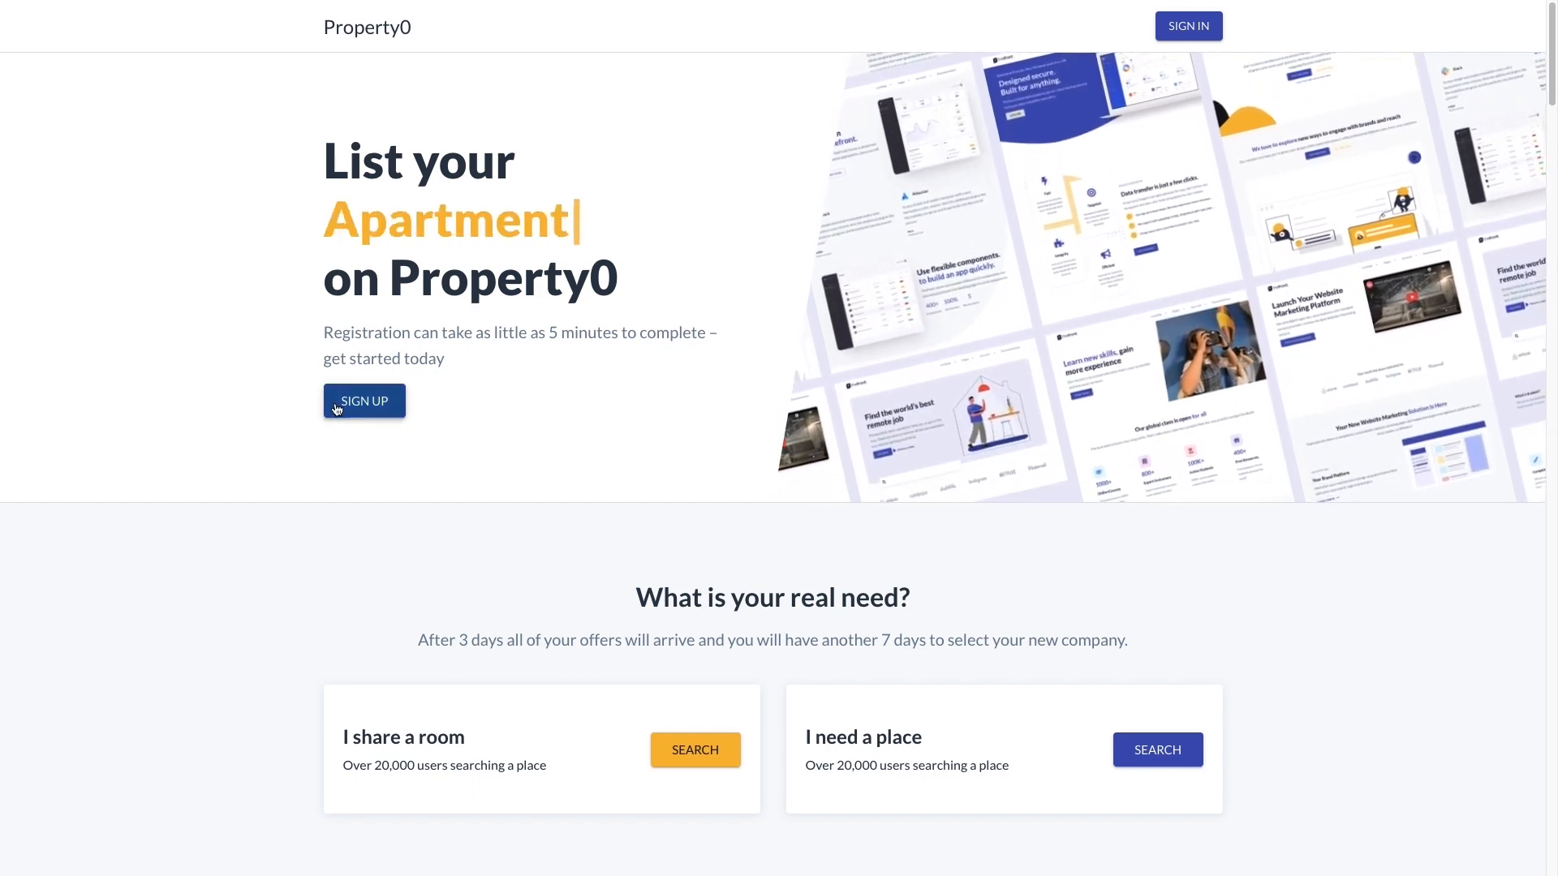
Step: Sign up acmerealty on Property0 and accept the owner's invitation with a valid password
click(363, 400)
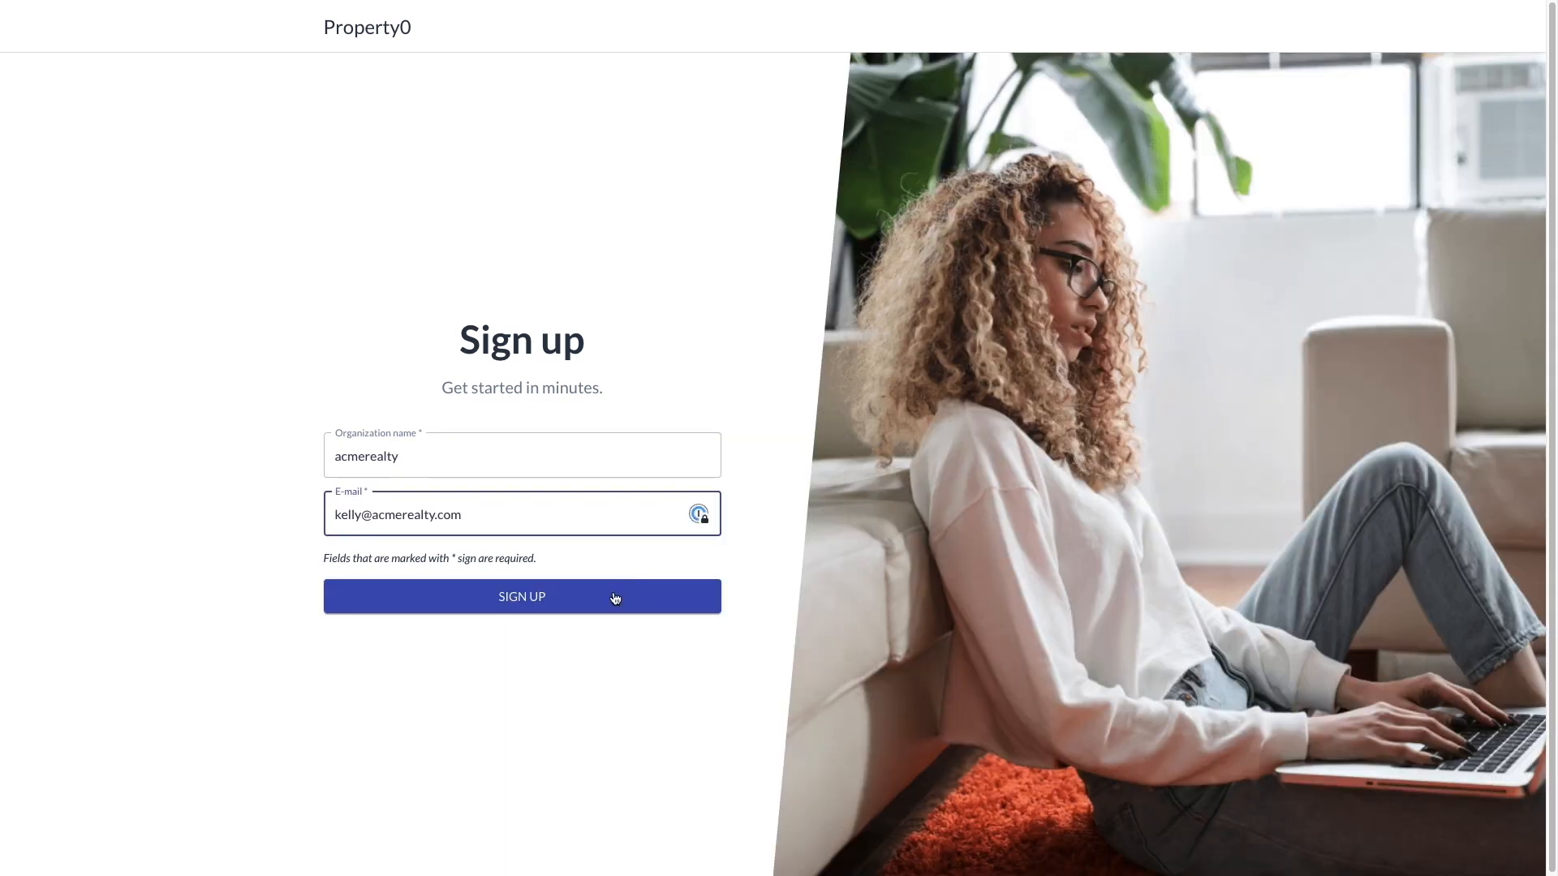
click(520, 596)
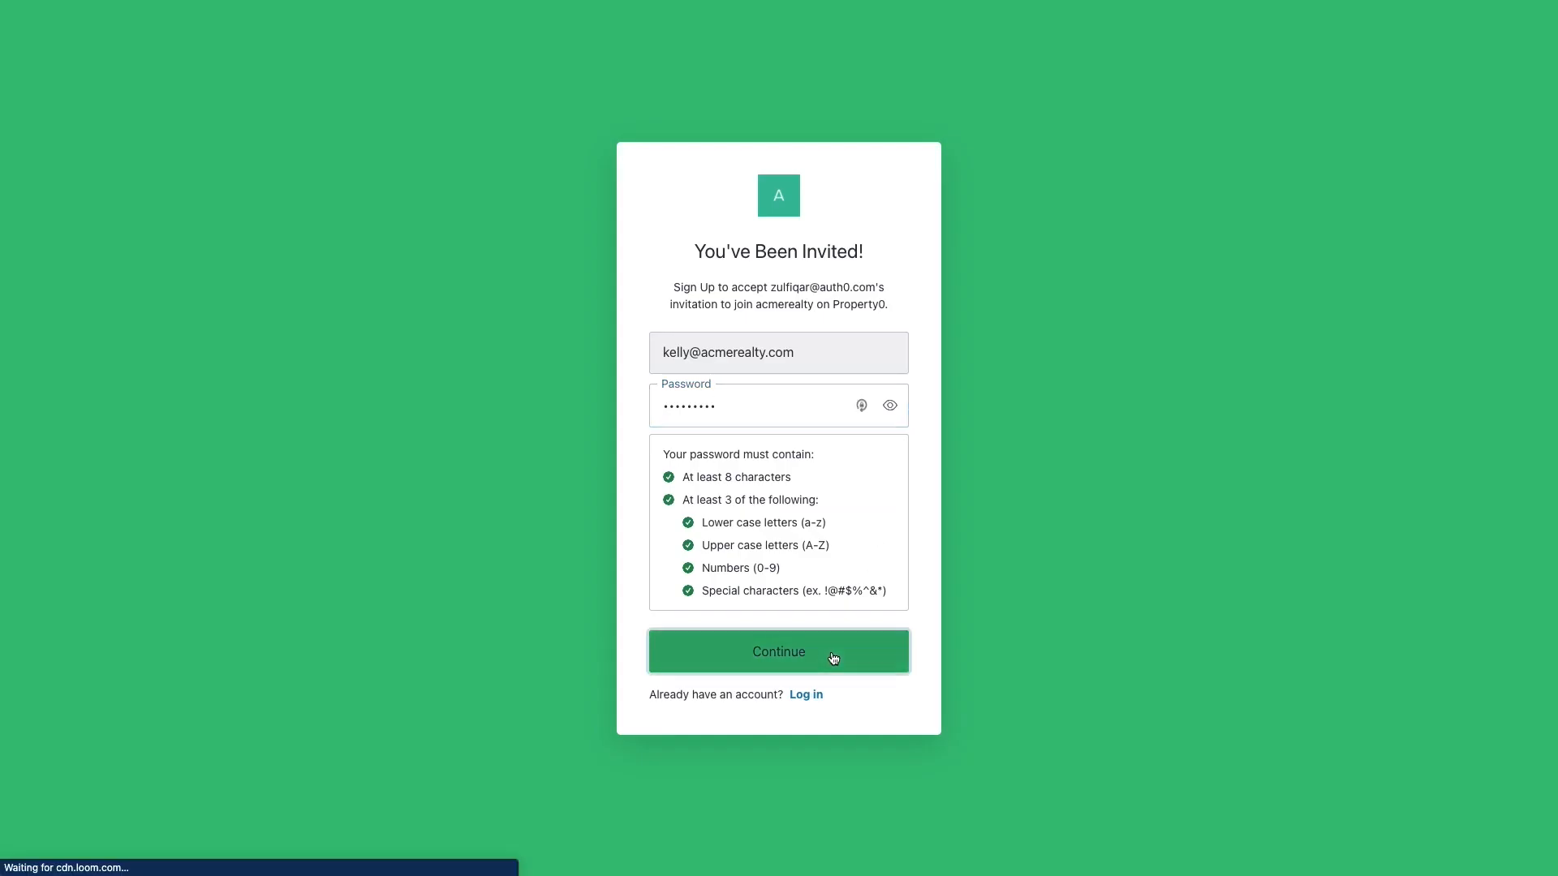
click(778, 652)
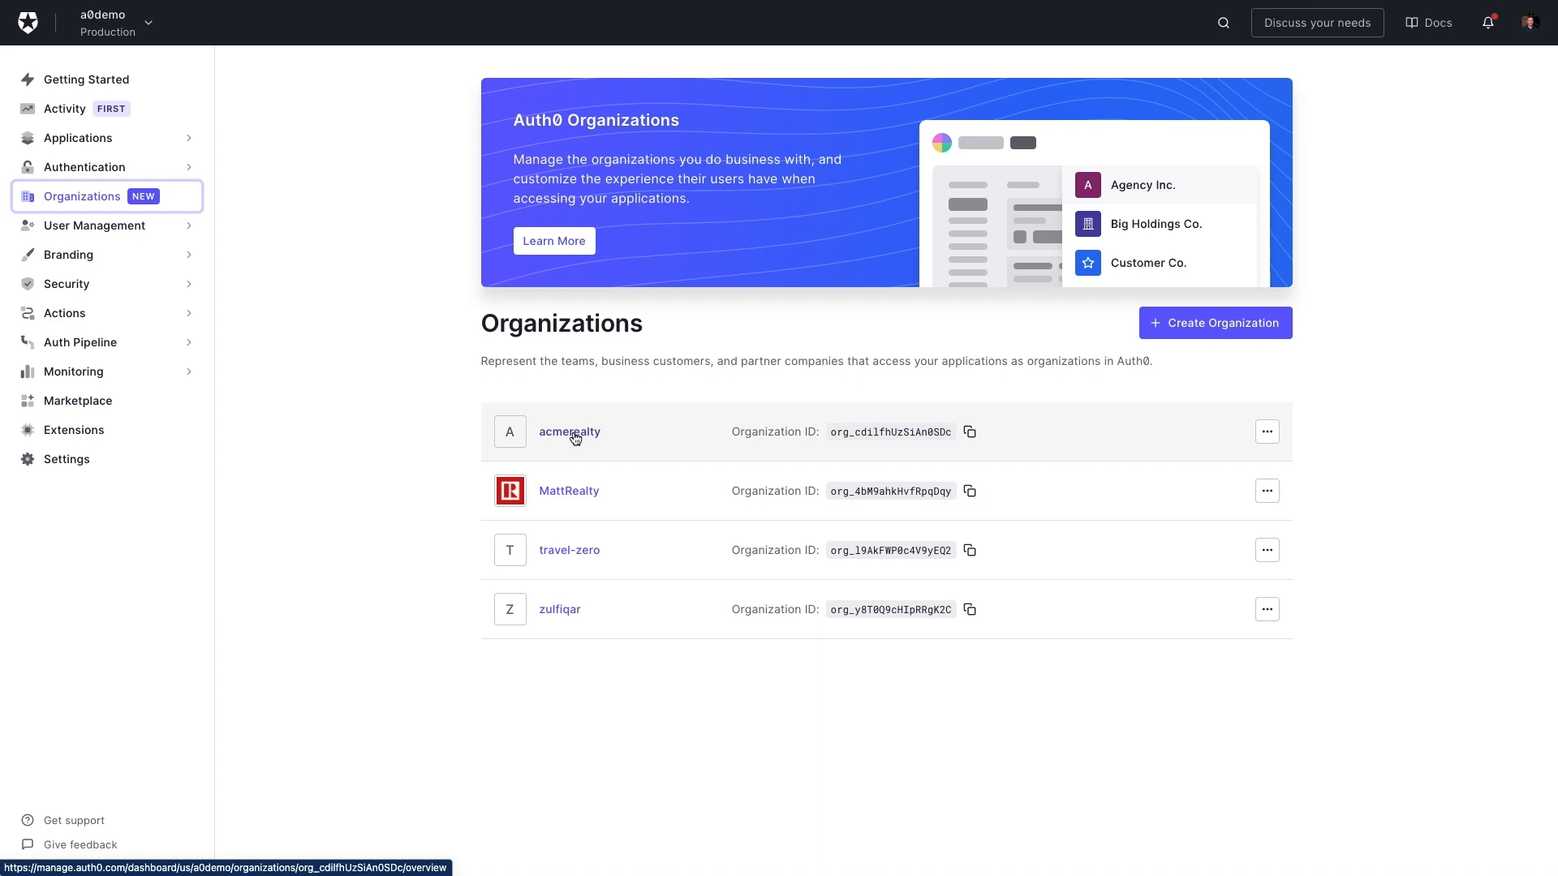
mouse_move(524, 458)
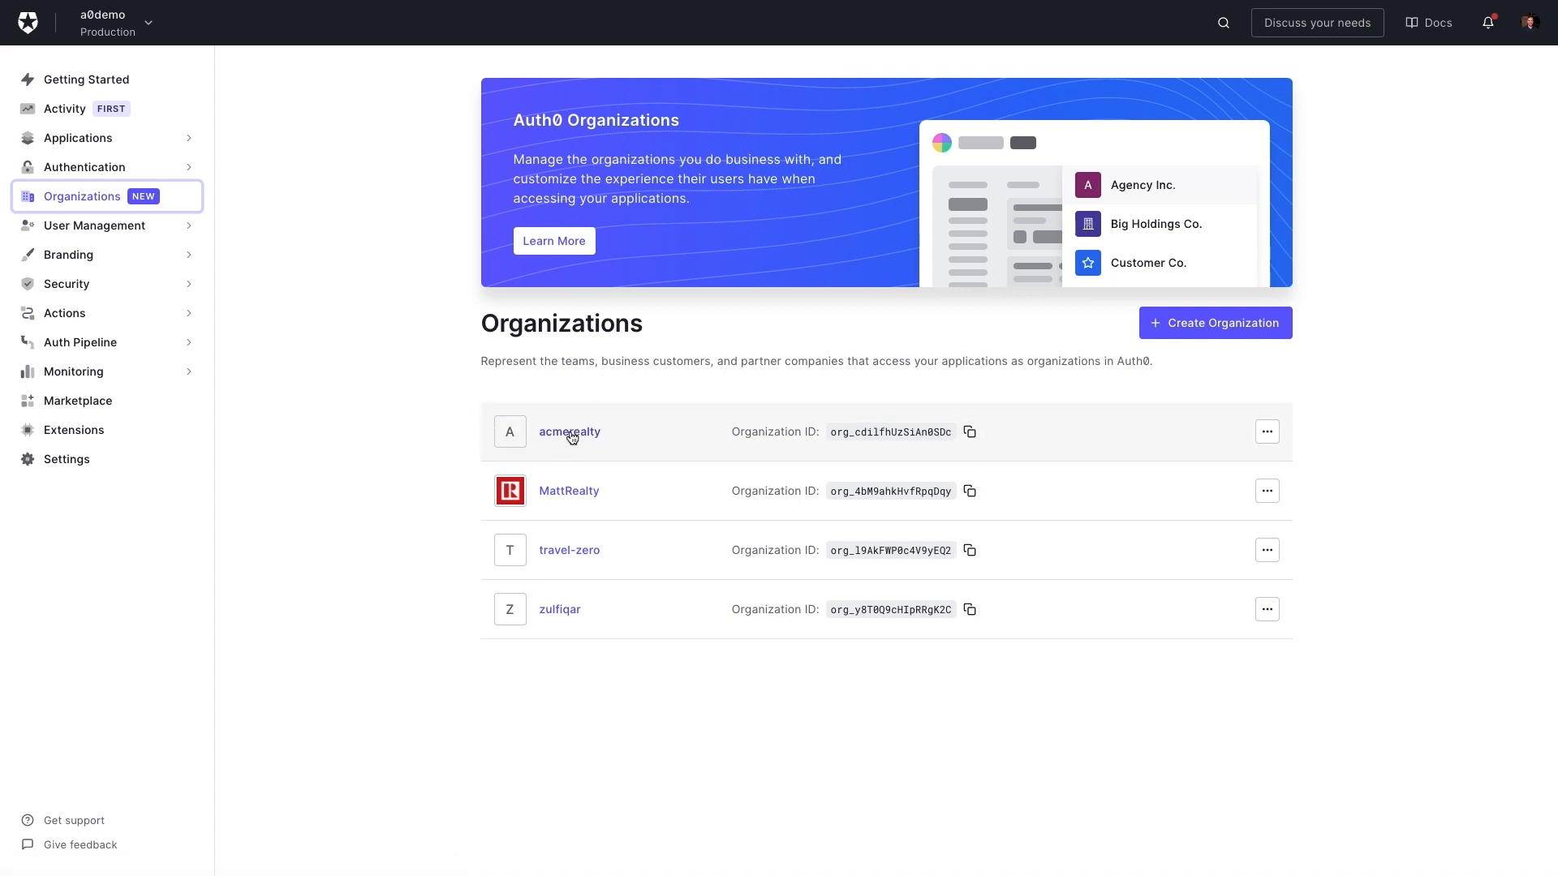
Step: View the acmerealty organization's overview page from the Organizations list
click(568, 431)
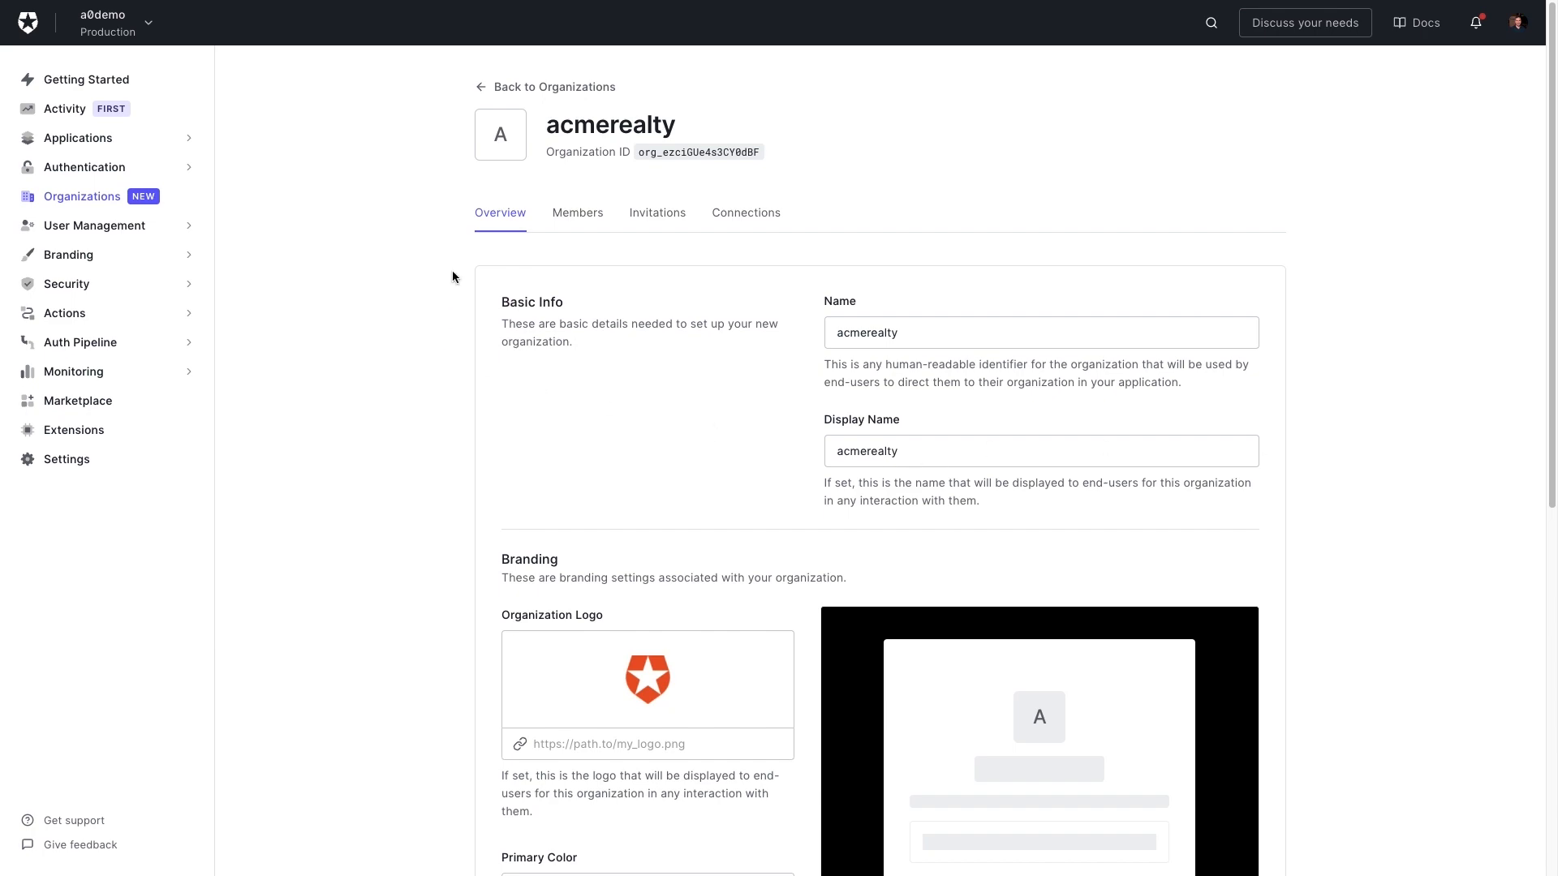
scroll(down, 3)
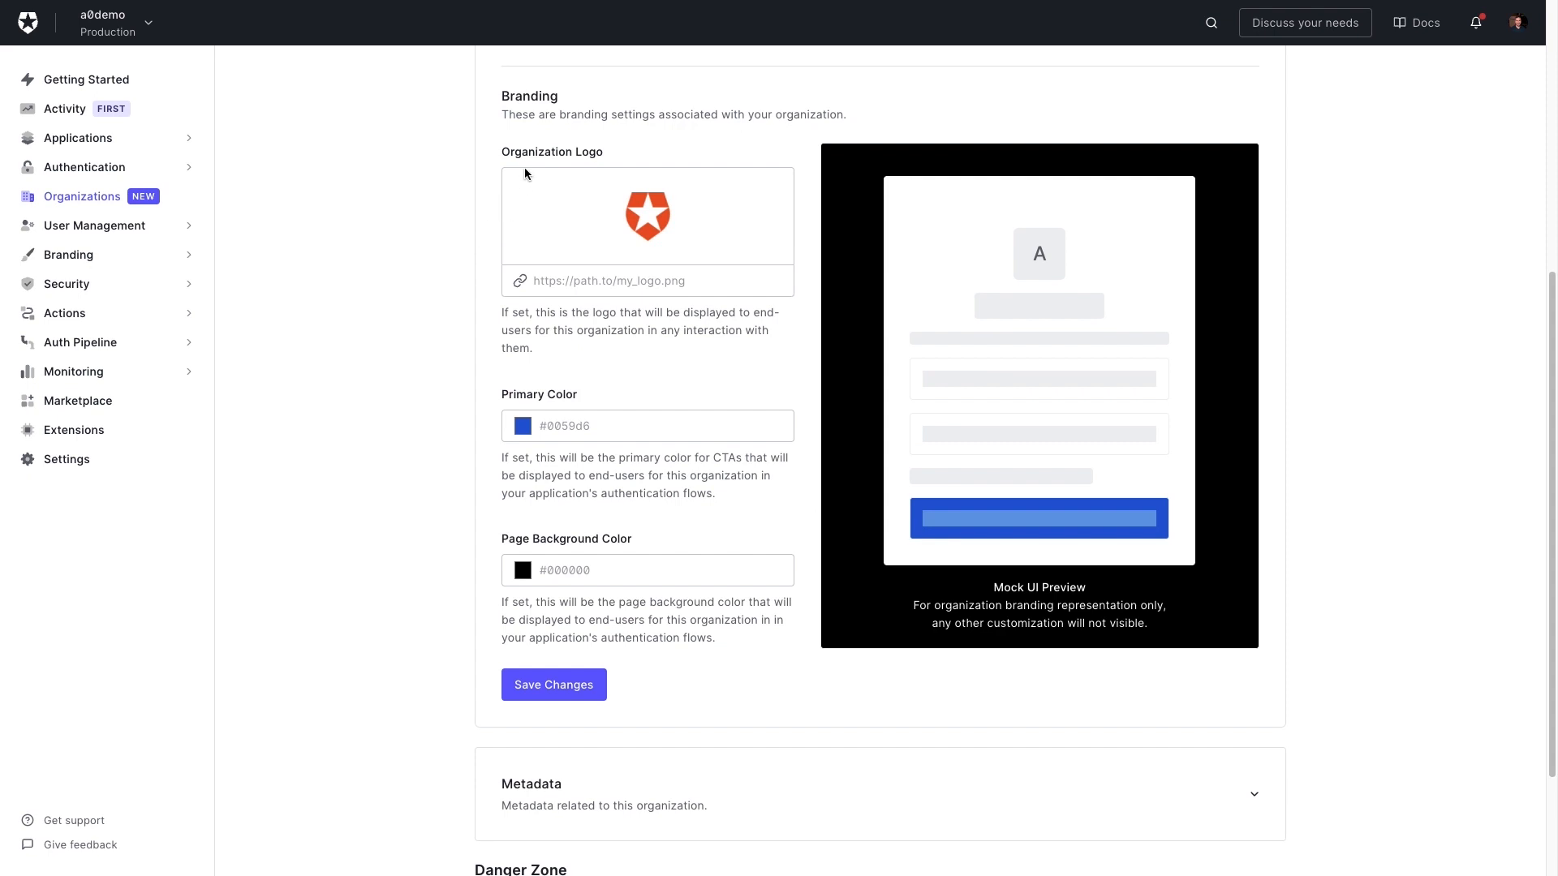
click(647, 281)
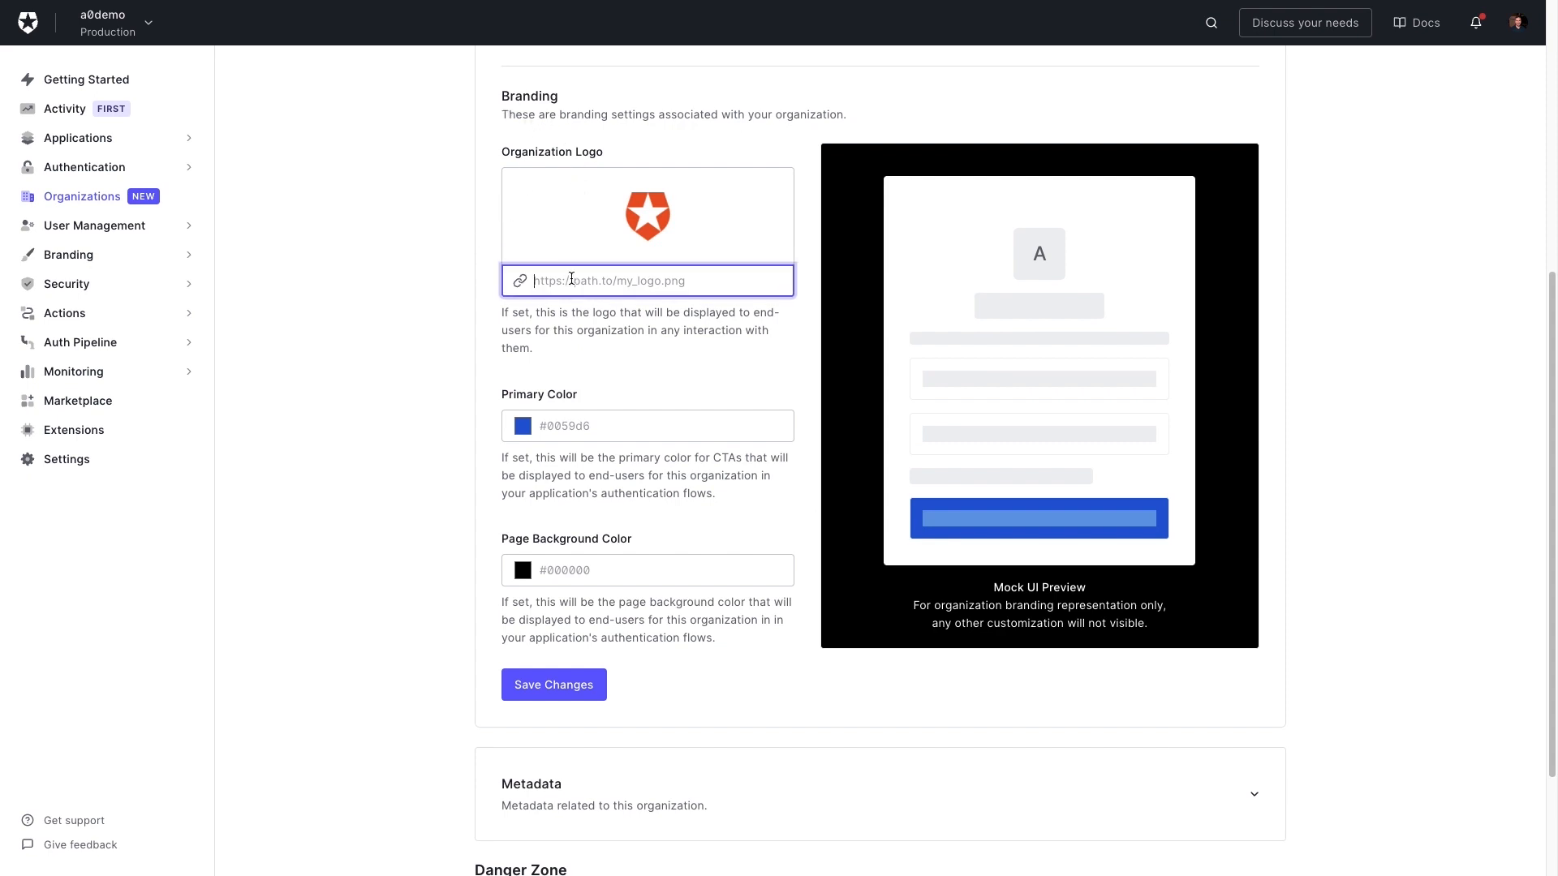
text(https://lh3.googleusercontent.com/xDiwhoJls)
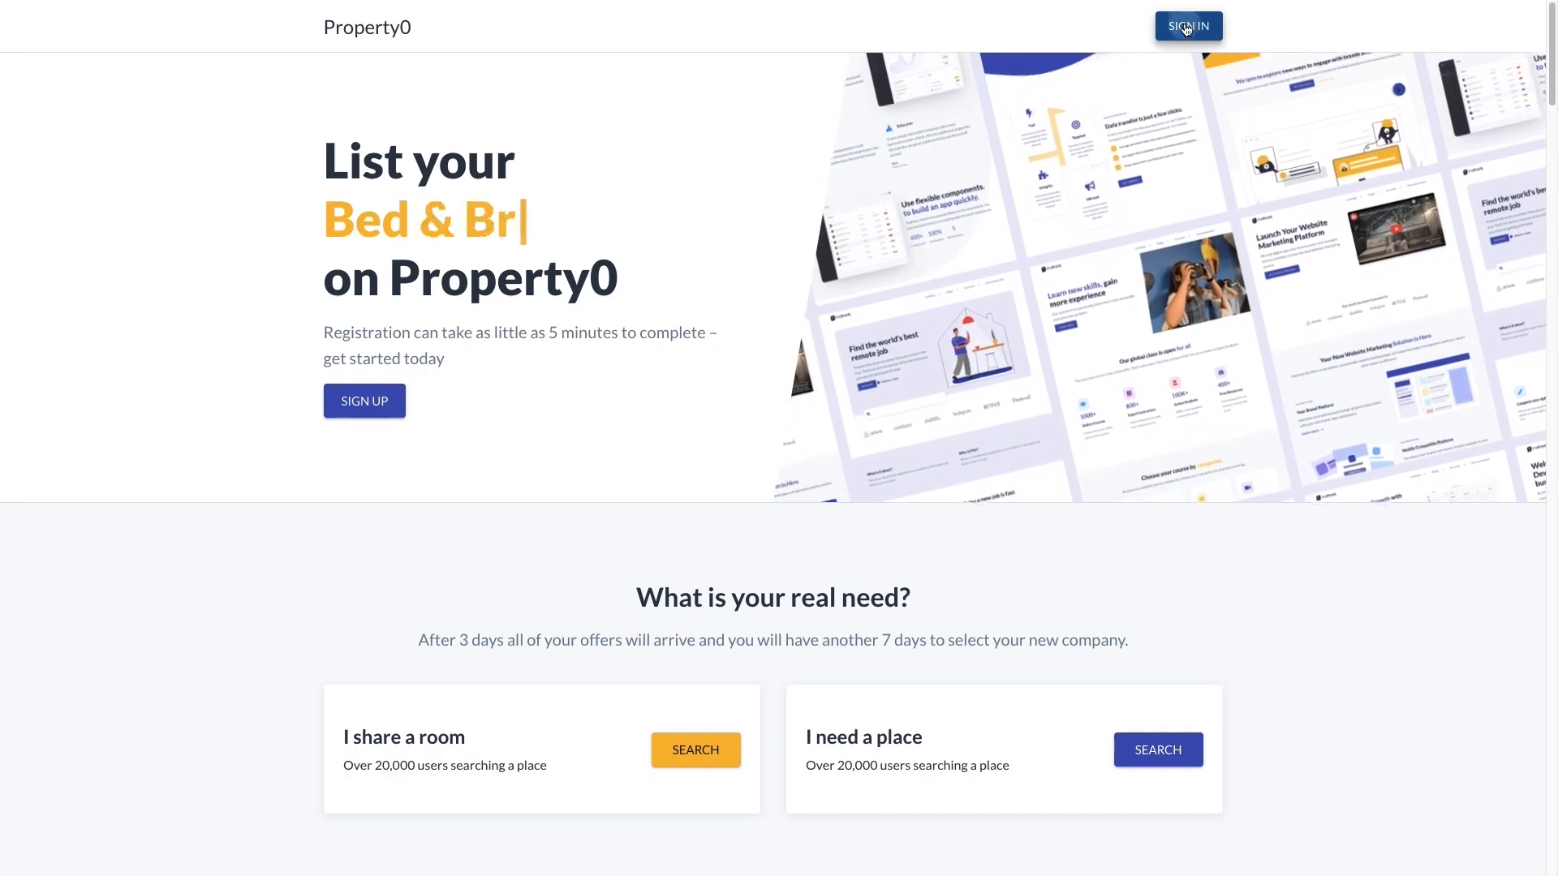
click(1188, 26)
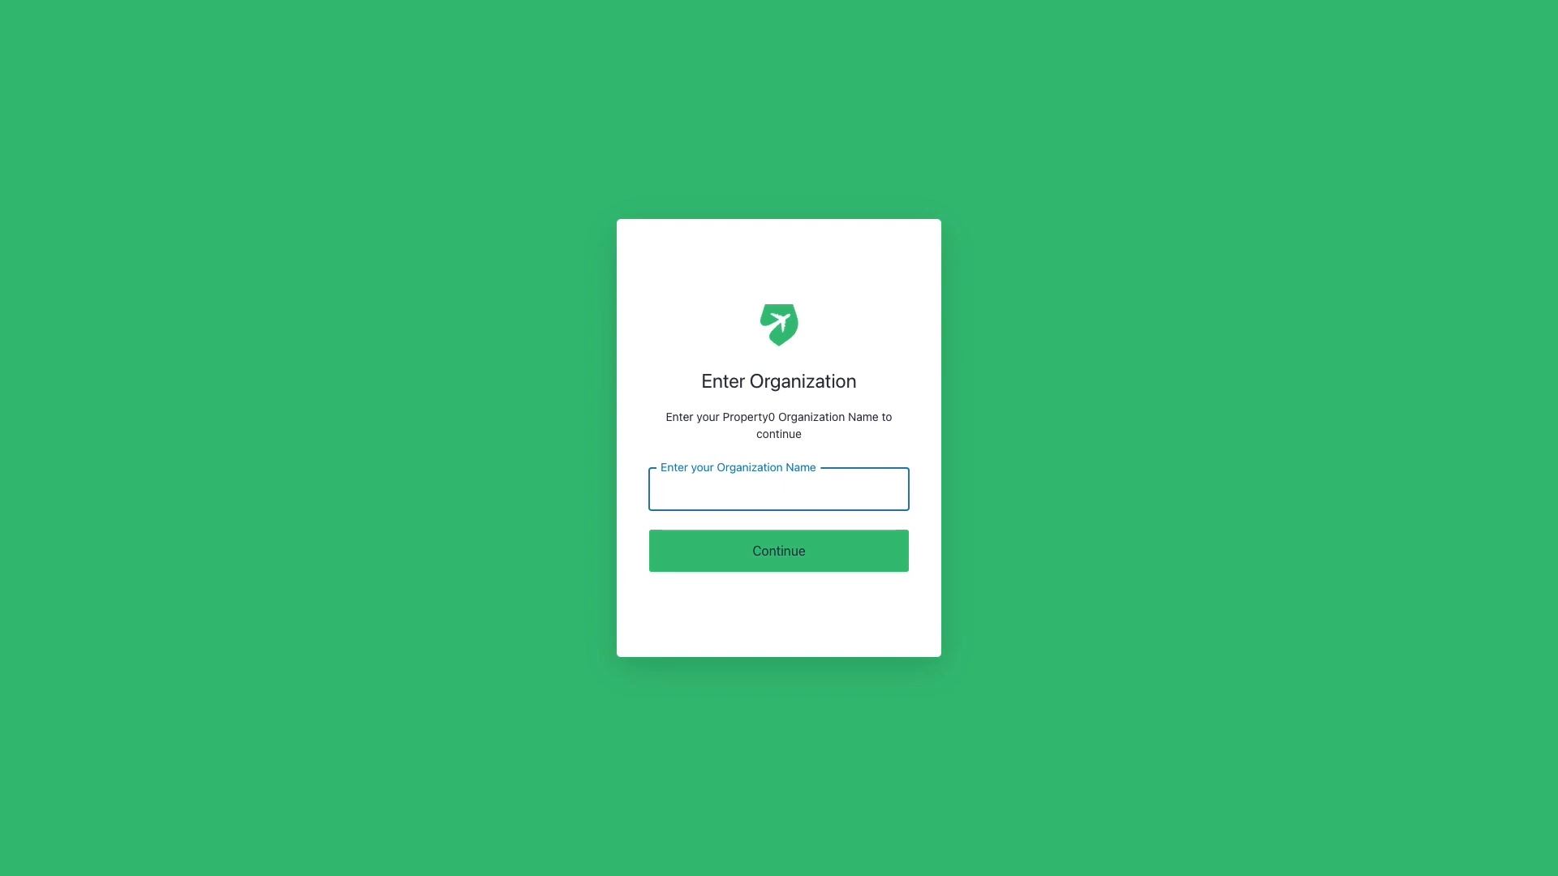
text(acme)
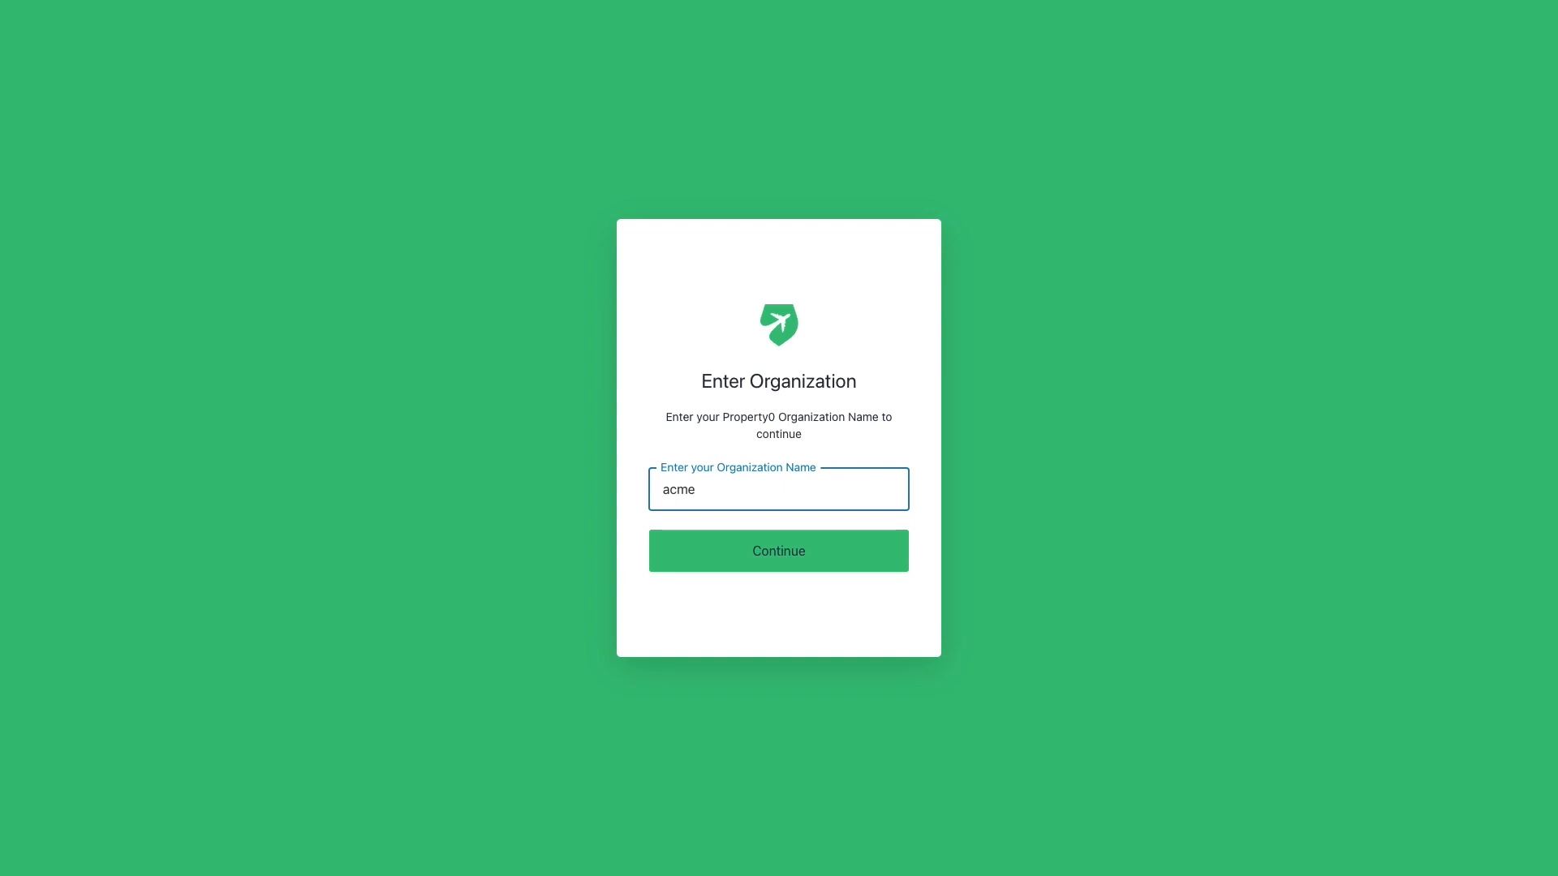
click(777, 550)
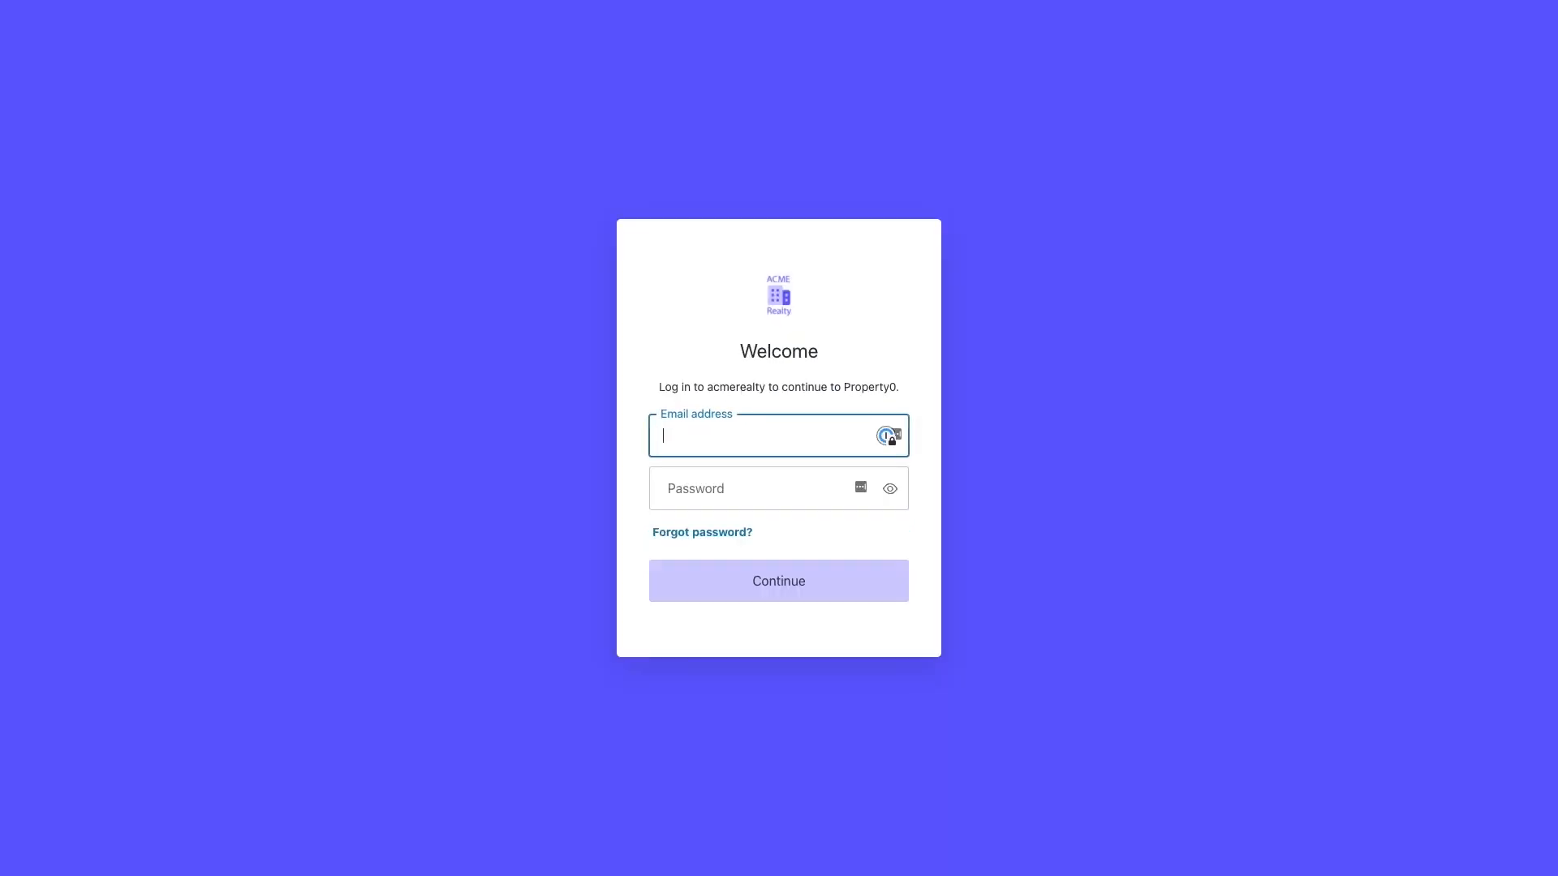
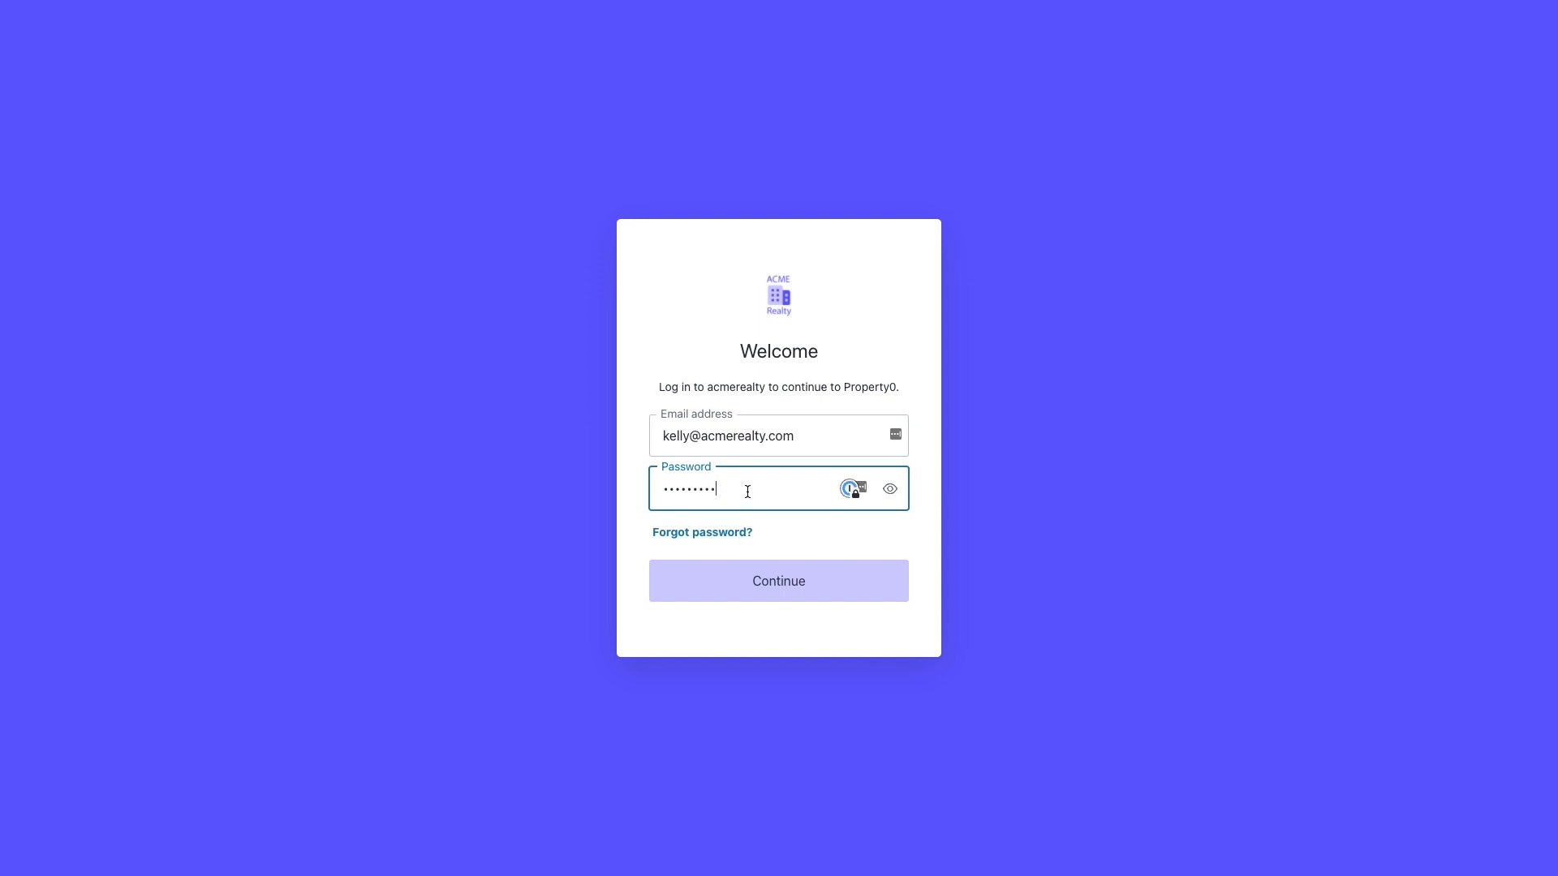
click(777, 581)
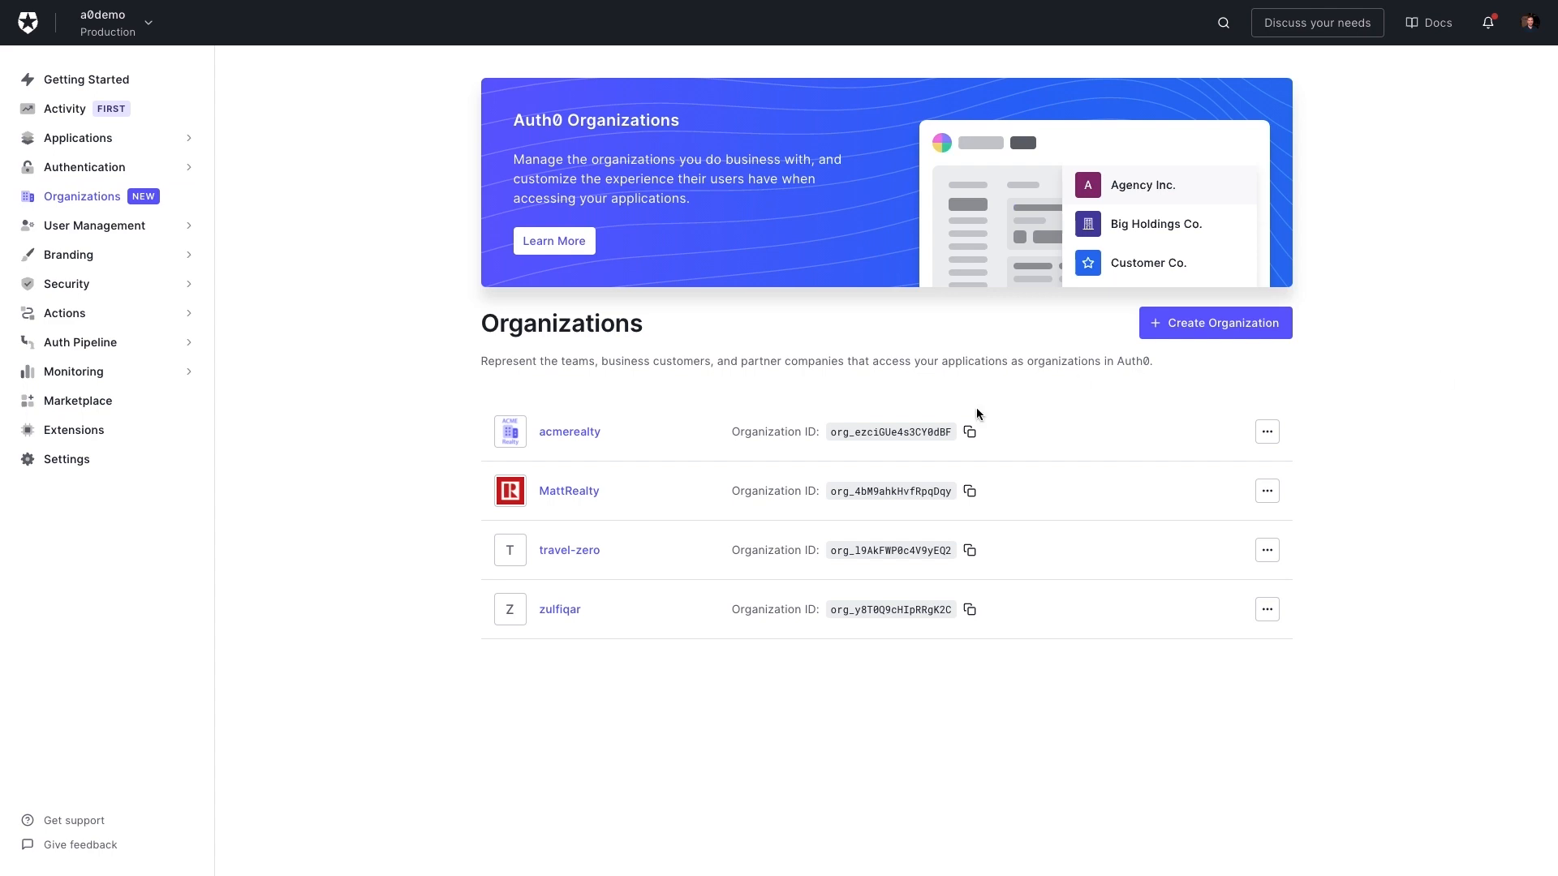
mouse_move(570, 438)
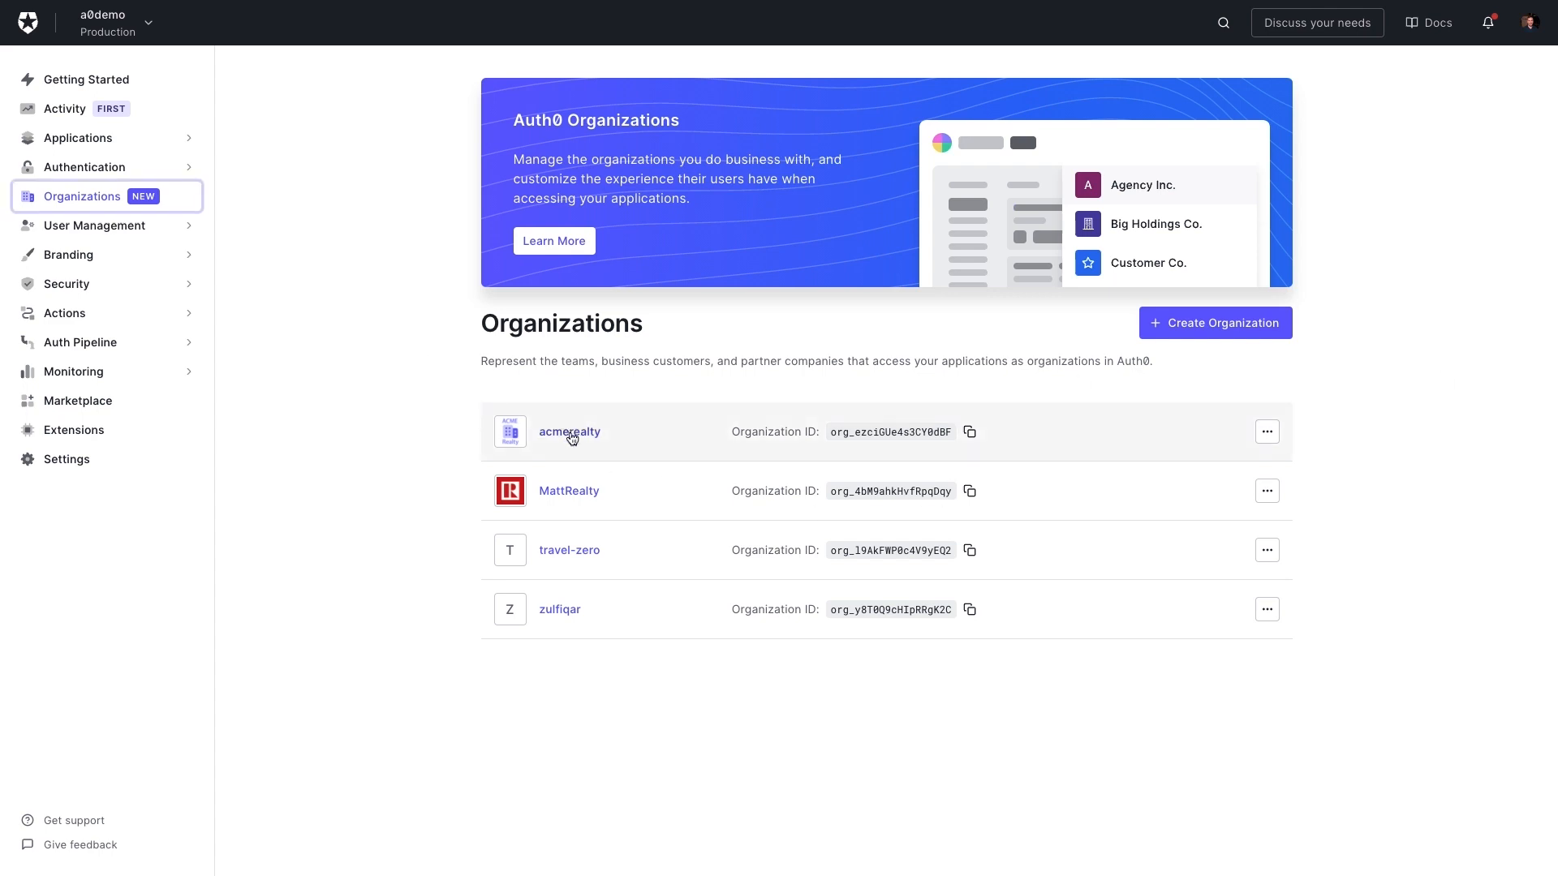
click(568, 432)
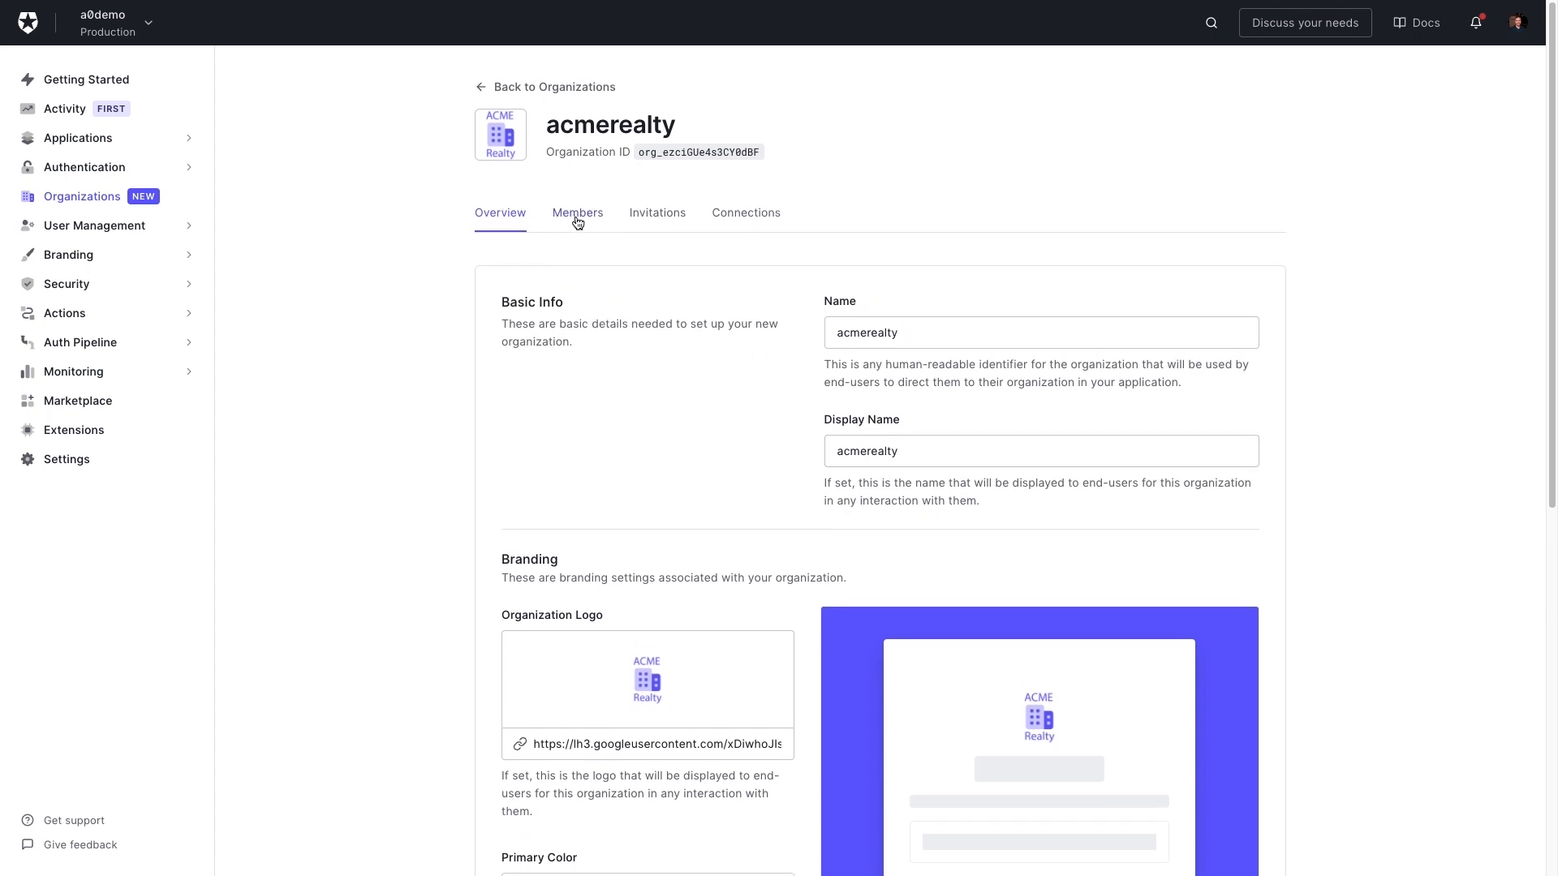
click(578, 213)
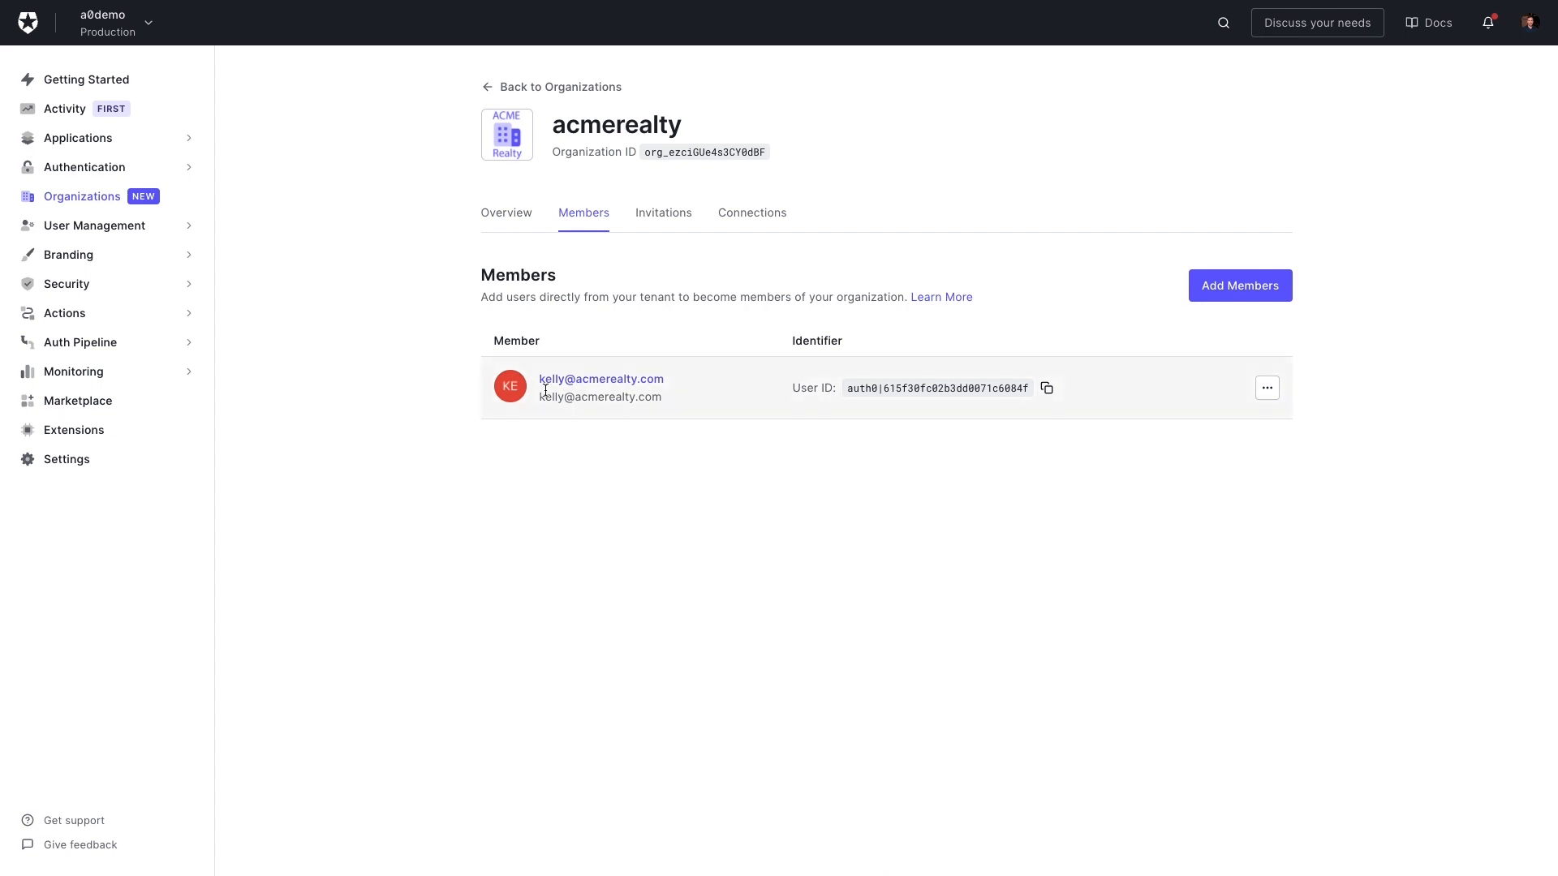
click(600, 379)
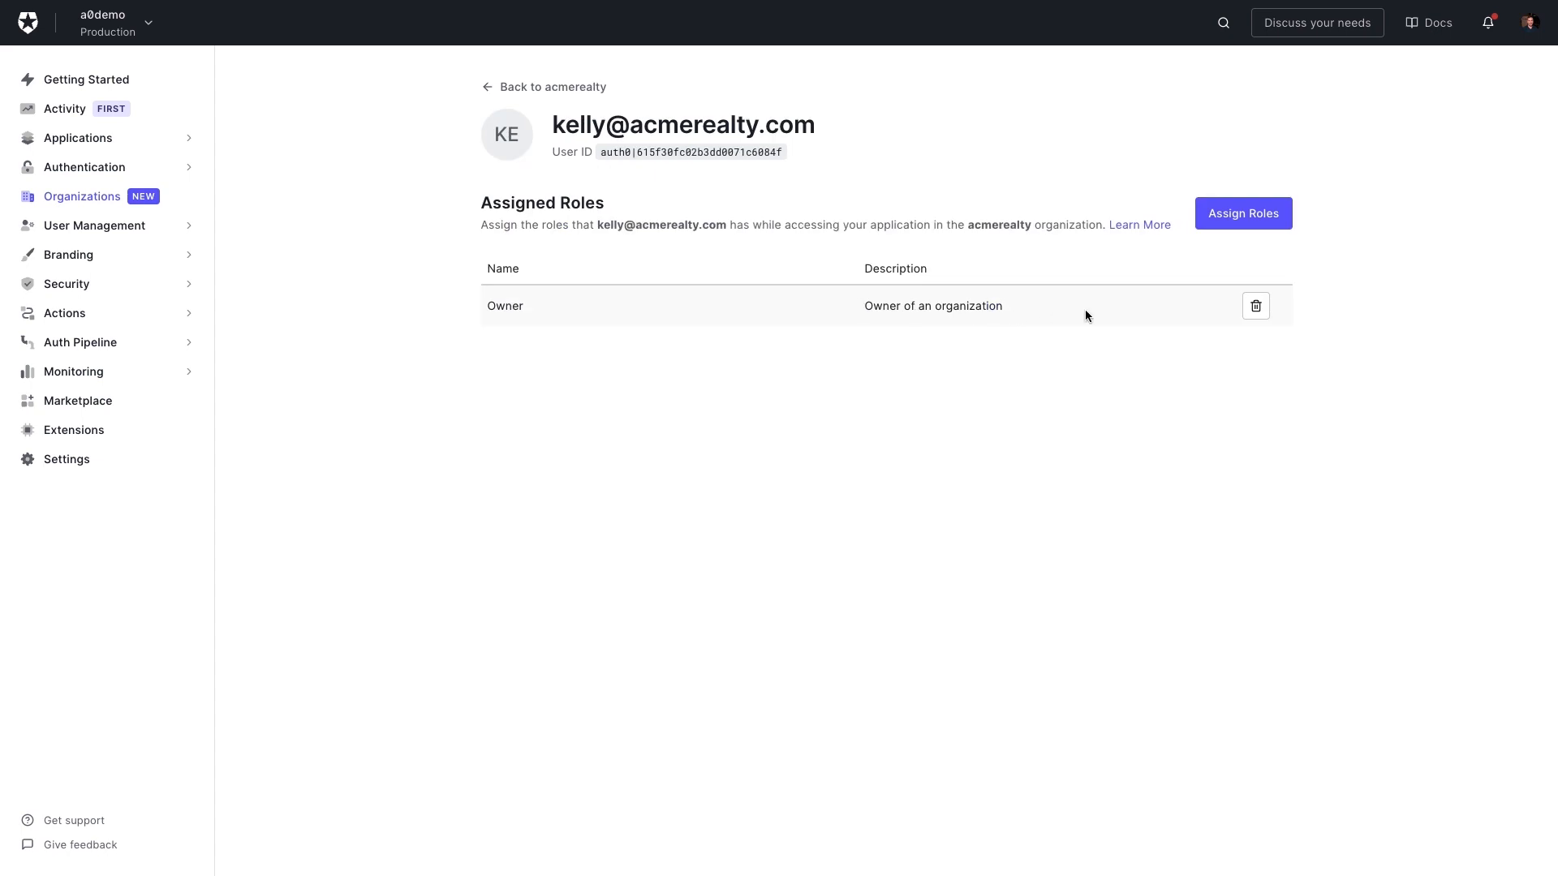
click(1242, 213)
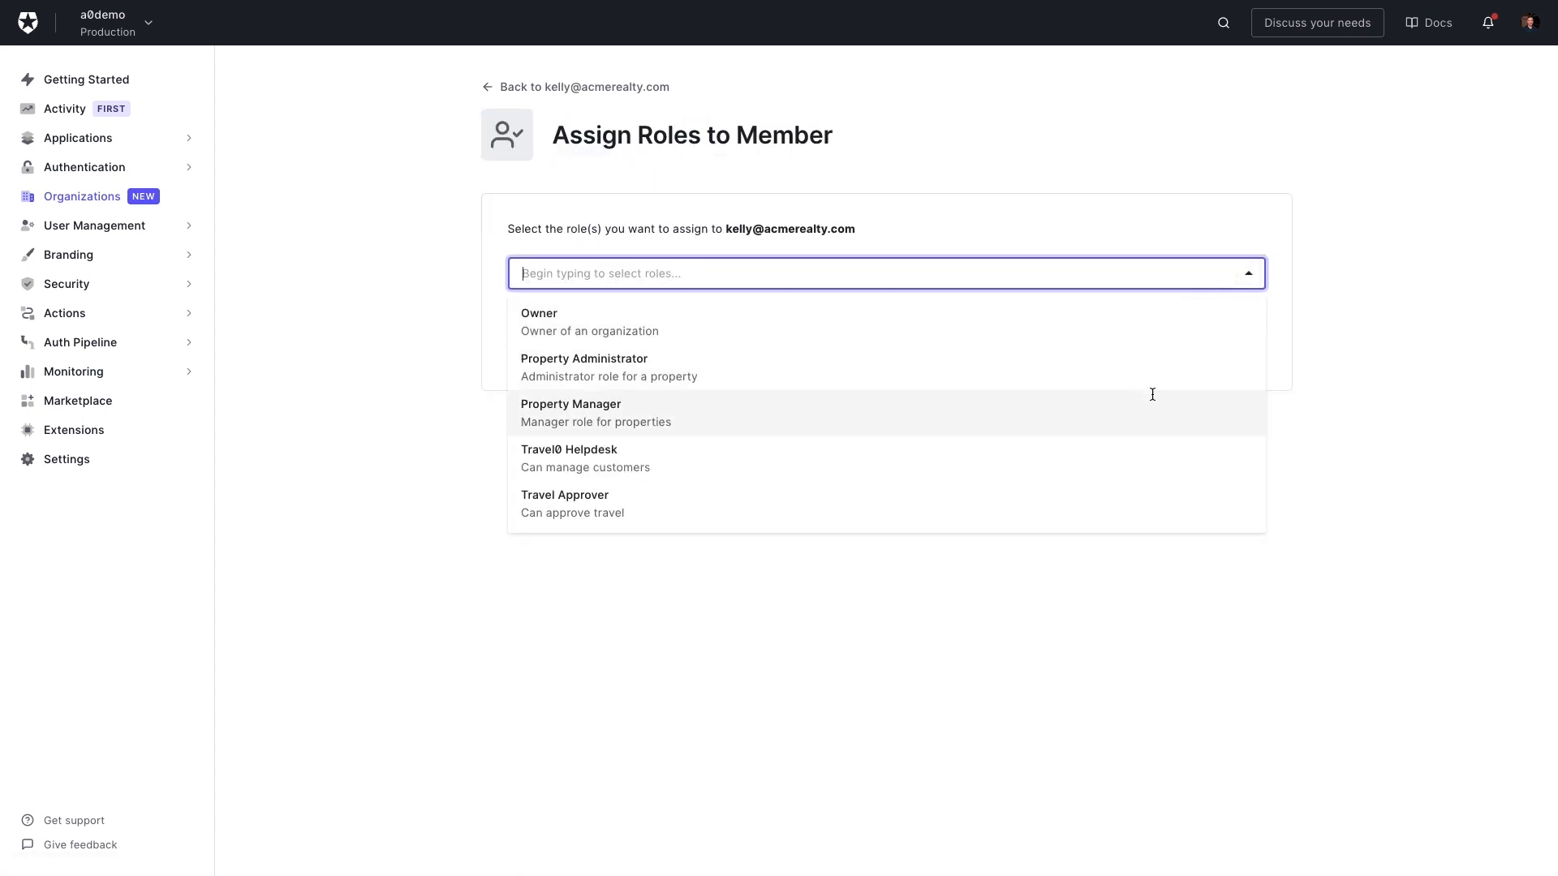
mouse_move(1058, 555)
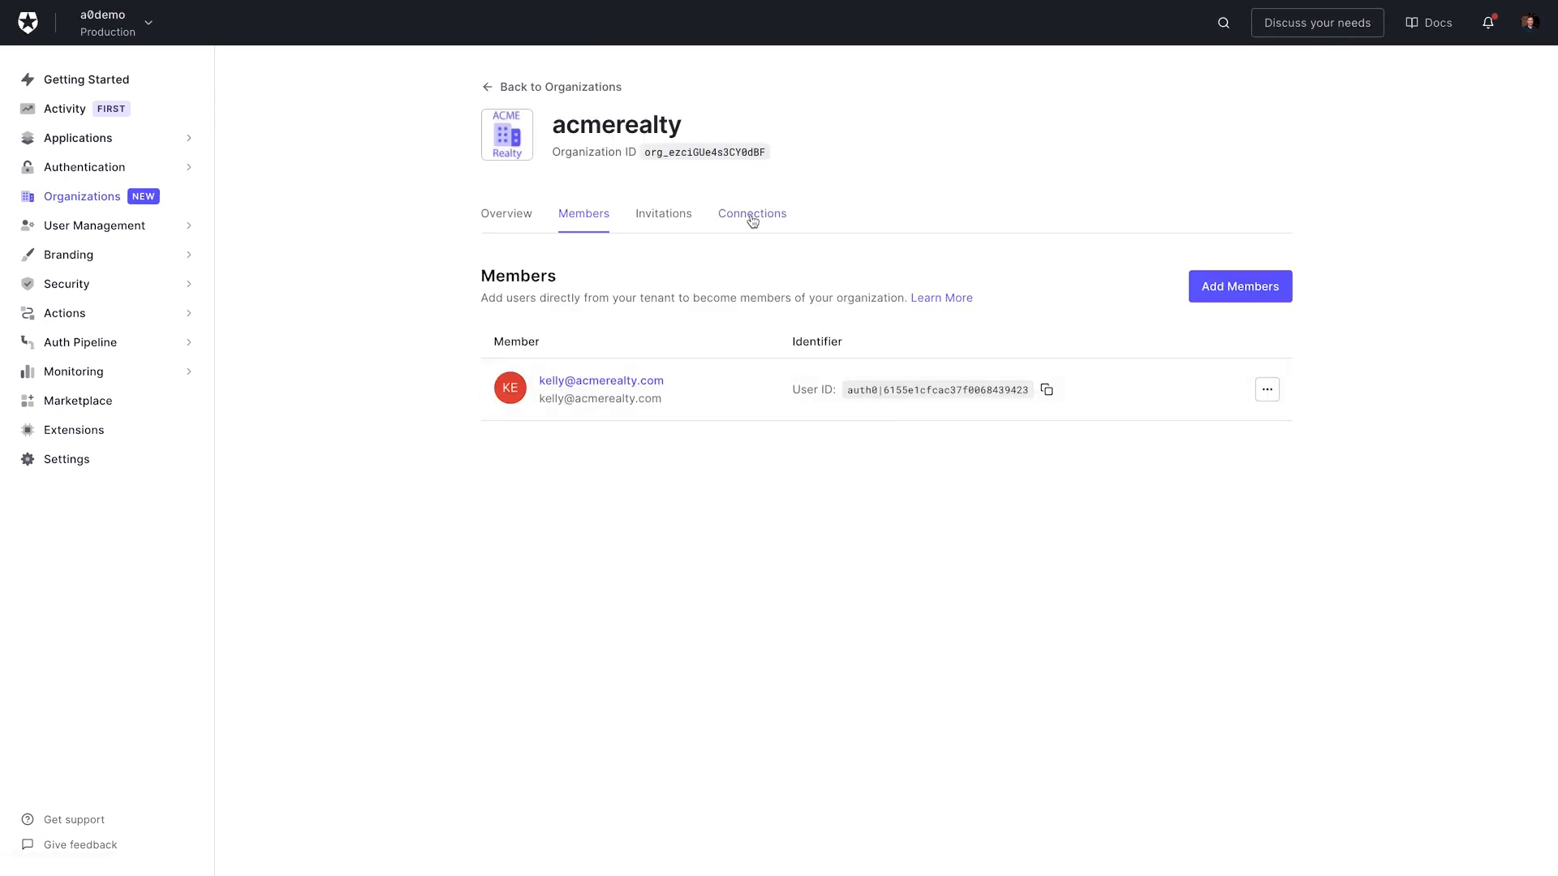
Step: View acmerealty's Connections tab showing org-acmerealty enabled
click(751, 214)
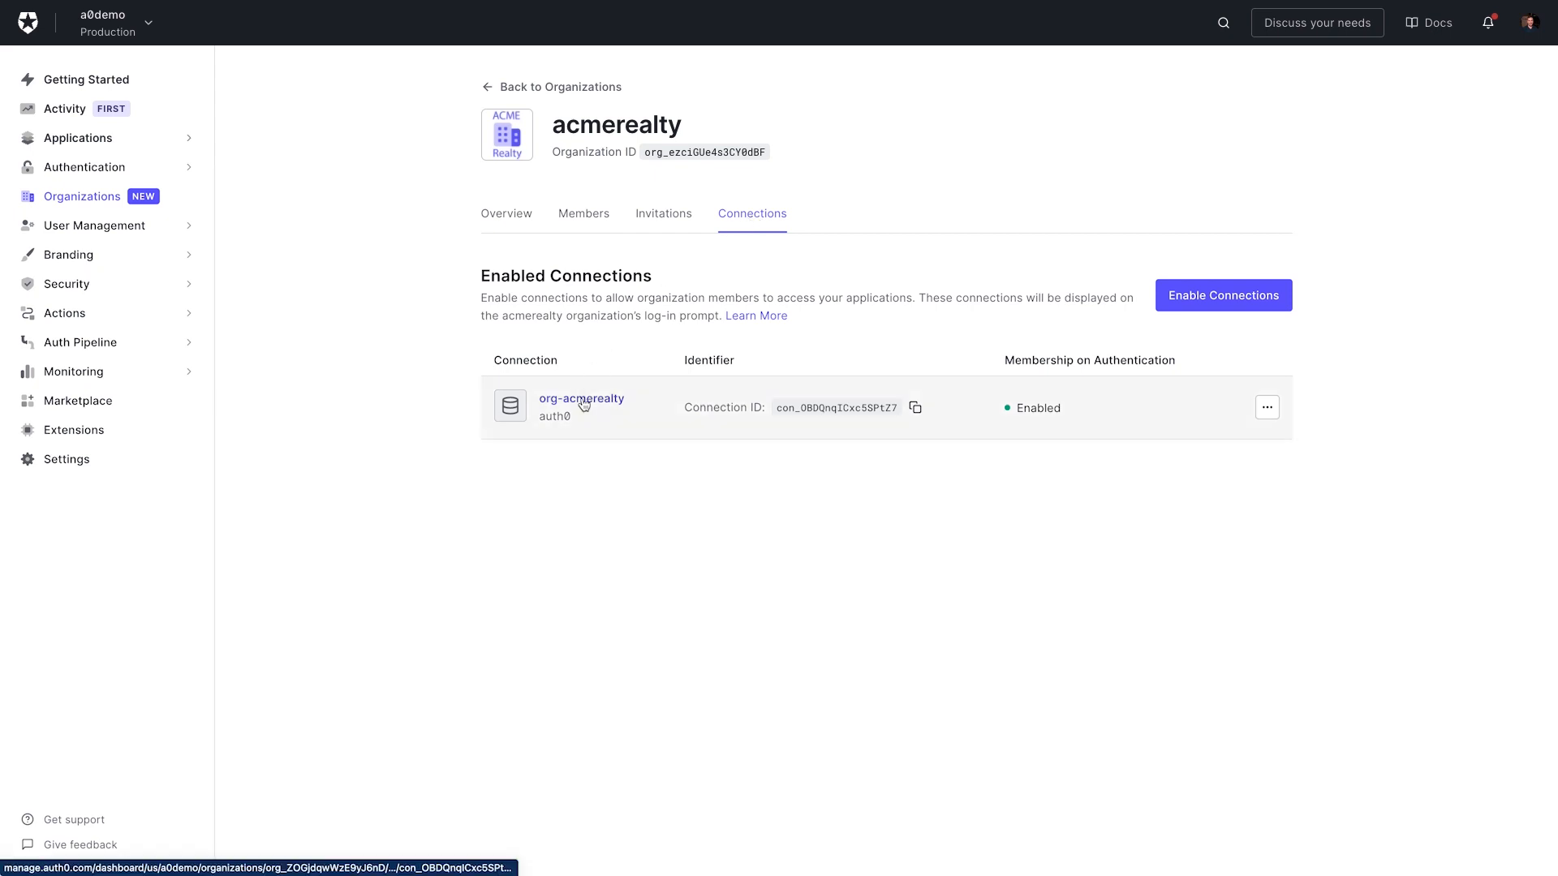
mouse_move(1018, 400)
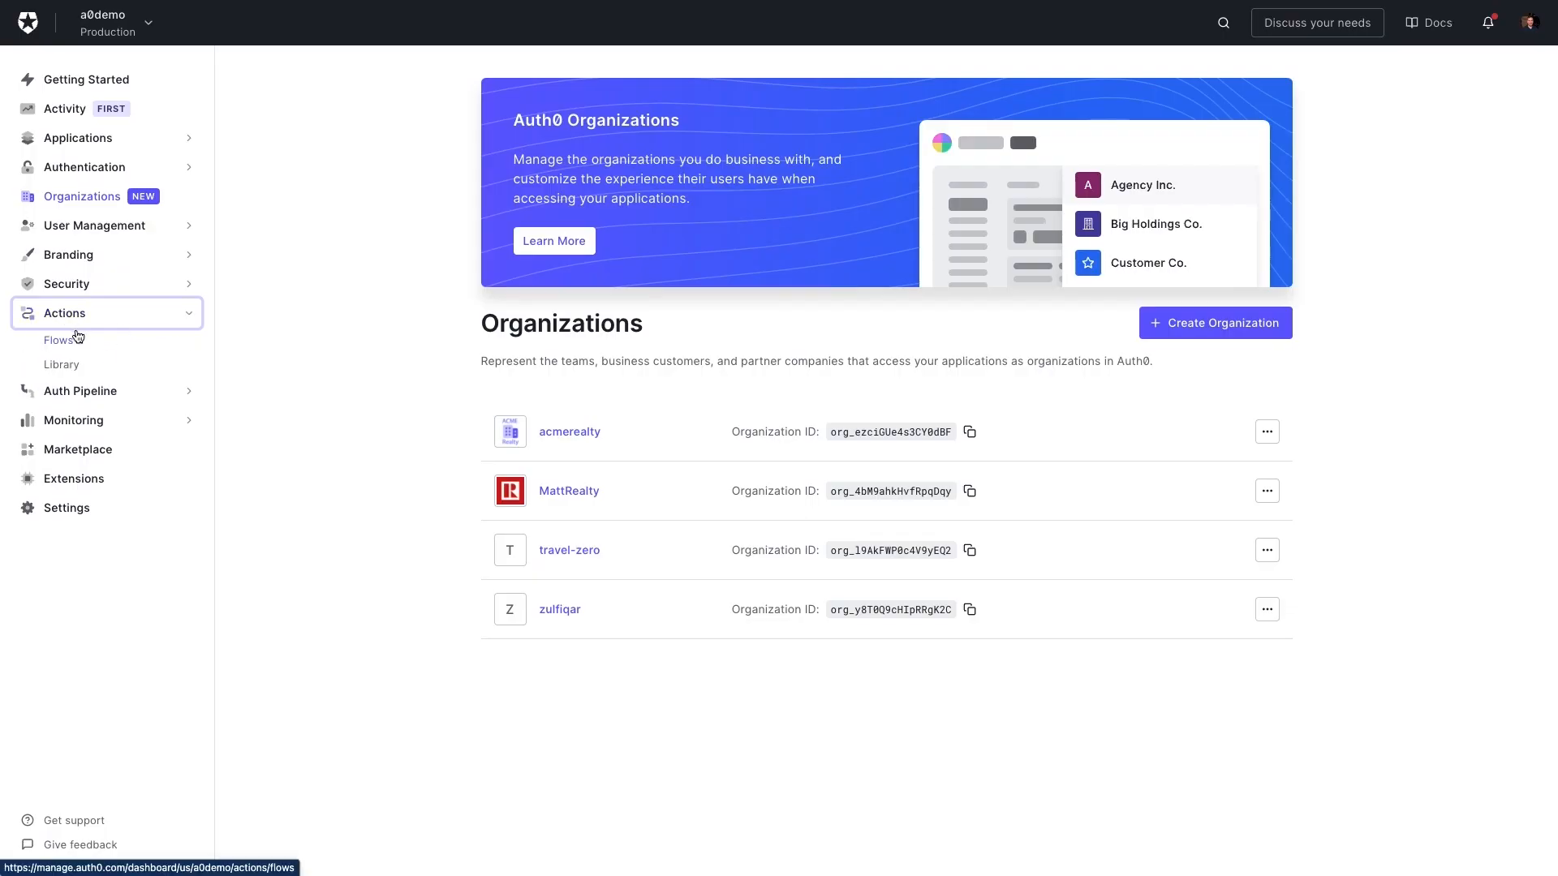
Step: Go to Actions > Flows to see the available flow types
click(60, 339)
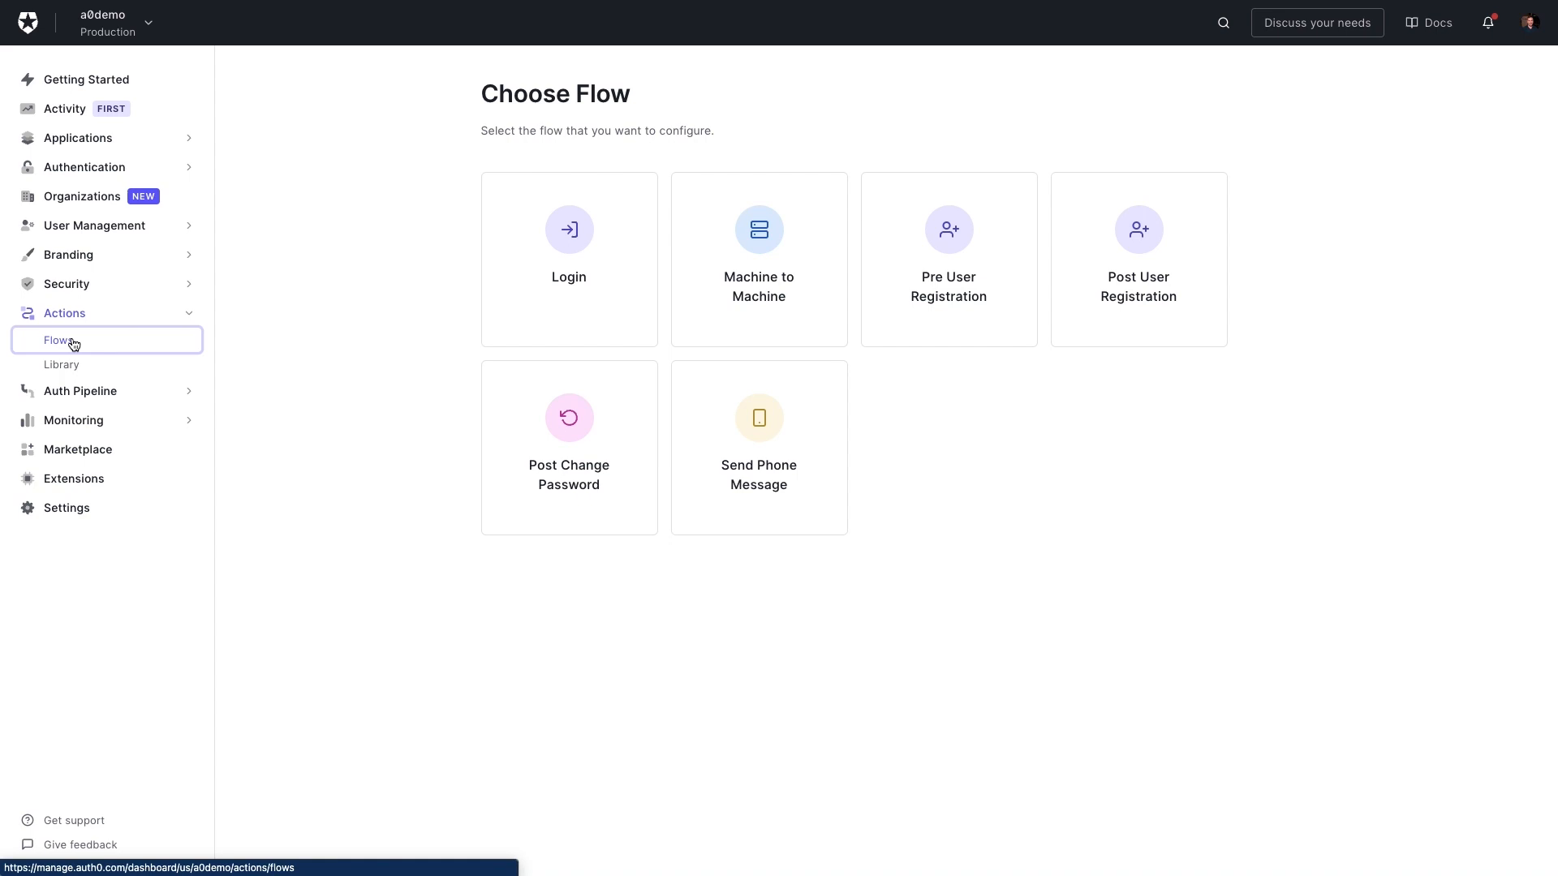
mouse_move(521, 286)
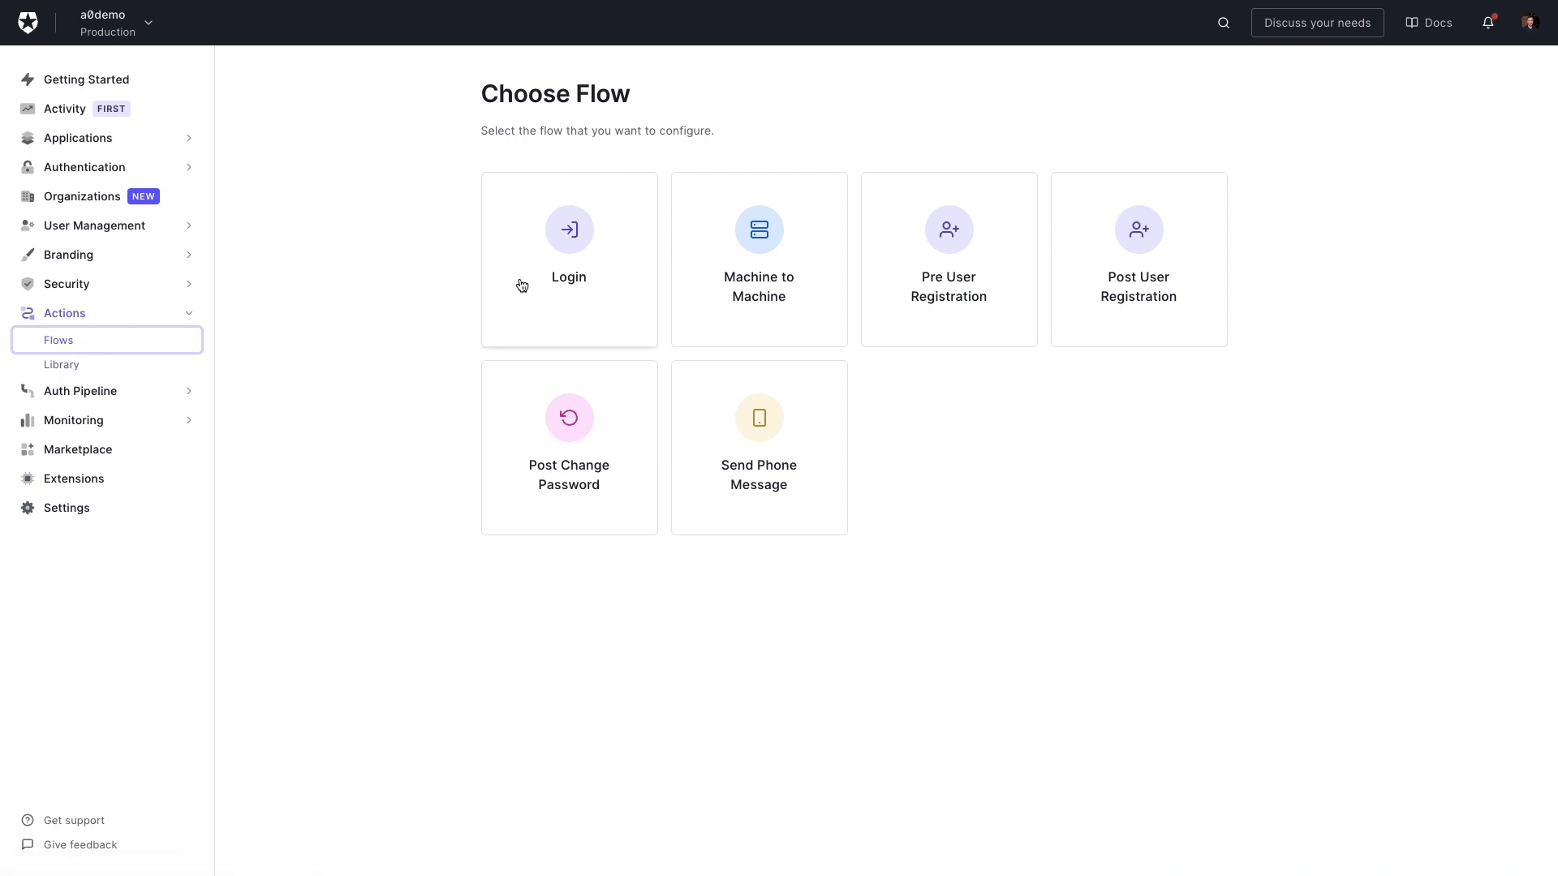
mouse_move(524, 302)
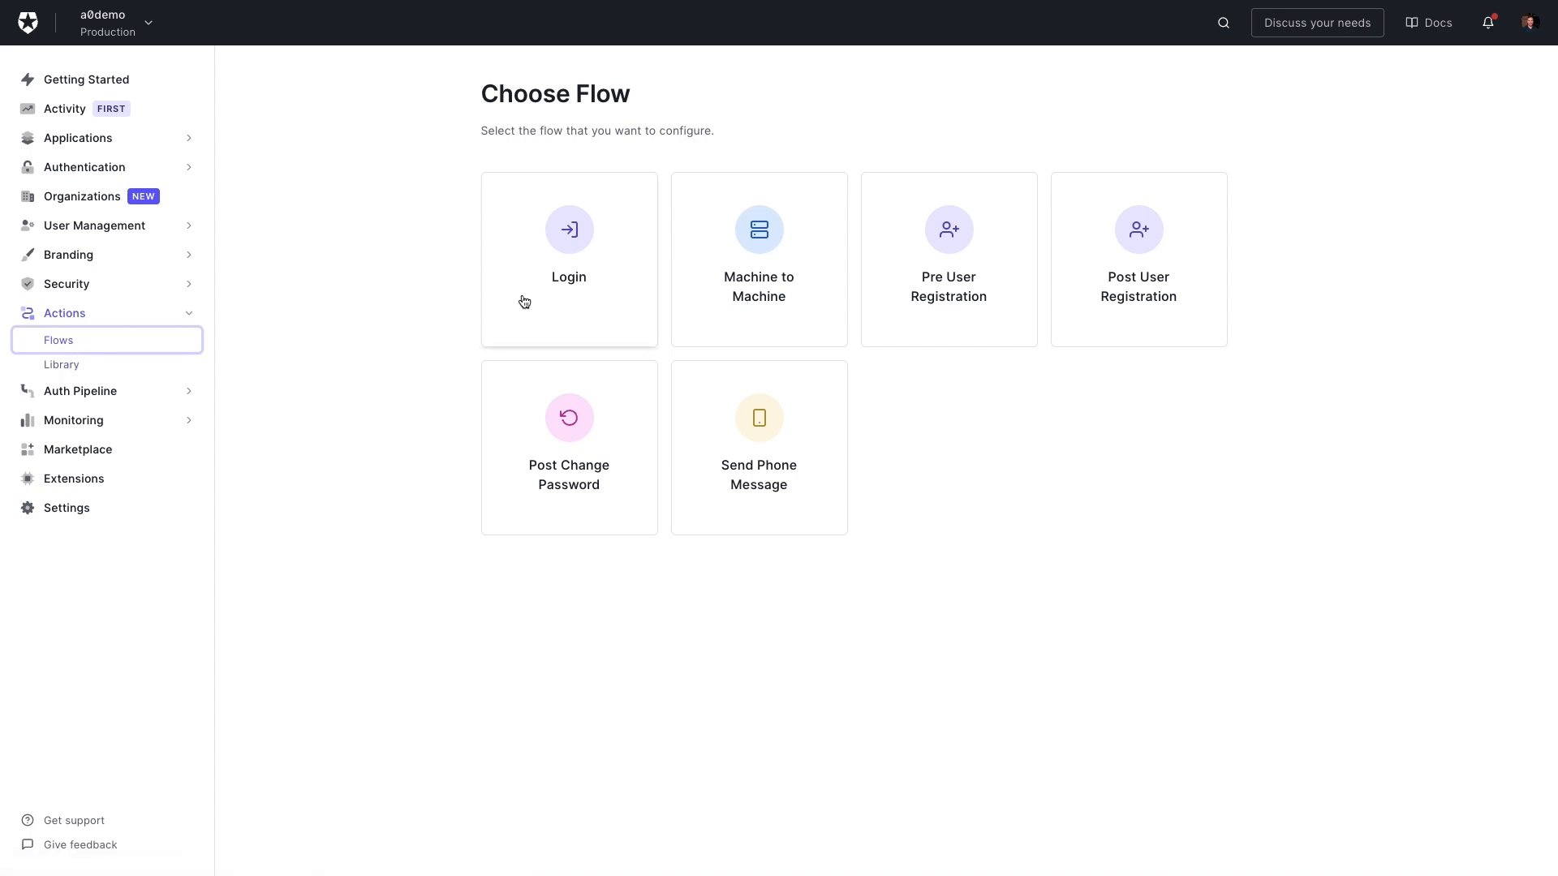
mouse_move(757, 304)
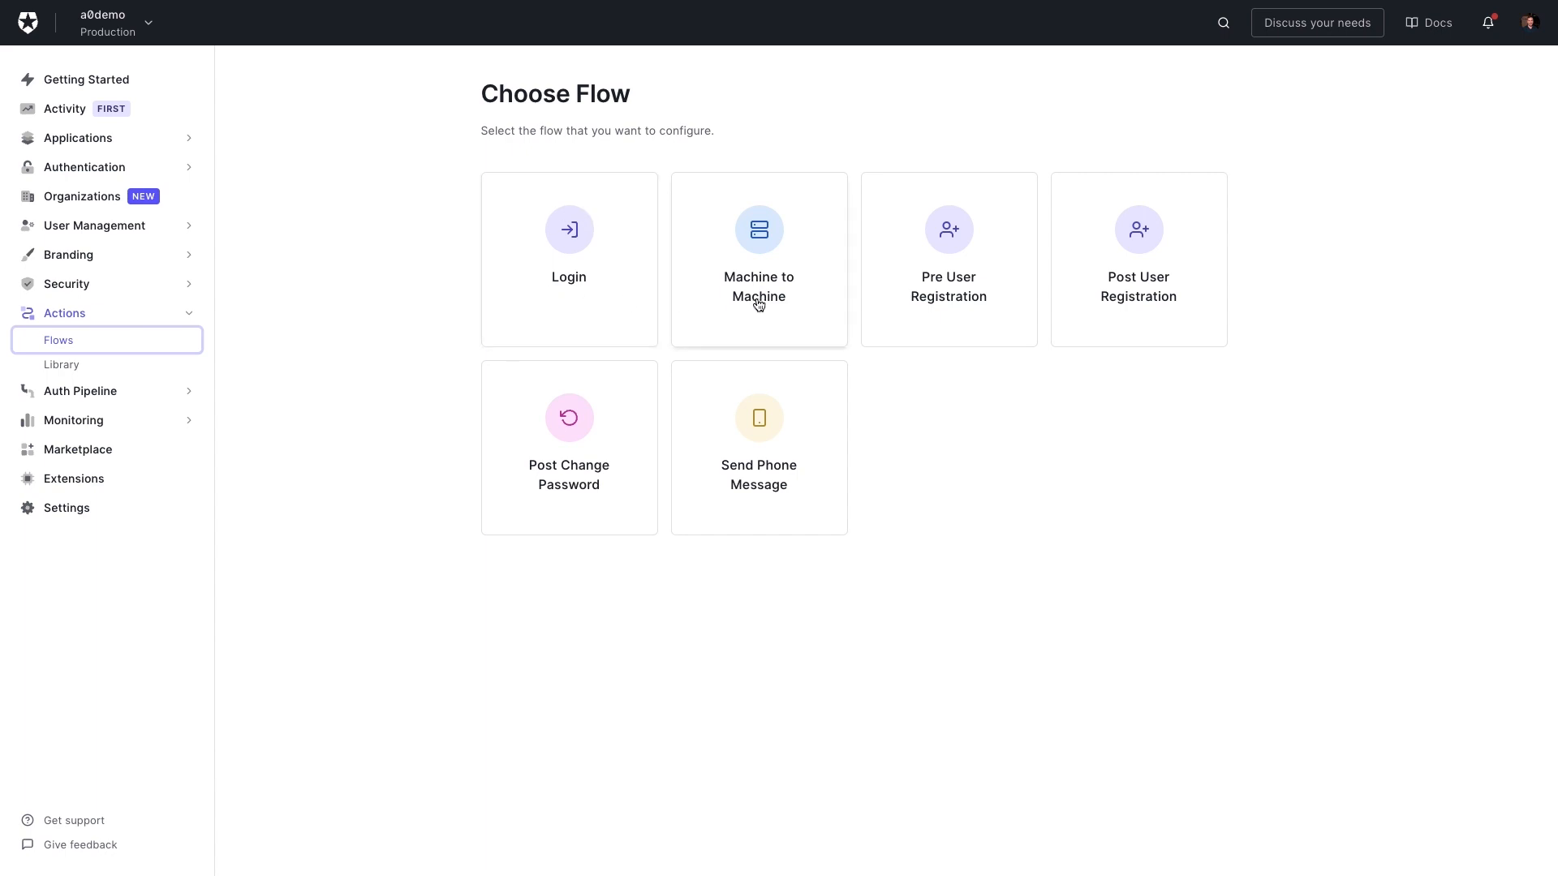
mouse_move(896, 258)
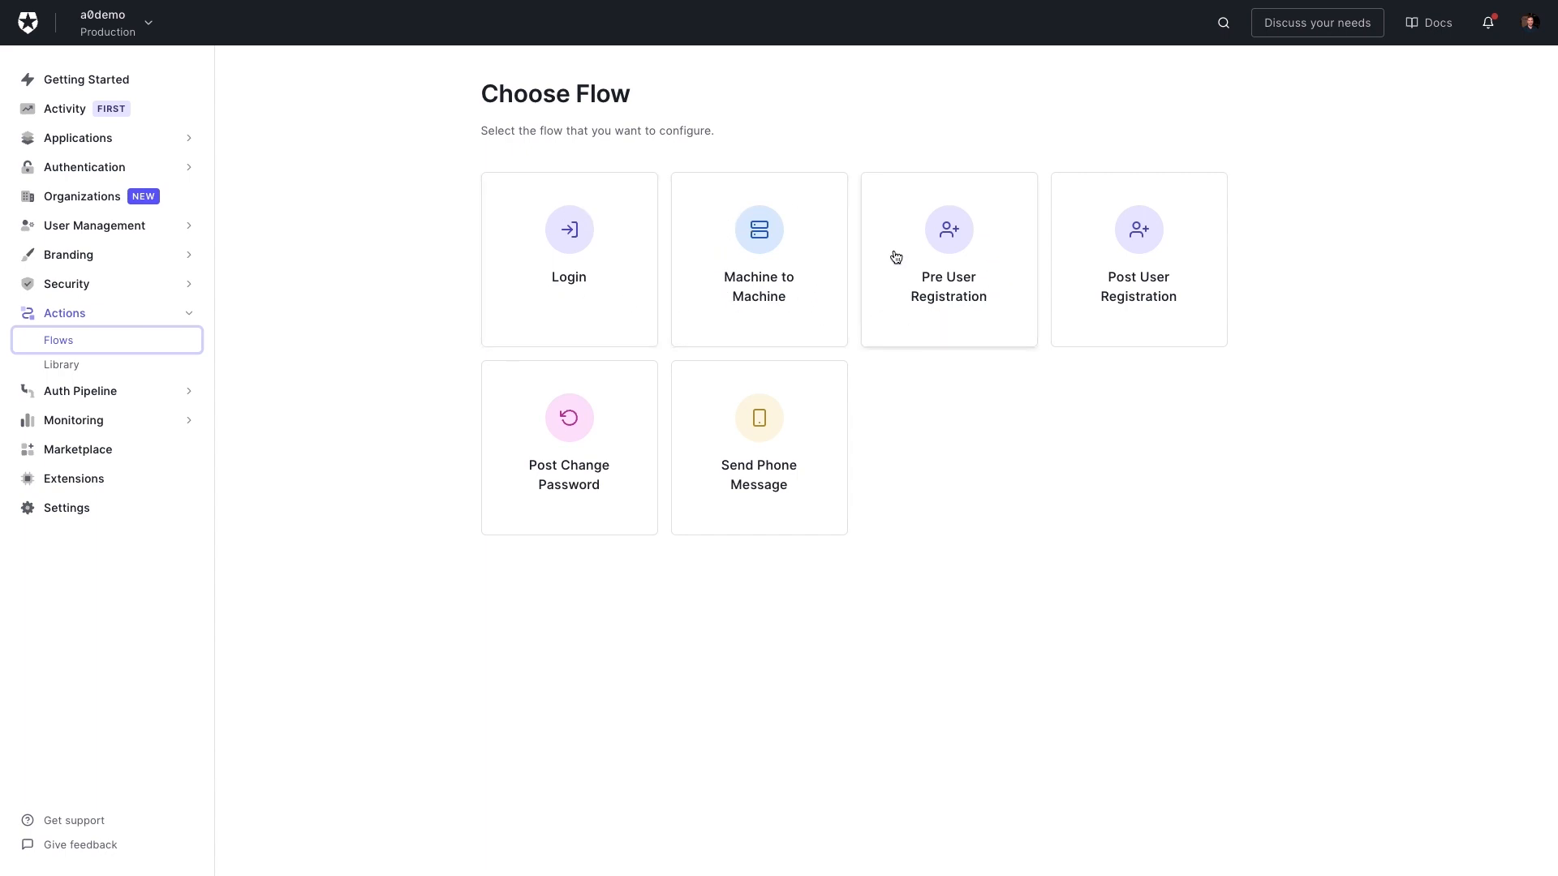
mouse_move(758, 417)
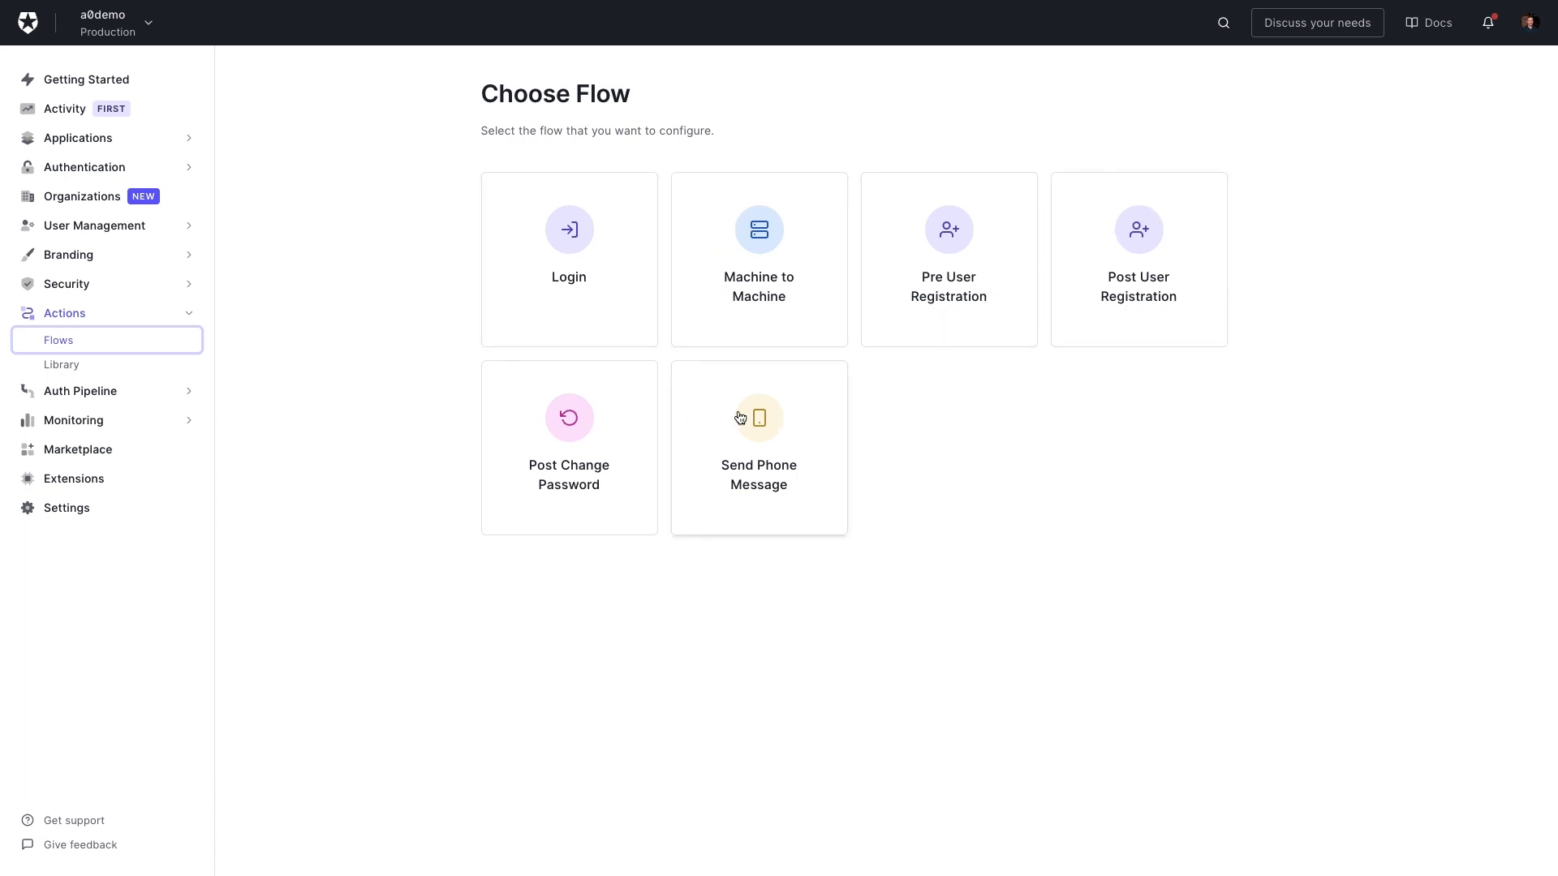
mouse_move(428, 334)
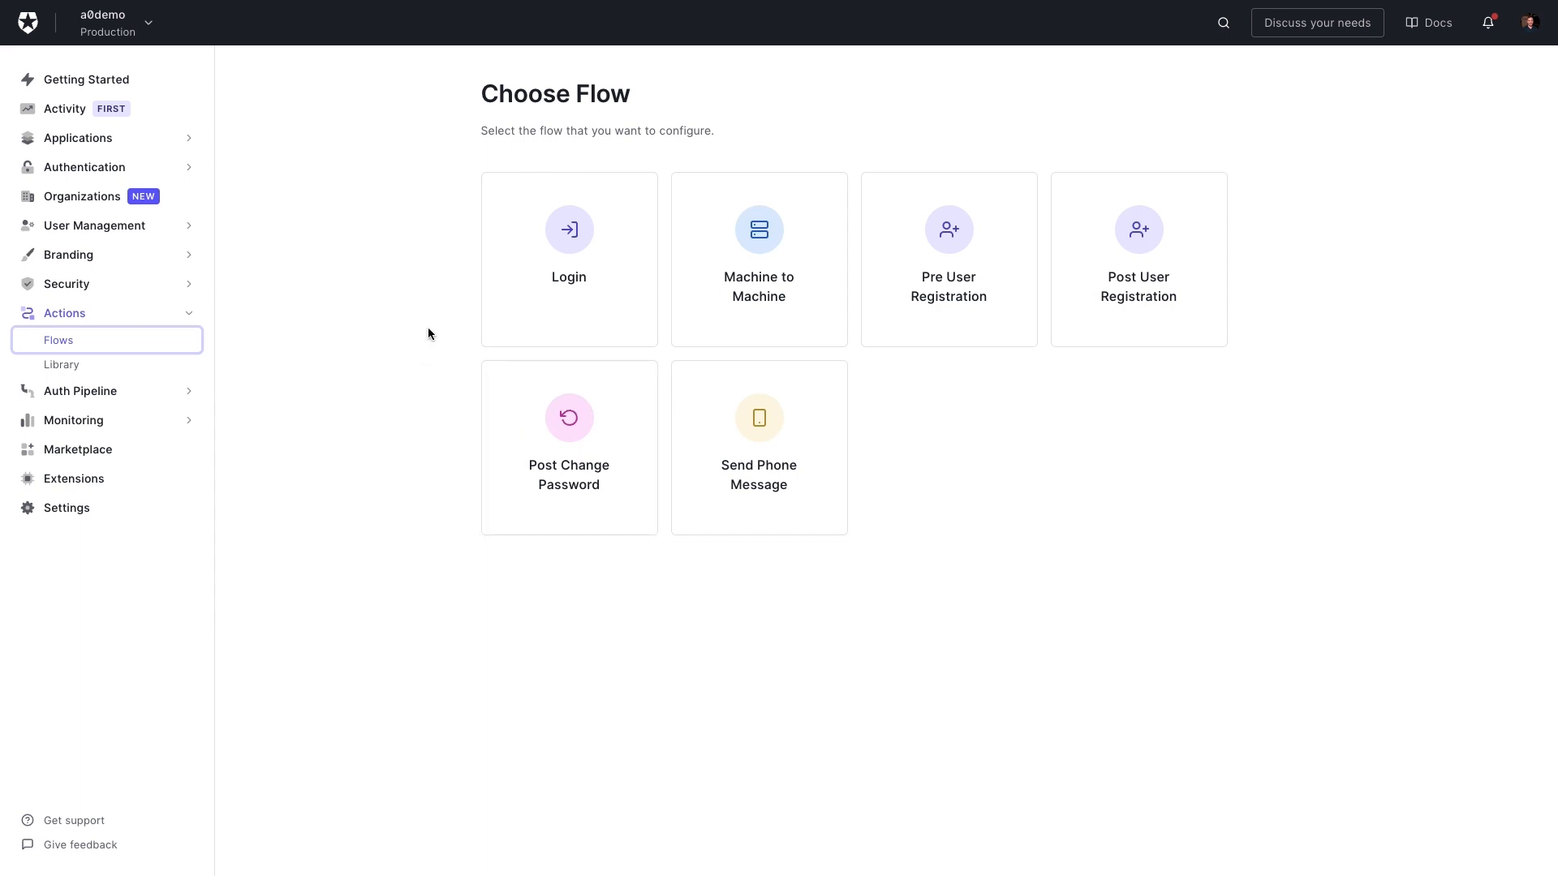
mouse_move(521, 482)
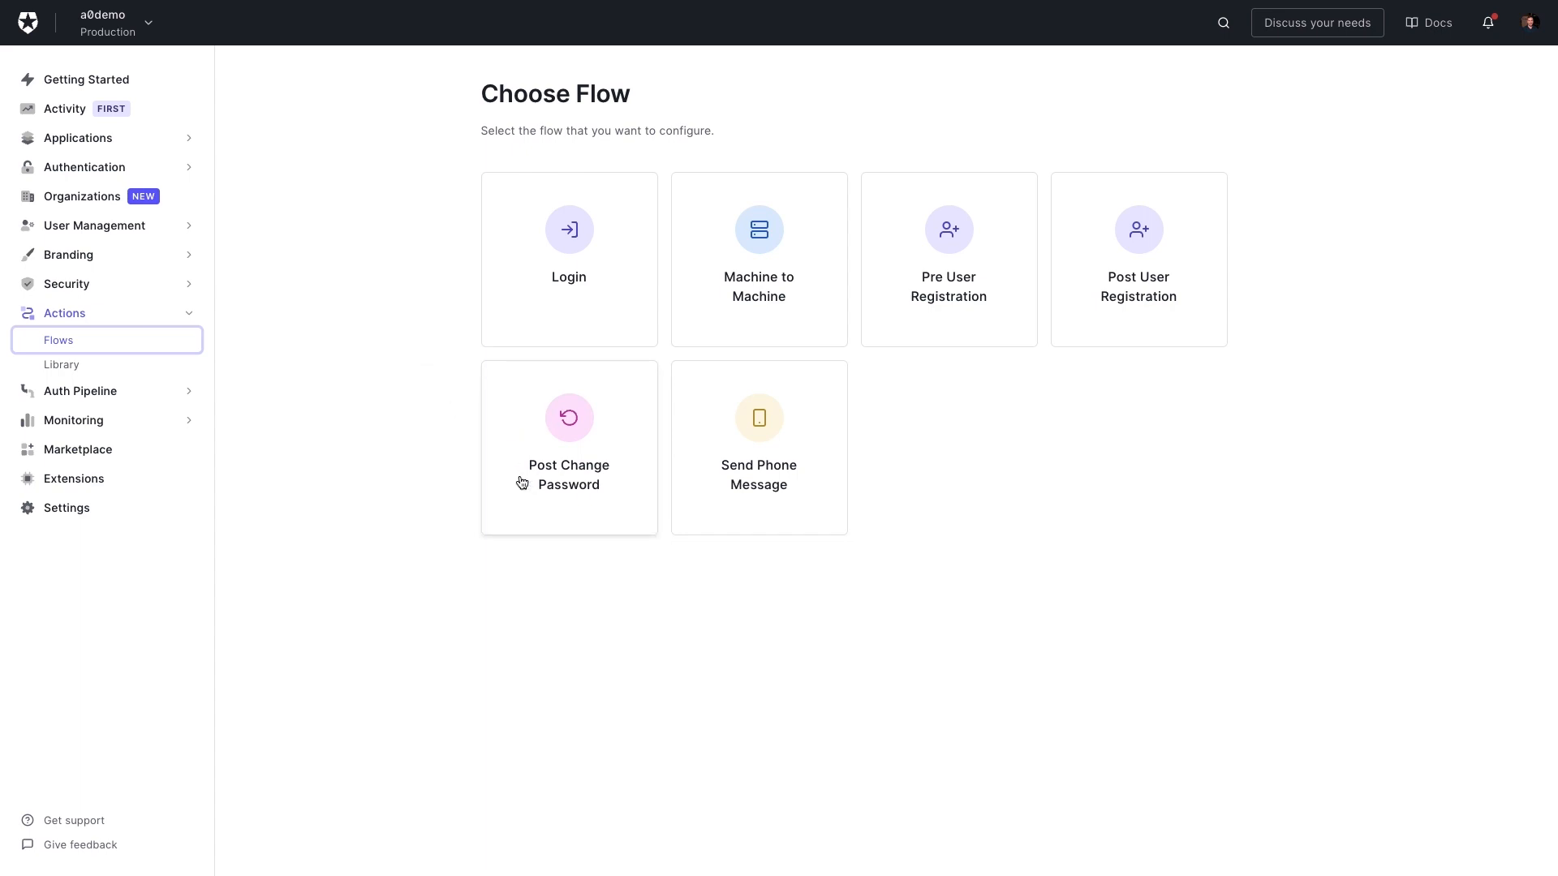
click(60, 365)
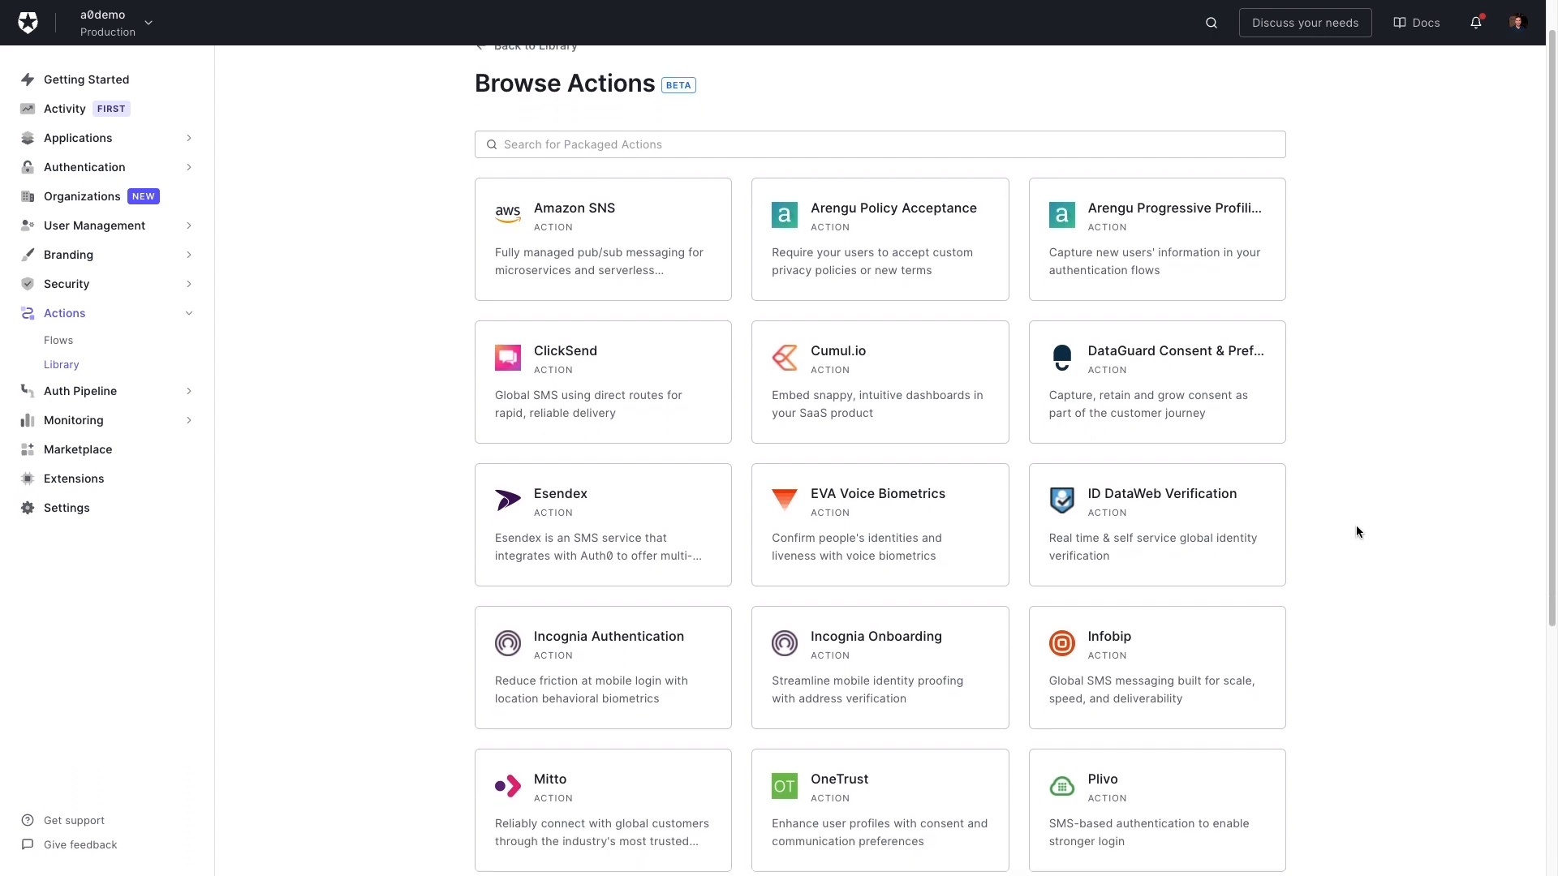
scroll(down, 3)
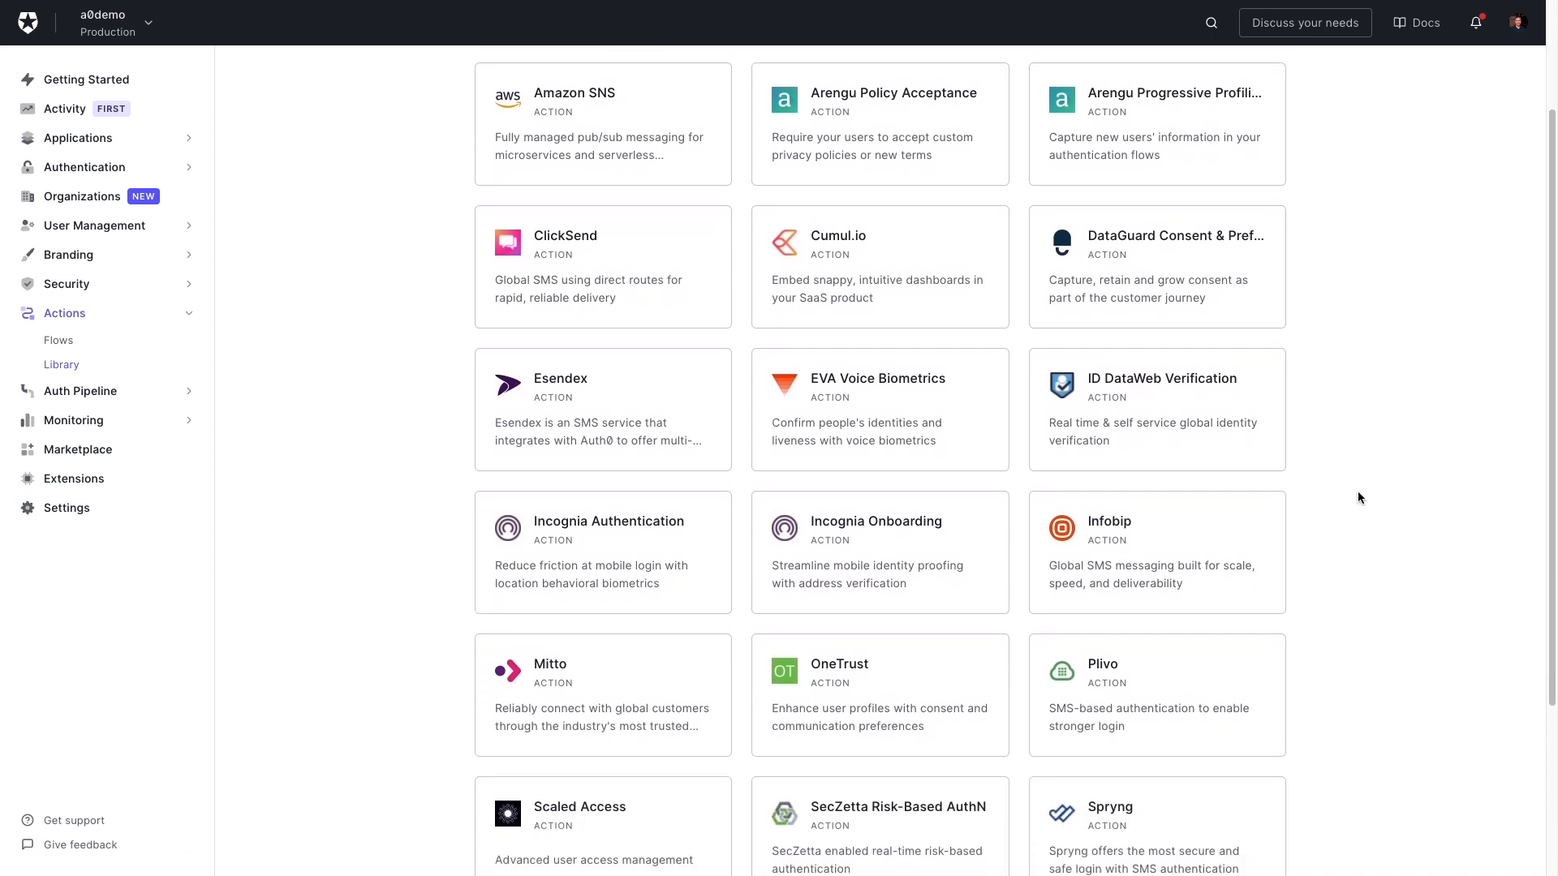
scroll(down, 3)
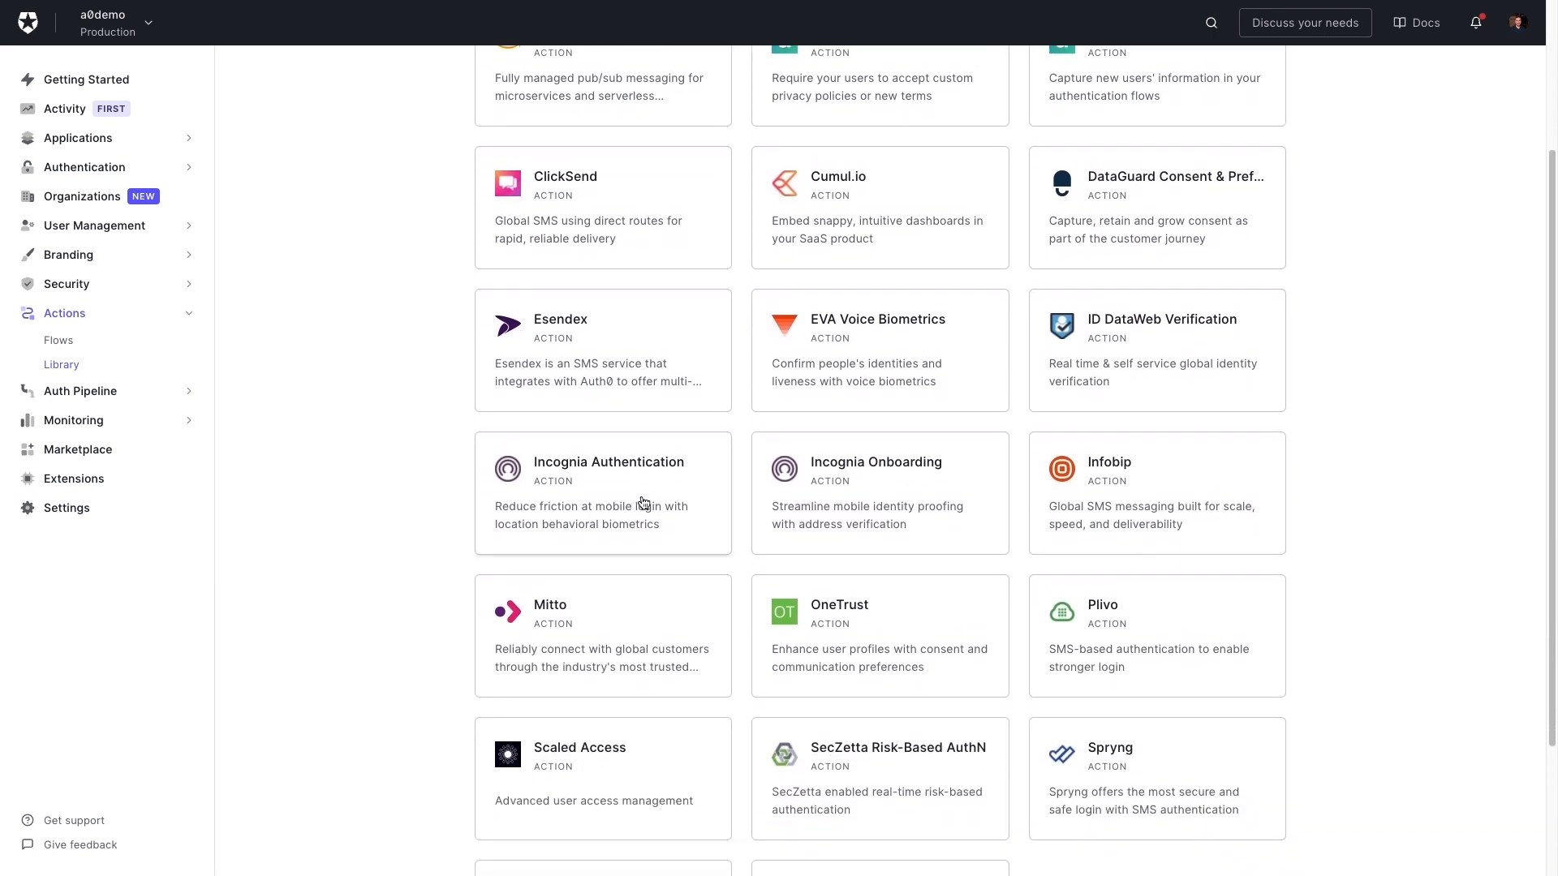
scroll(down, 3)
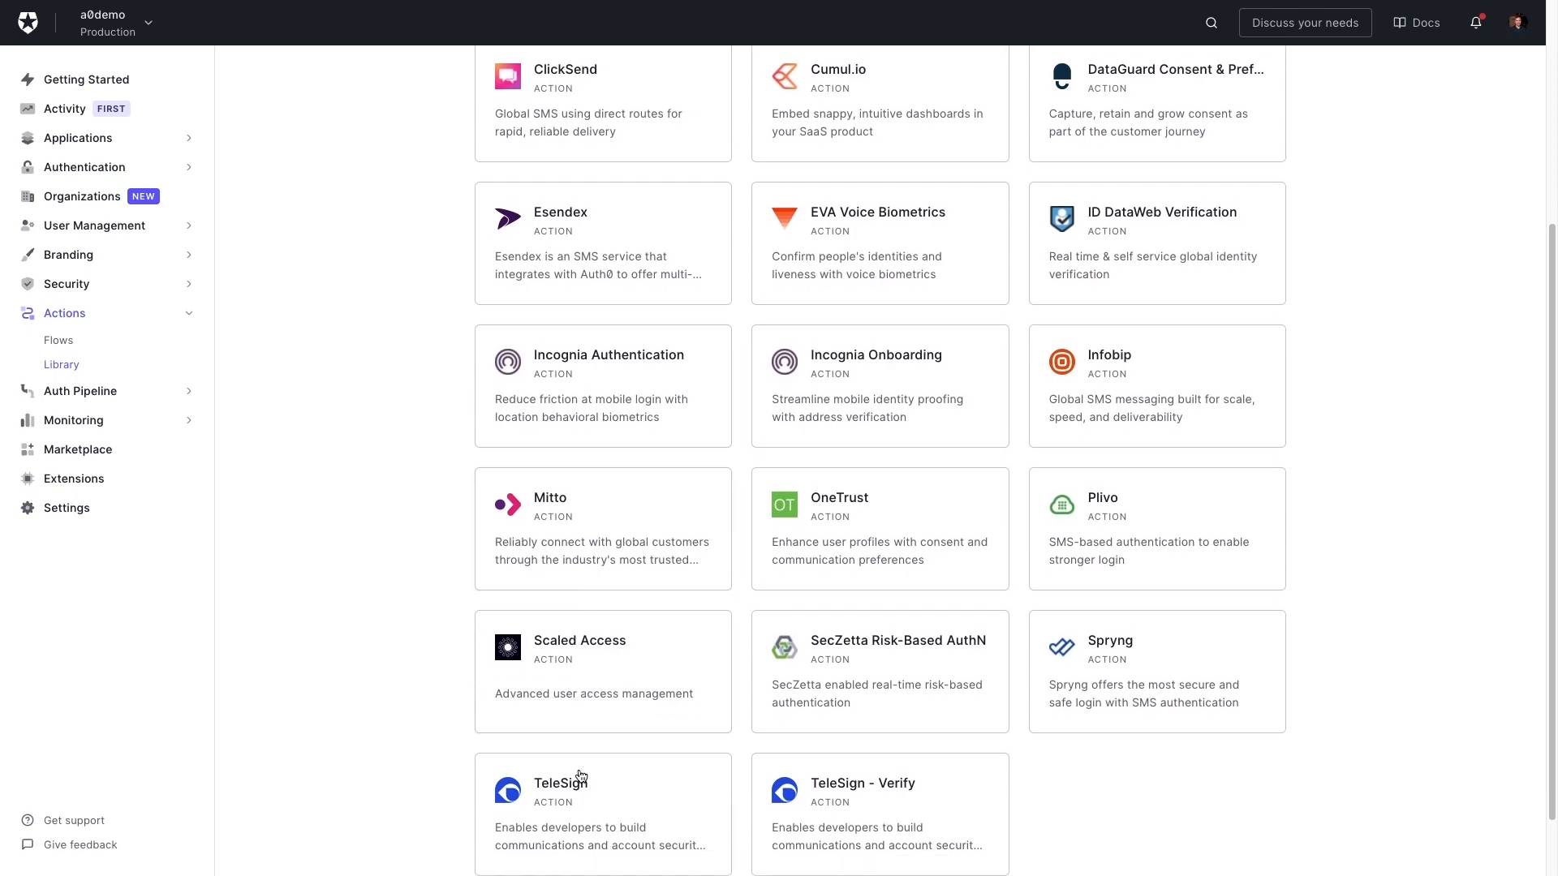
scroll(up, 3)
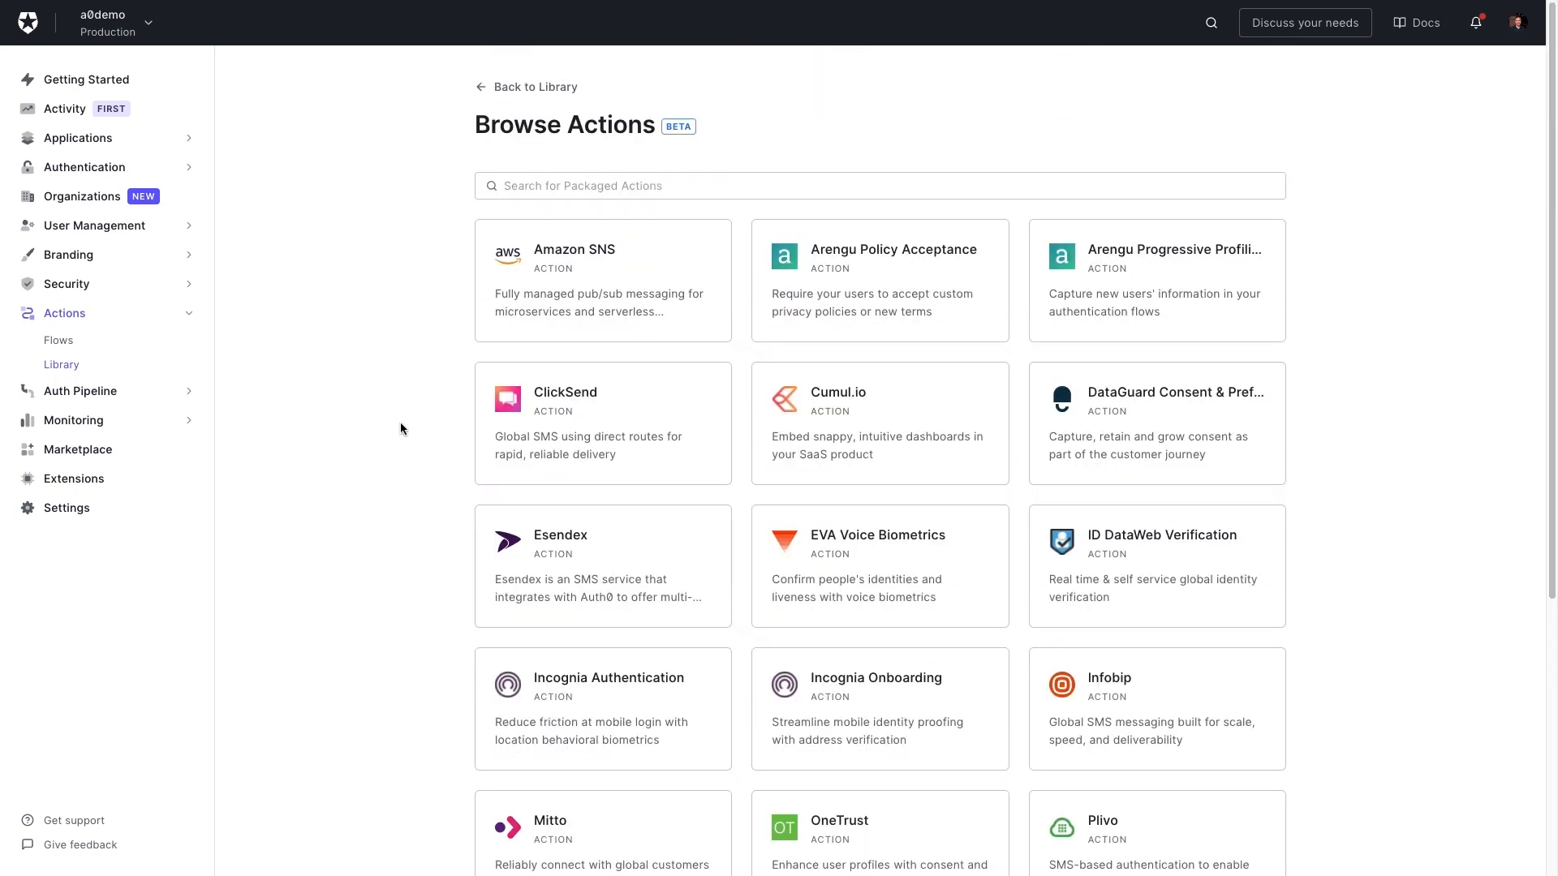
mouse_move(59, 339)
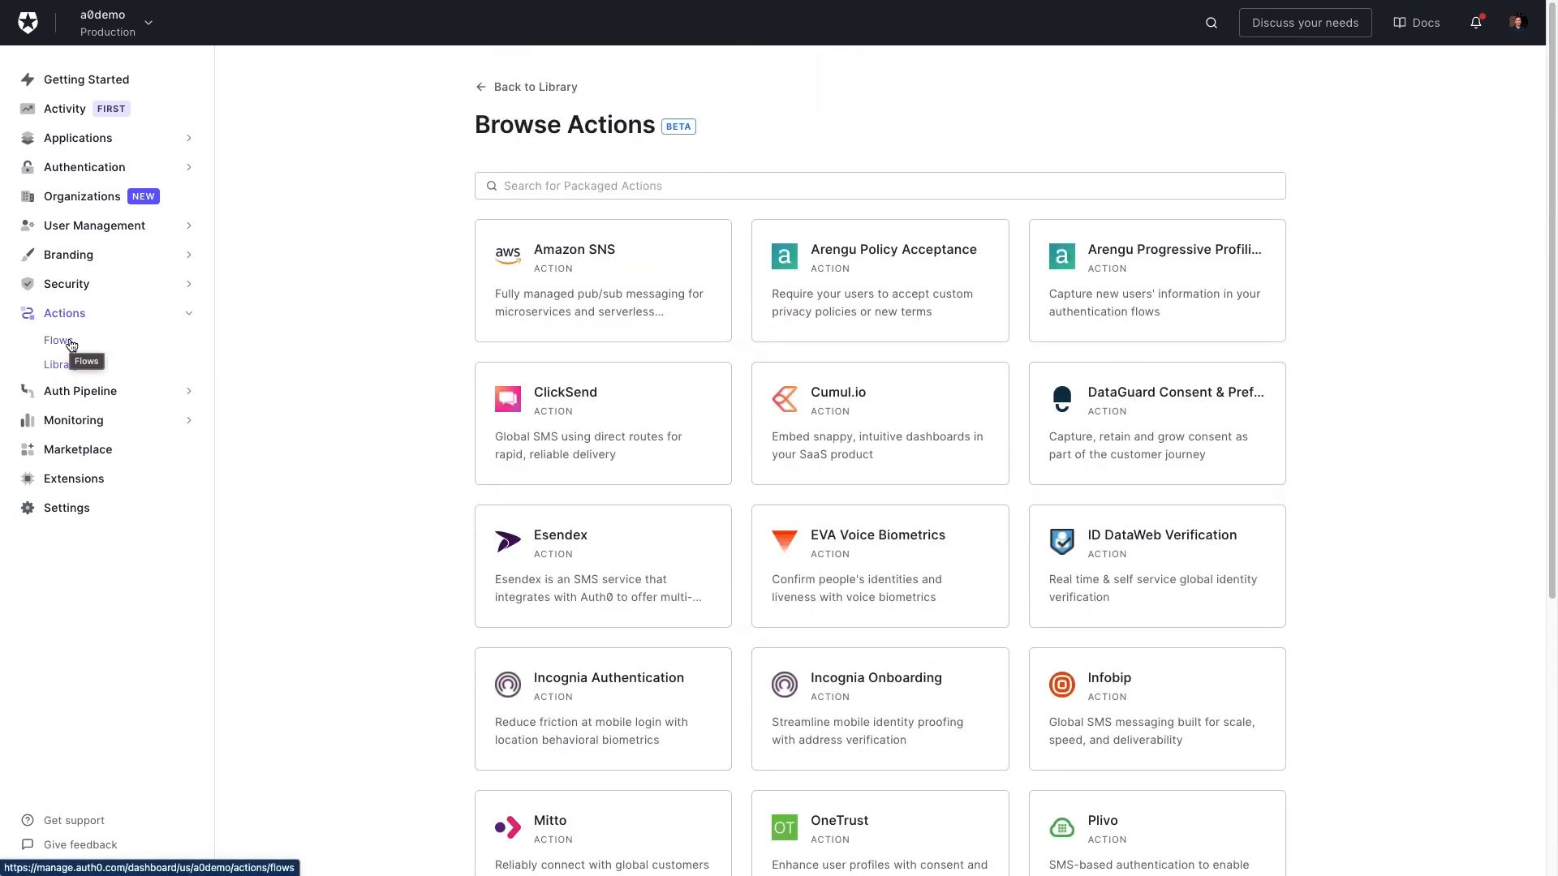
Step: Show the Machine to Machine flow with Start and Complete steps and dismiss the tour
click(59, 339)
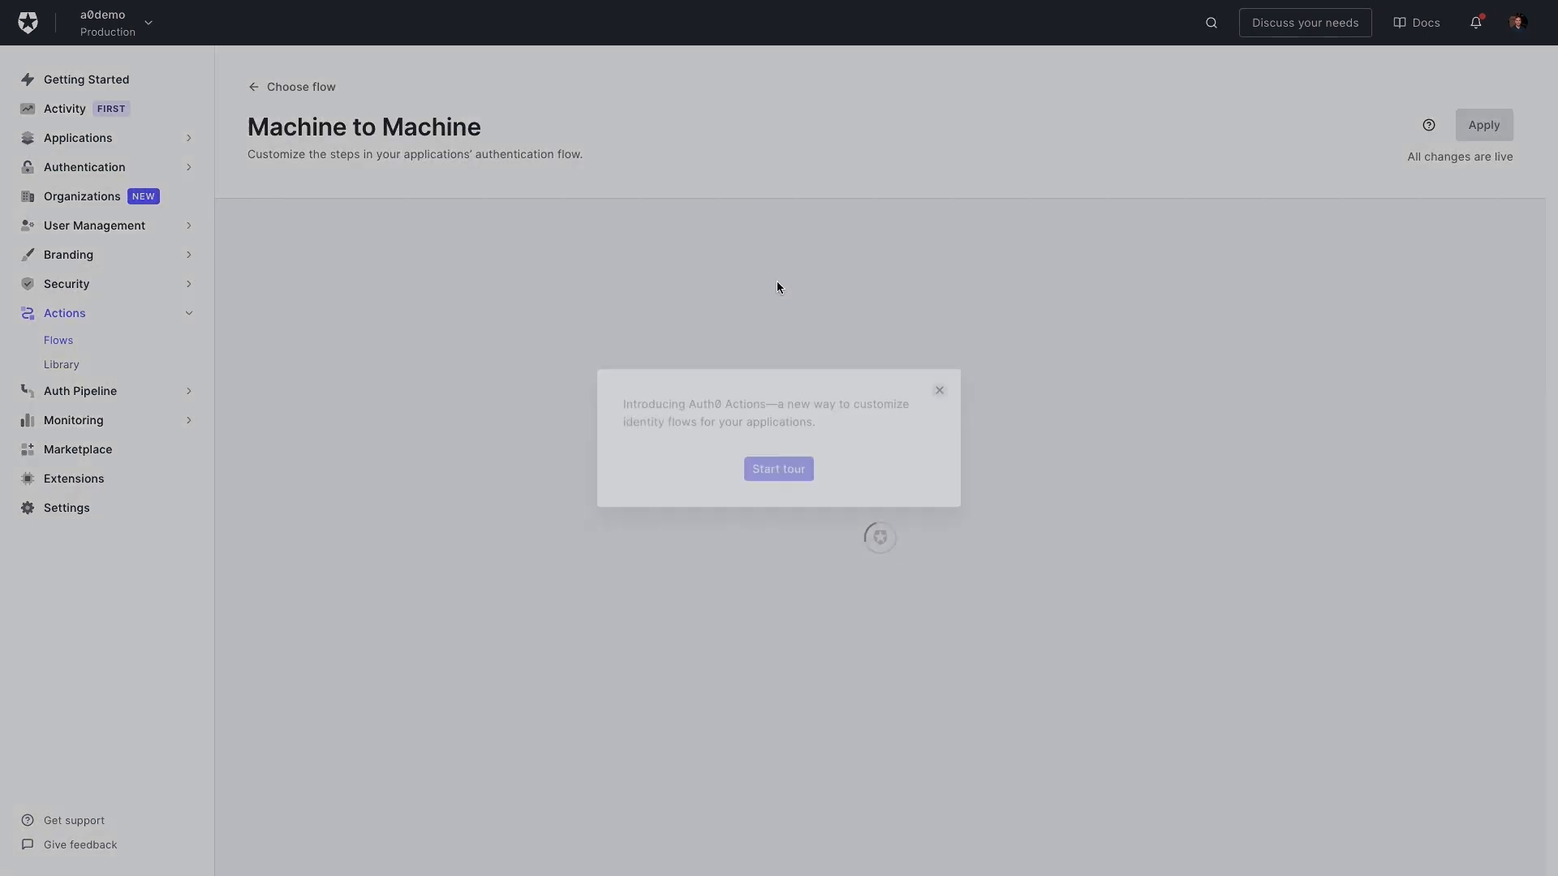
click(936, 390)
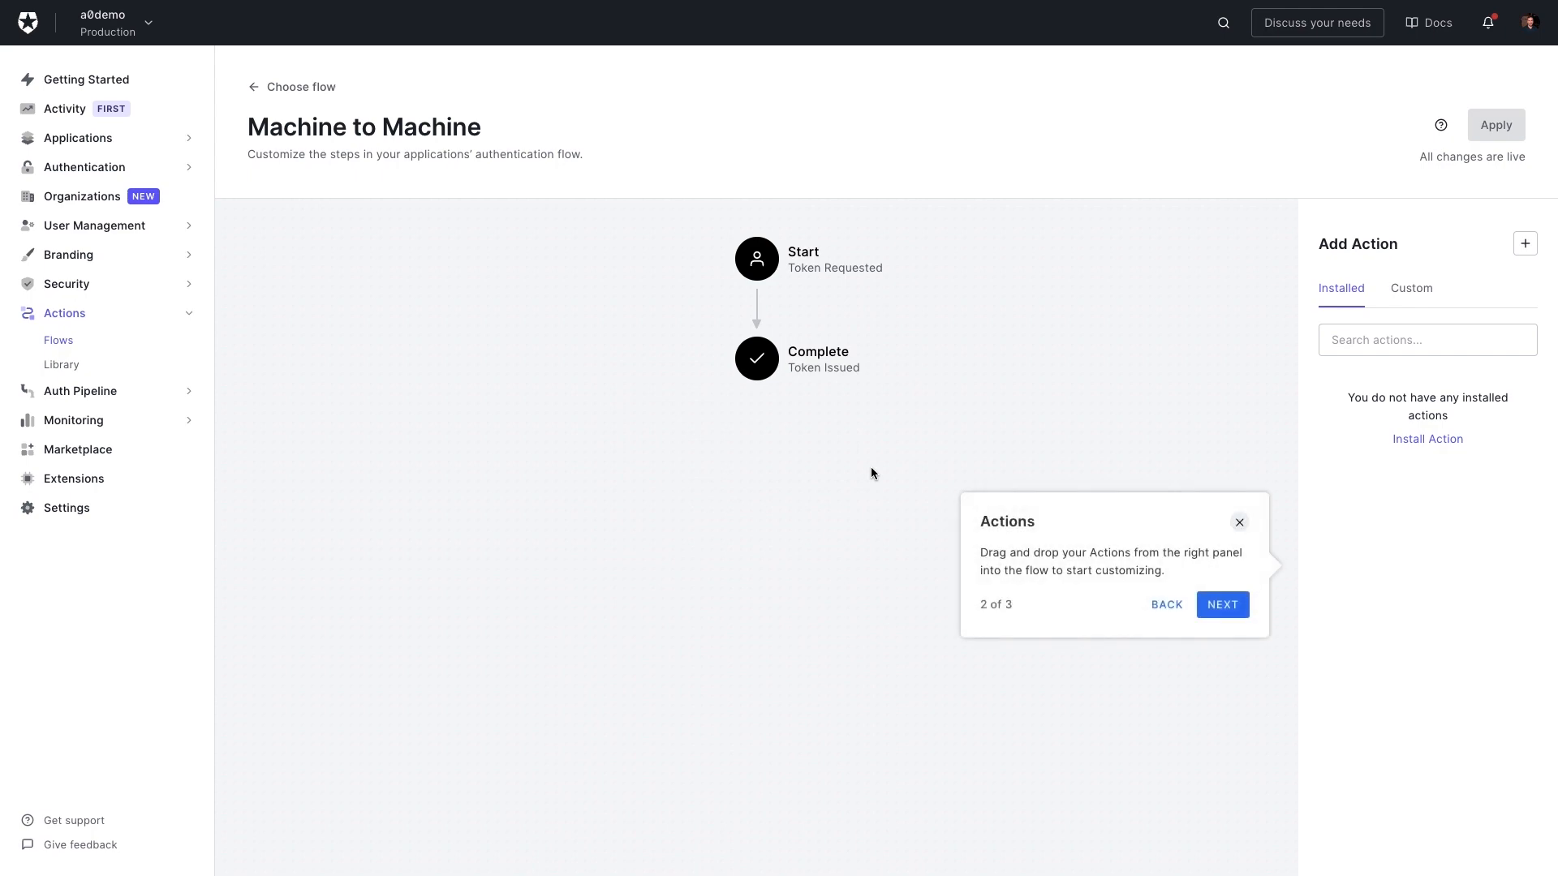
click(1223, 605)
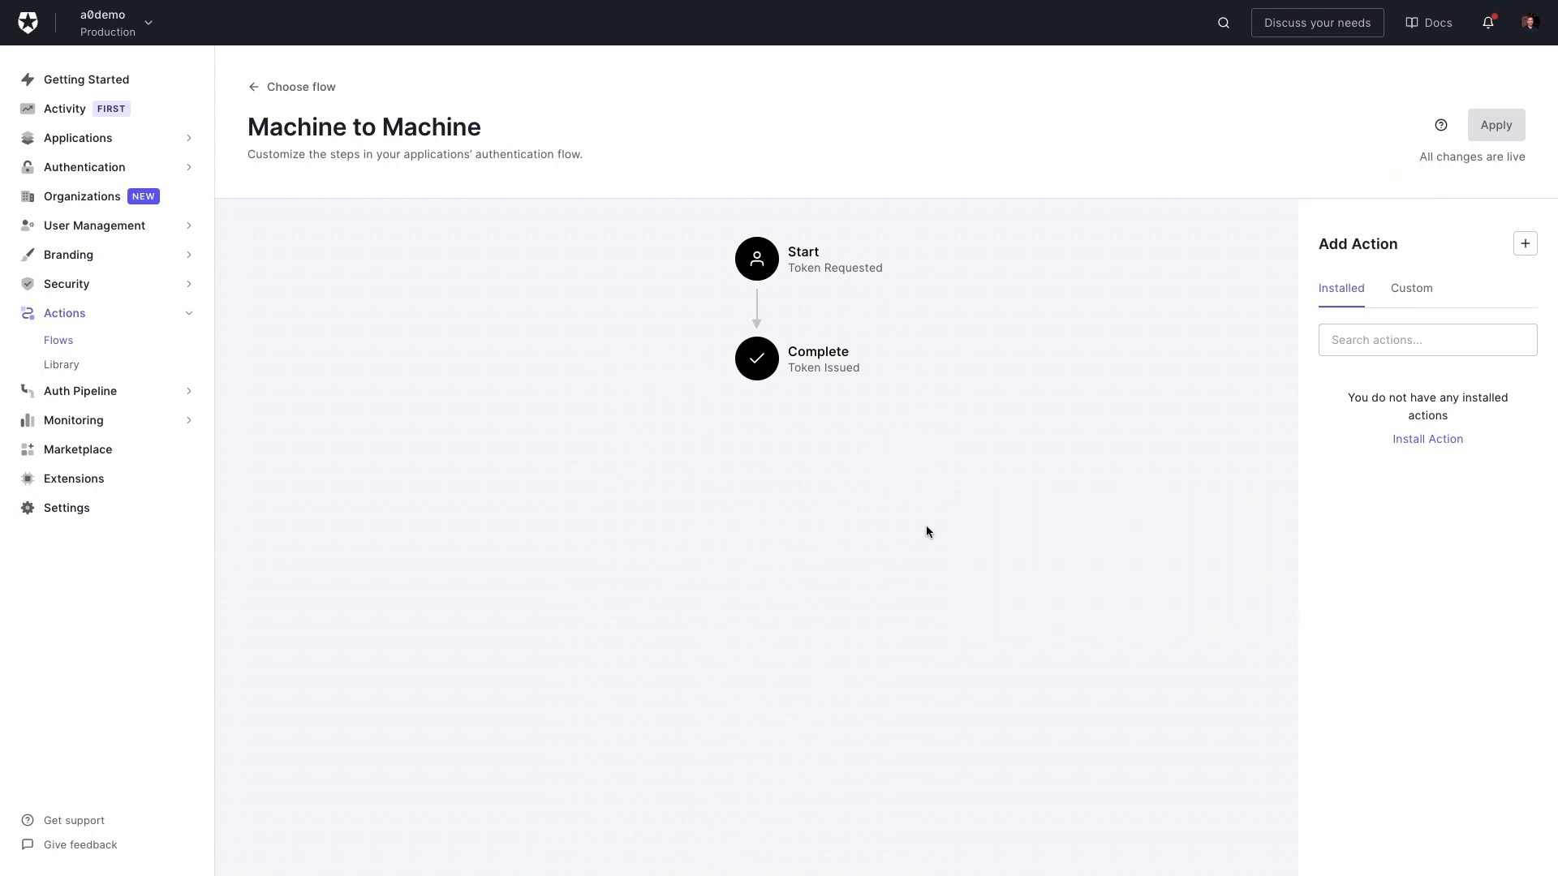
Step: Return to the Choose Flow list and enter the Login flow editor
click(58, 341)
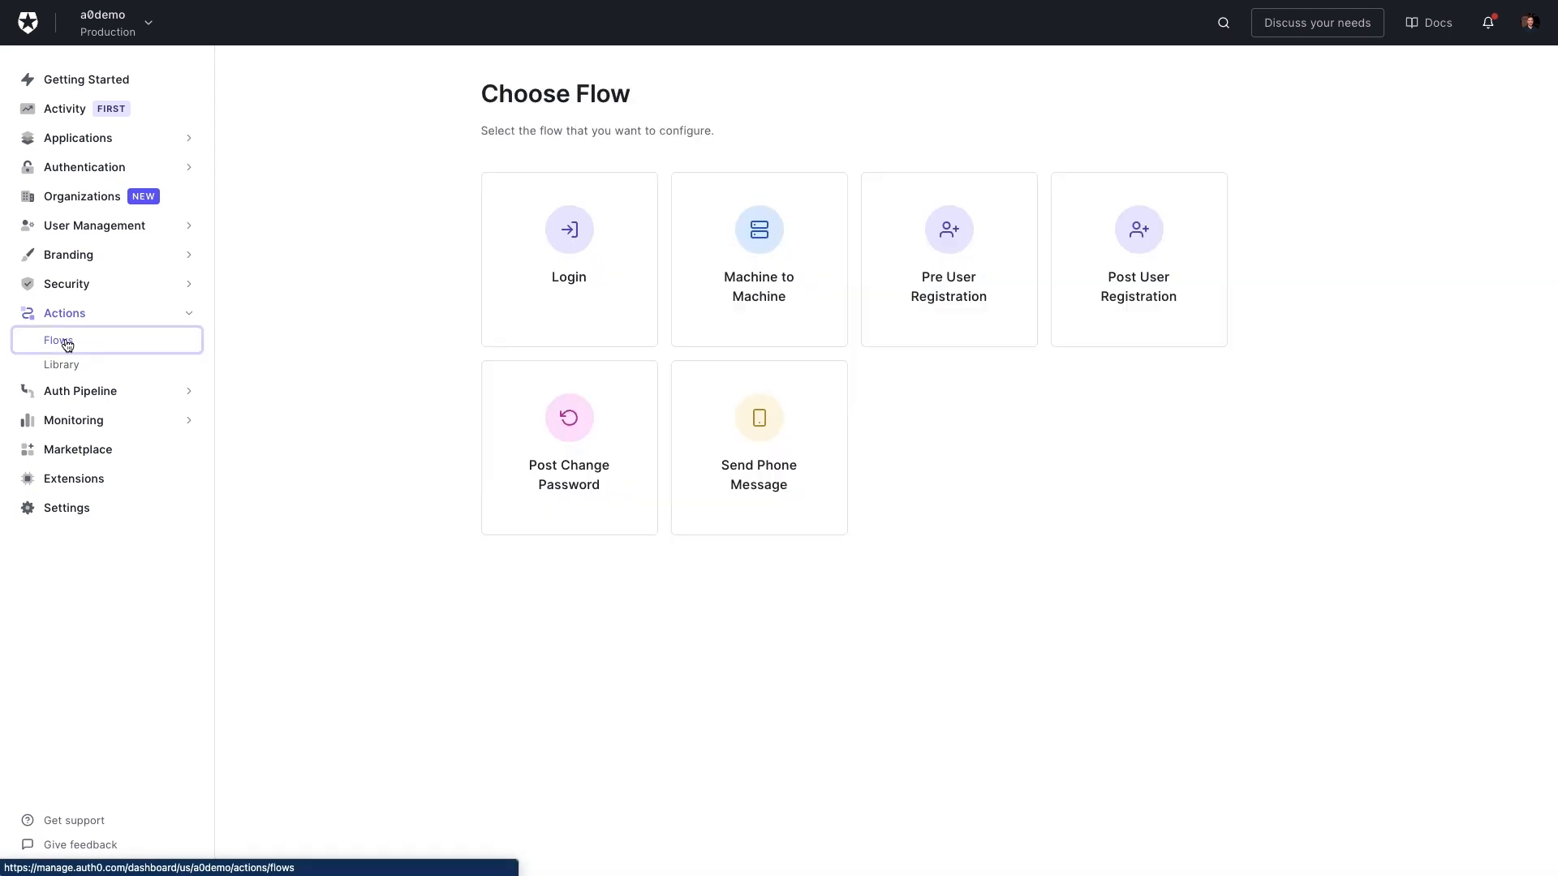
mouse_move(543, 307)
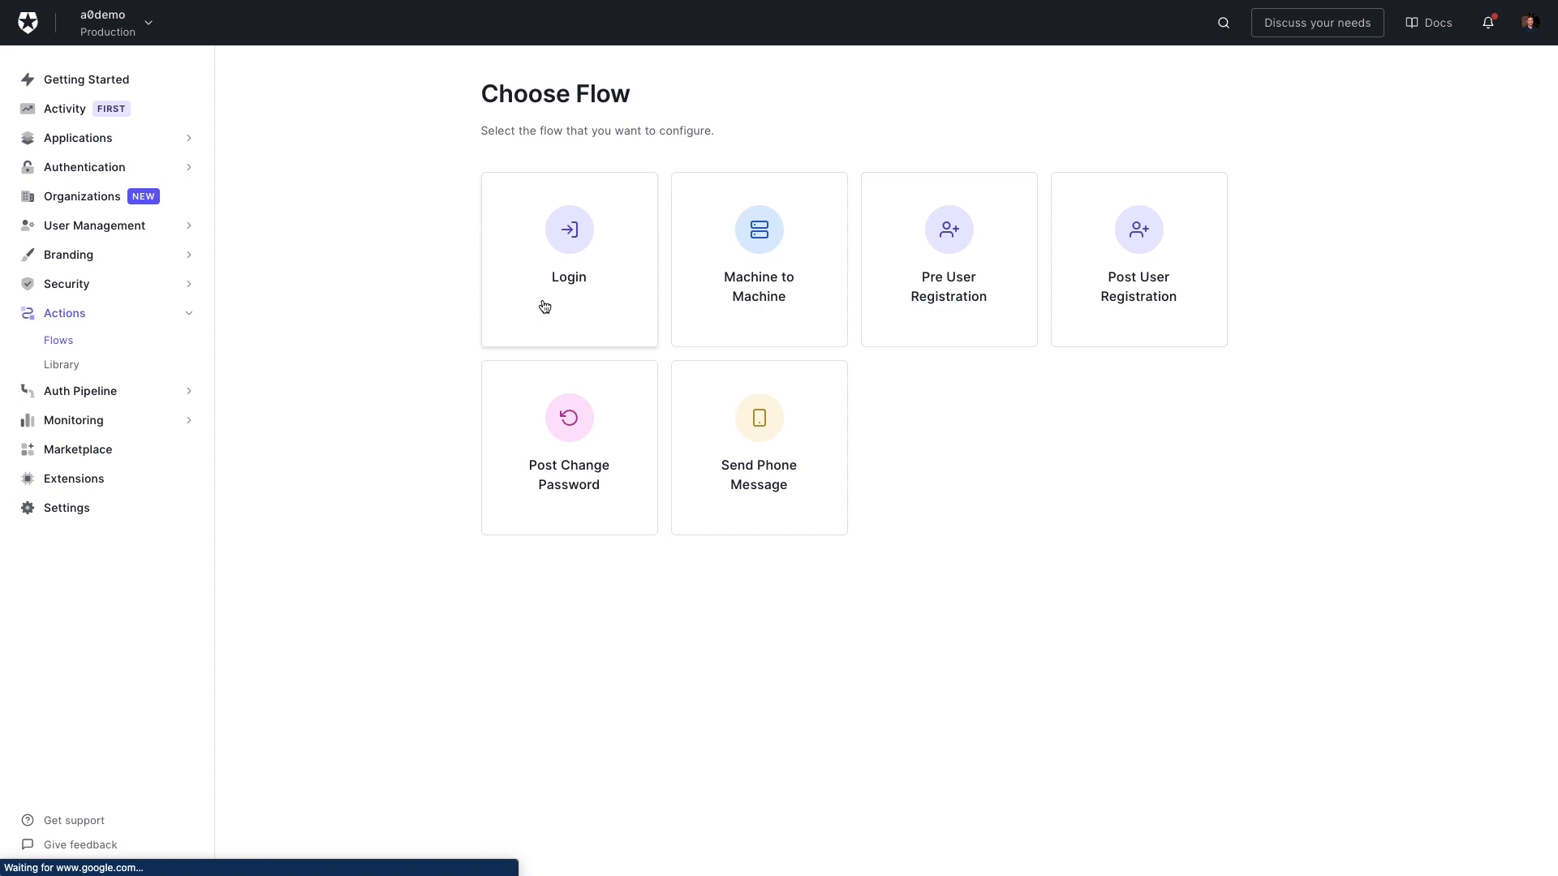
click(568, 260)
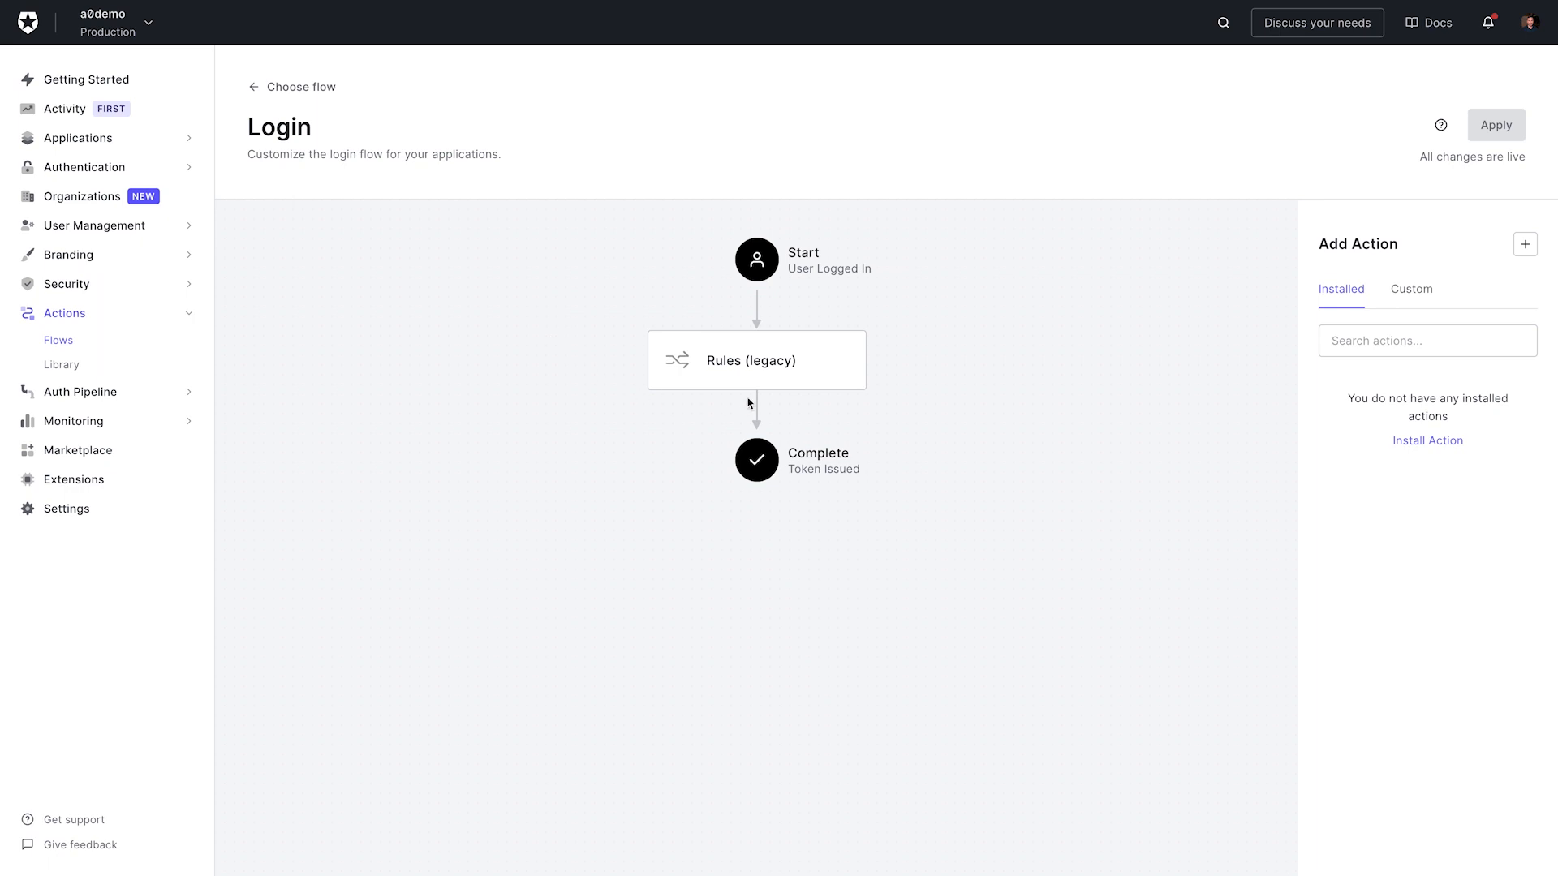
Step: Add Create Contact in SFDC after Rules (legacy) in the Login flow and apply it live
click(1410, 289)
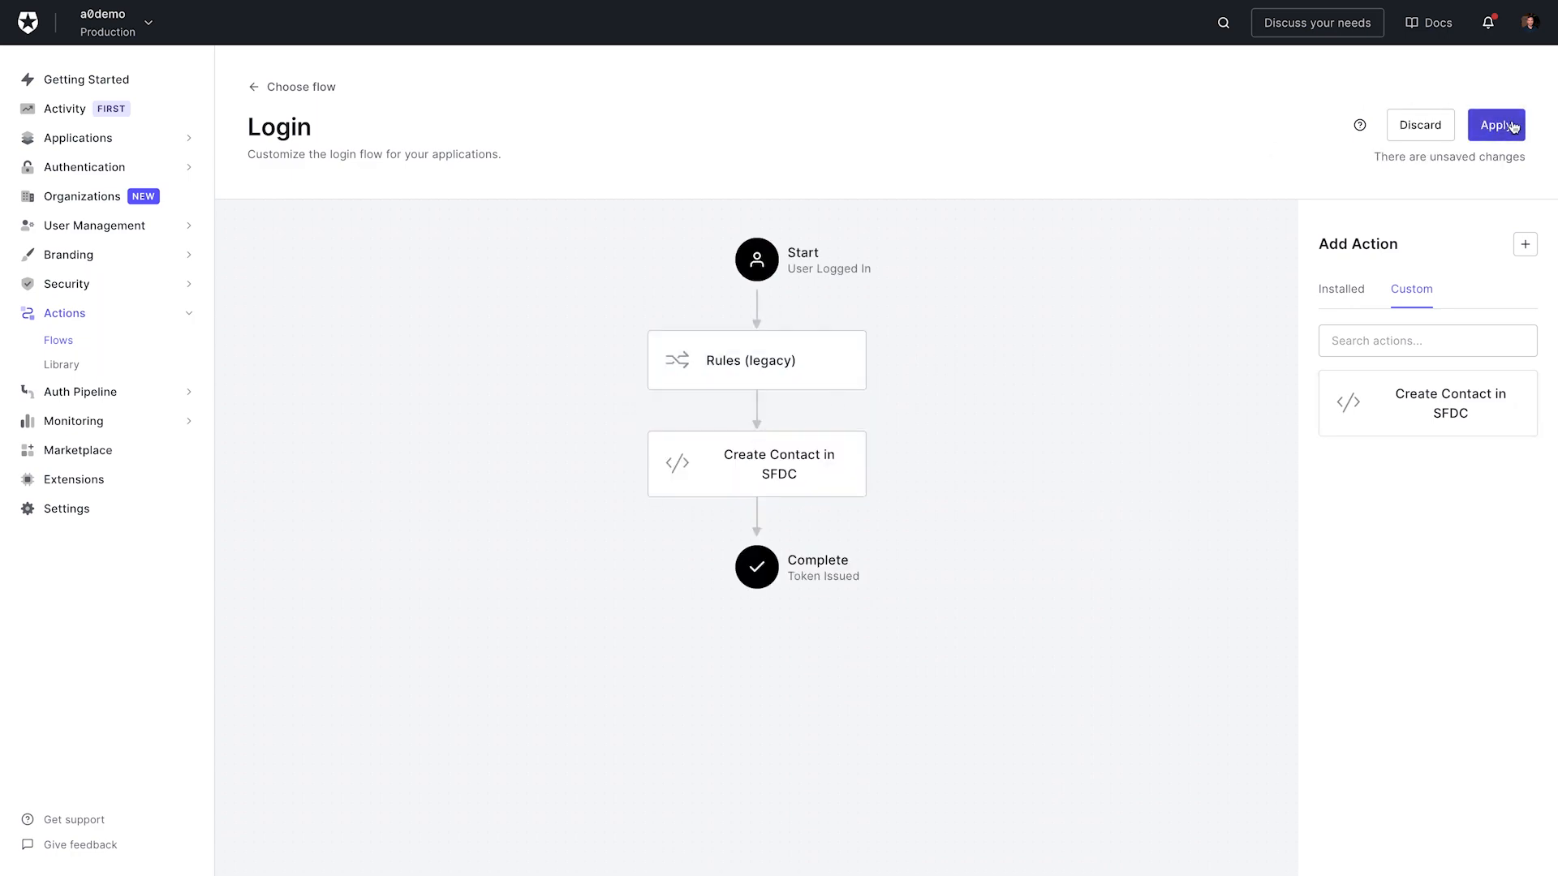
click(1495, 125)
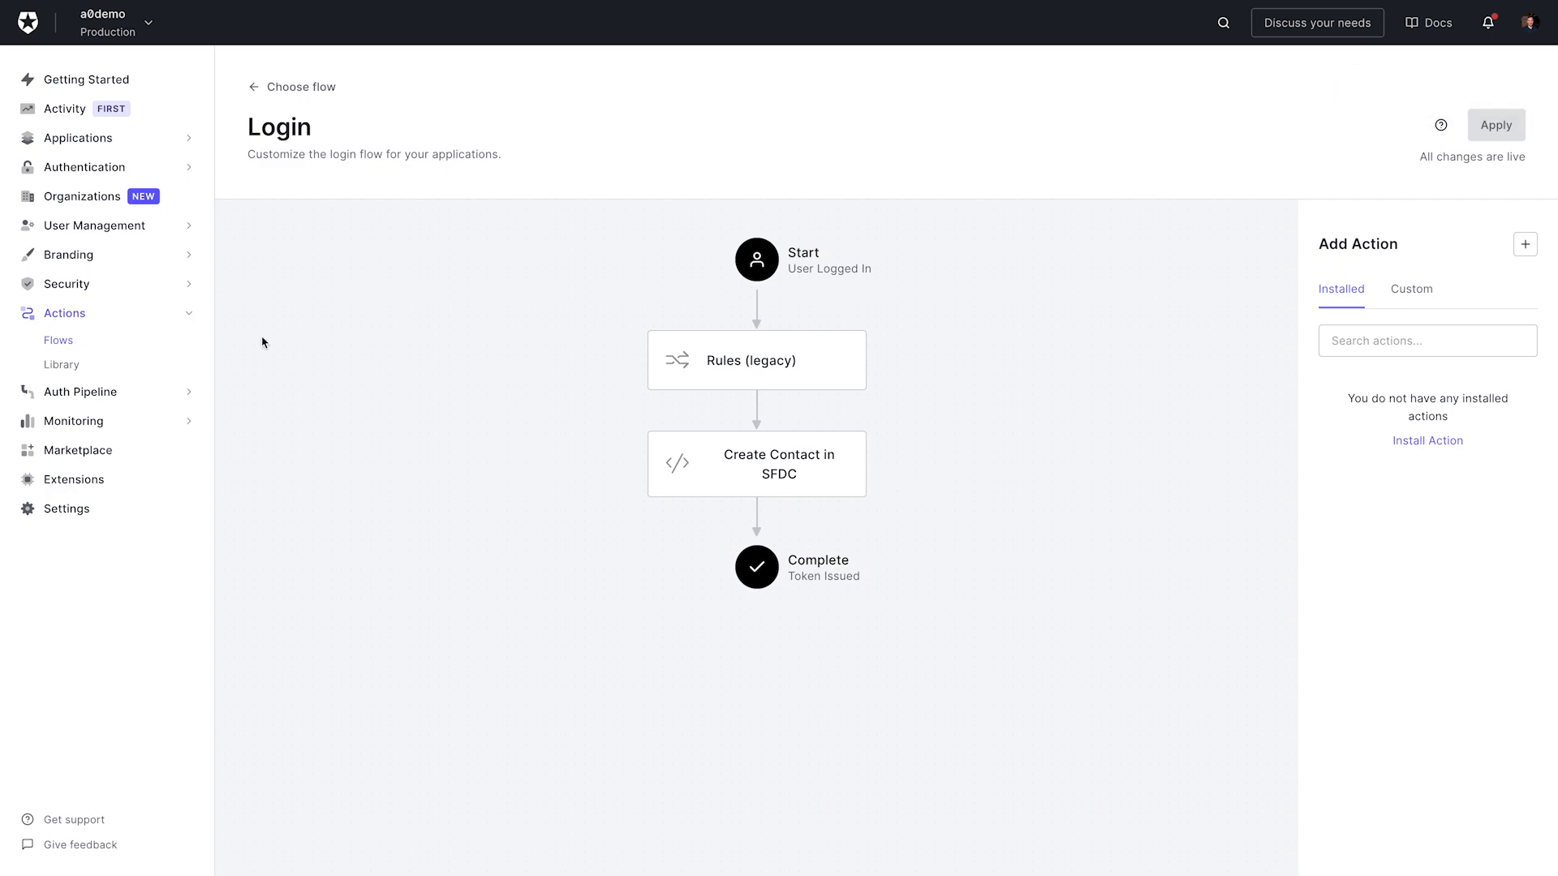
click(65, 313)
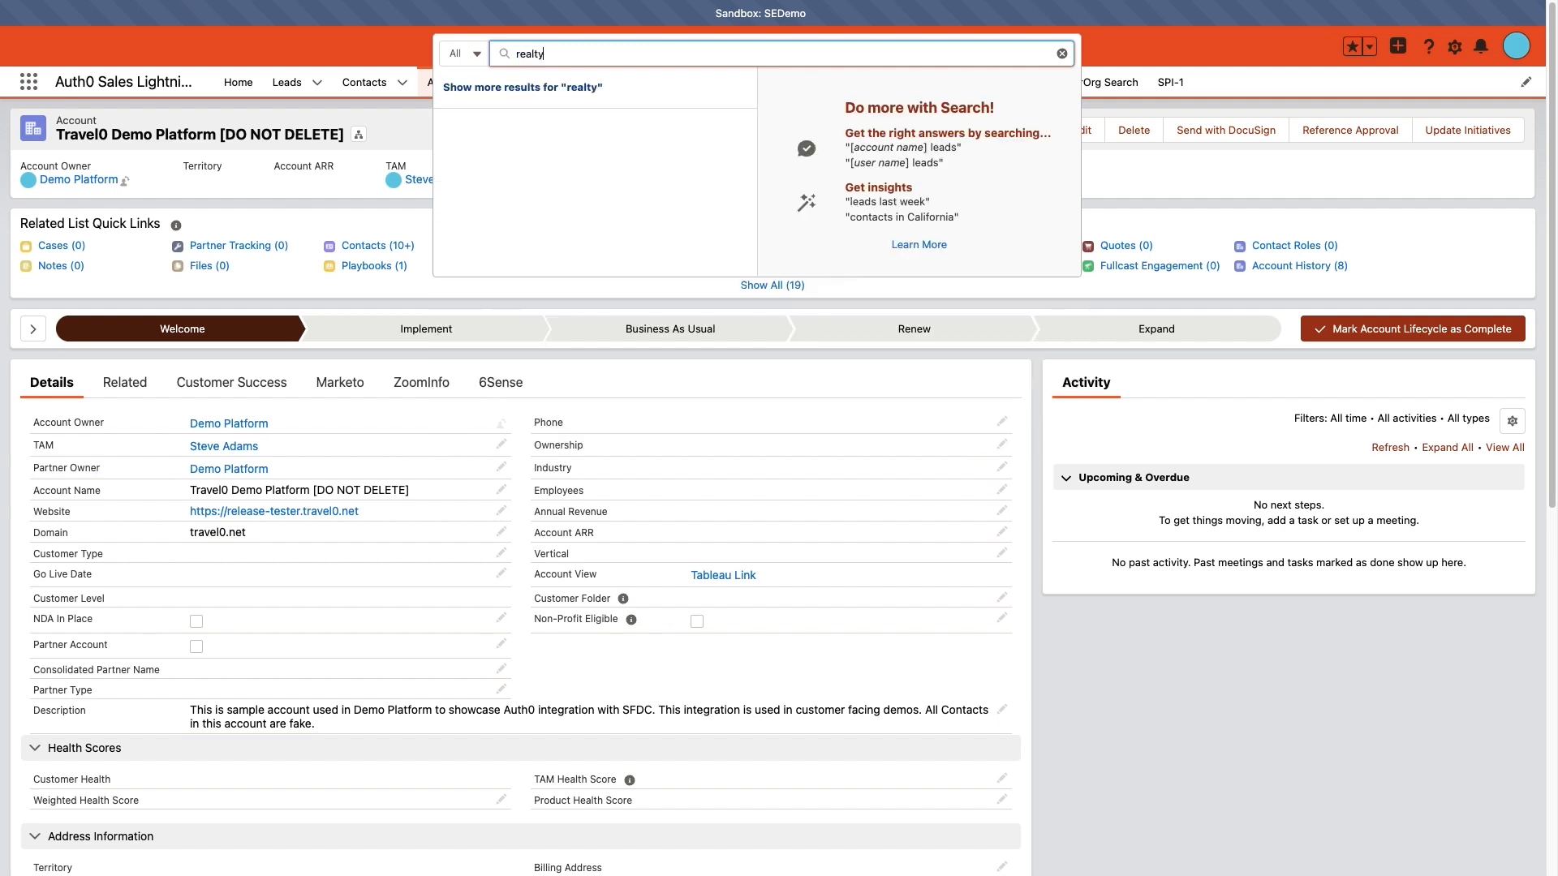
Step: Search Salesforce for realtyfriends, finding no matching records
text(friends)
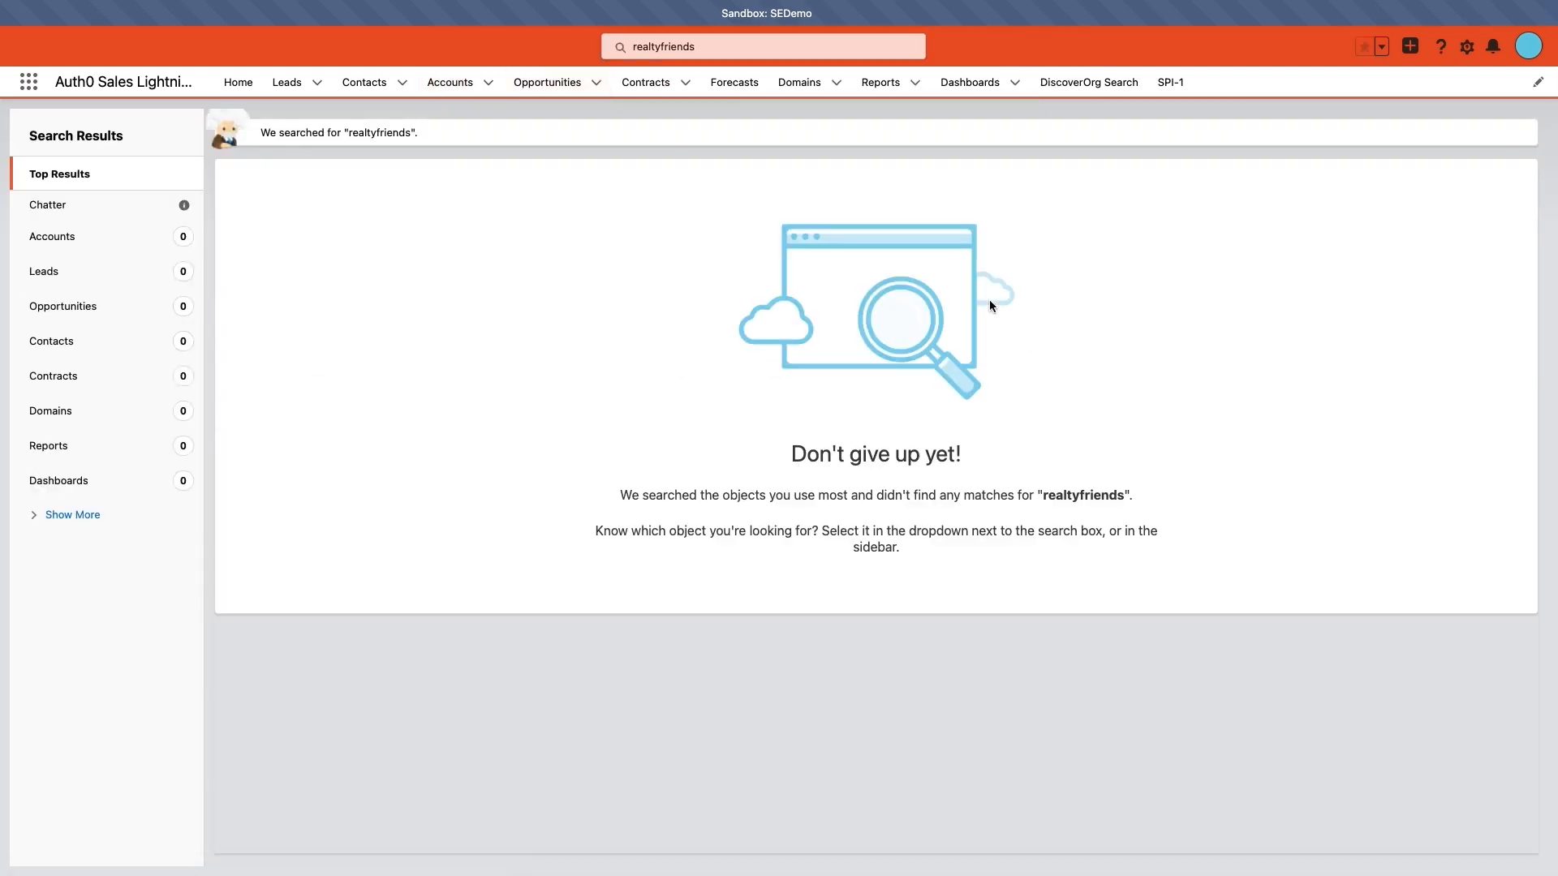
mouse_move(844, 384)
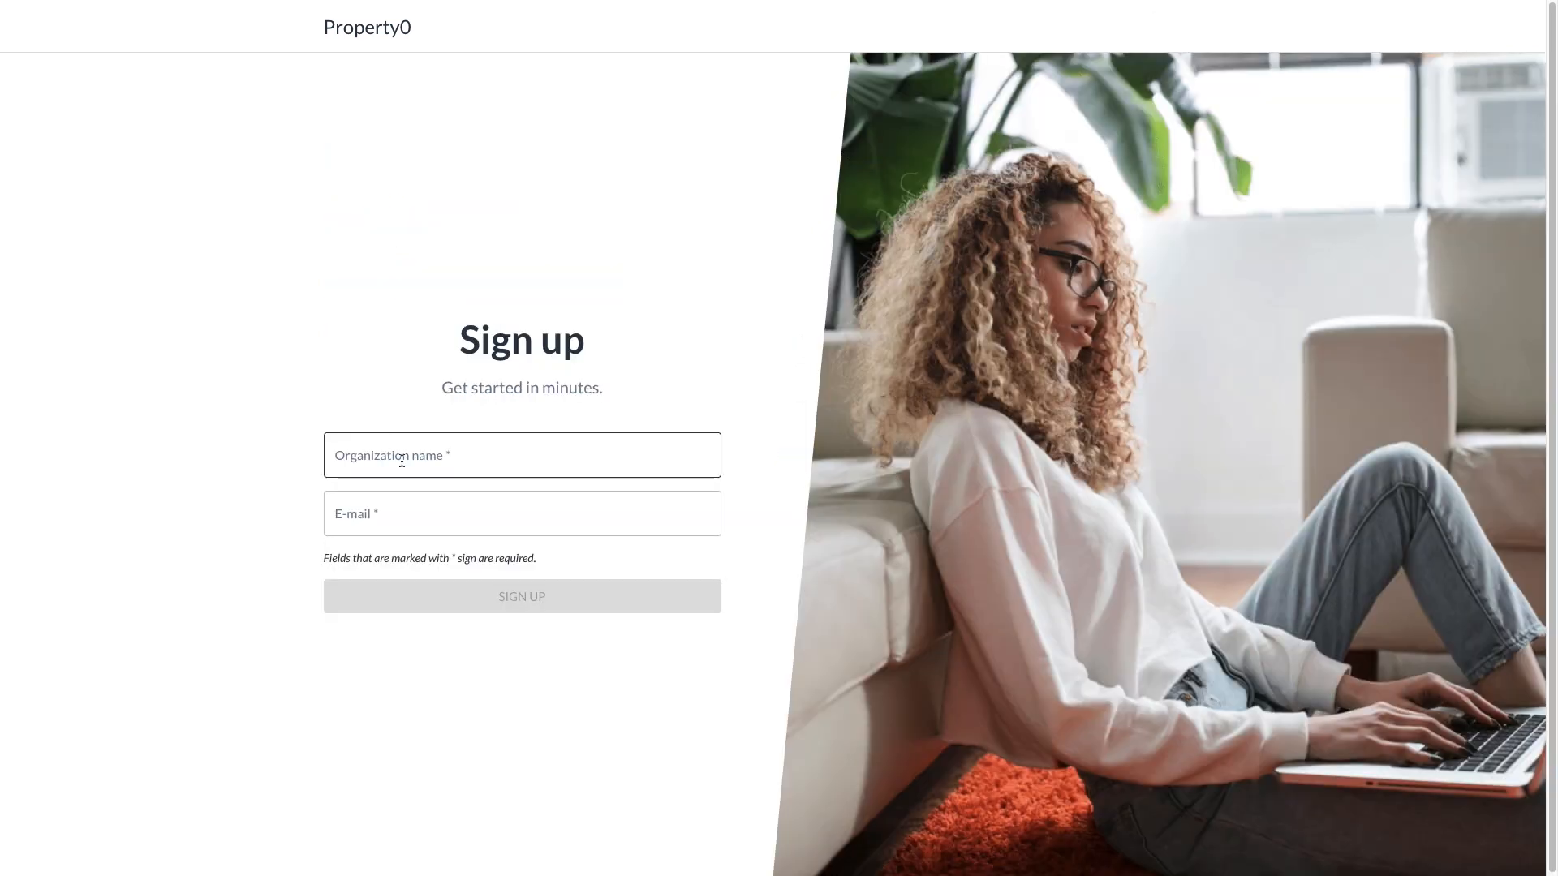
Step: Sign up the realtyfriends organization with its owner's realtyfriends.com email
text(realty)
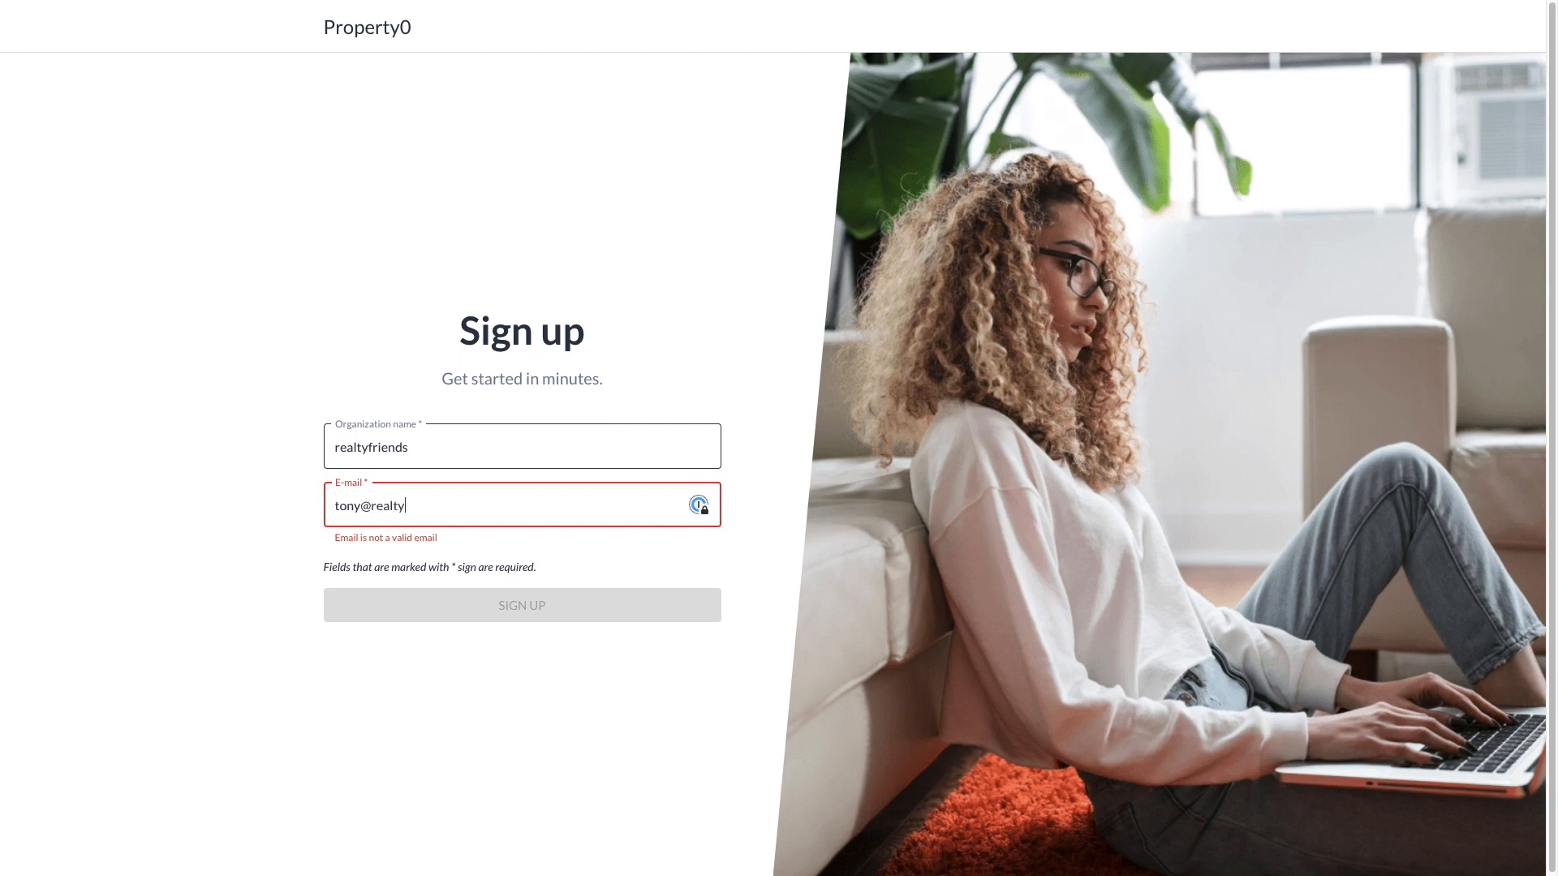
text(friends.com)
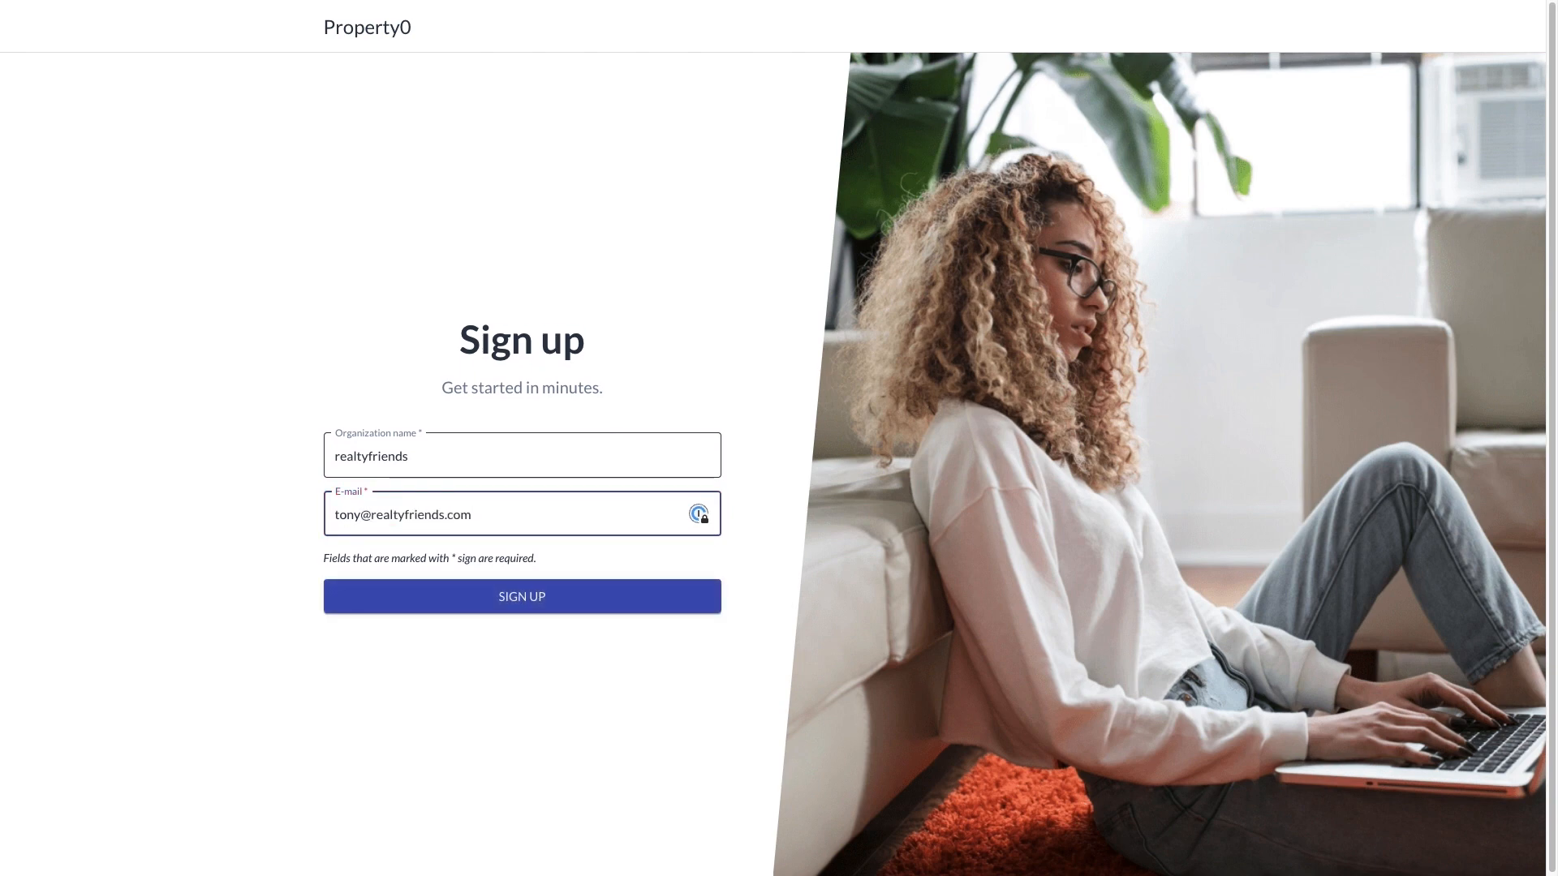
click(521, 595)
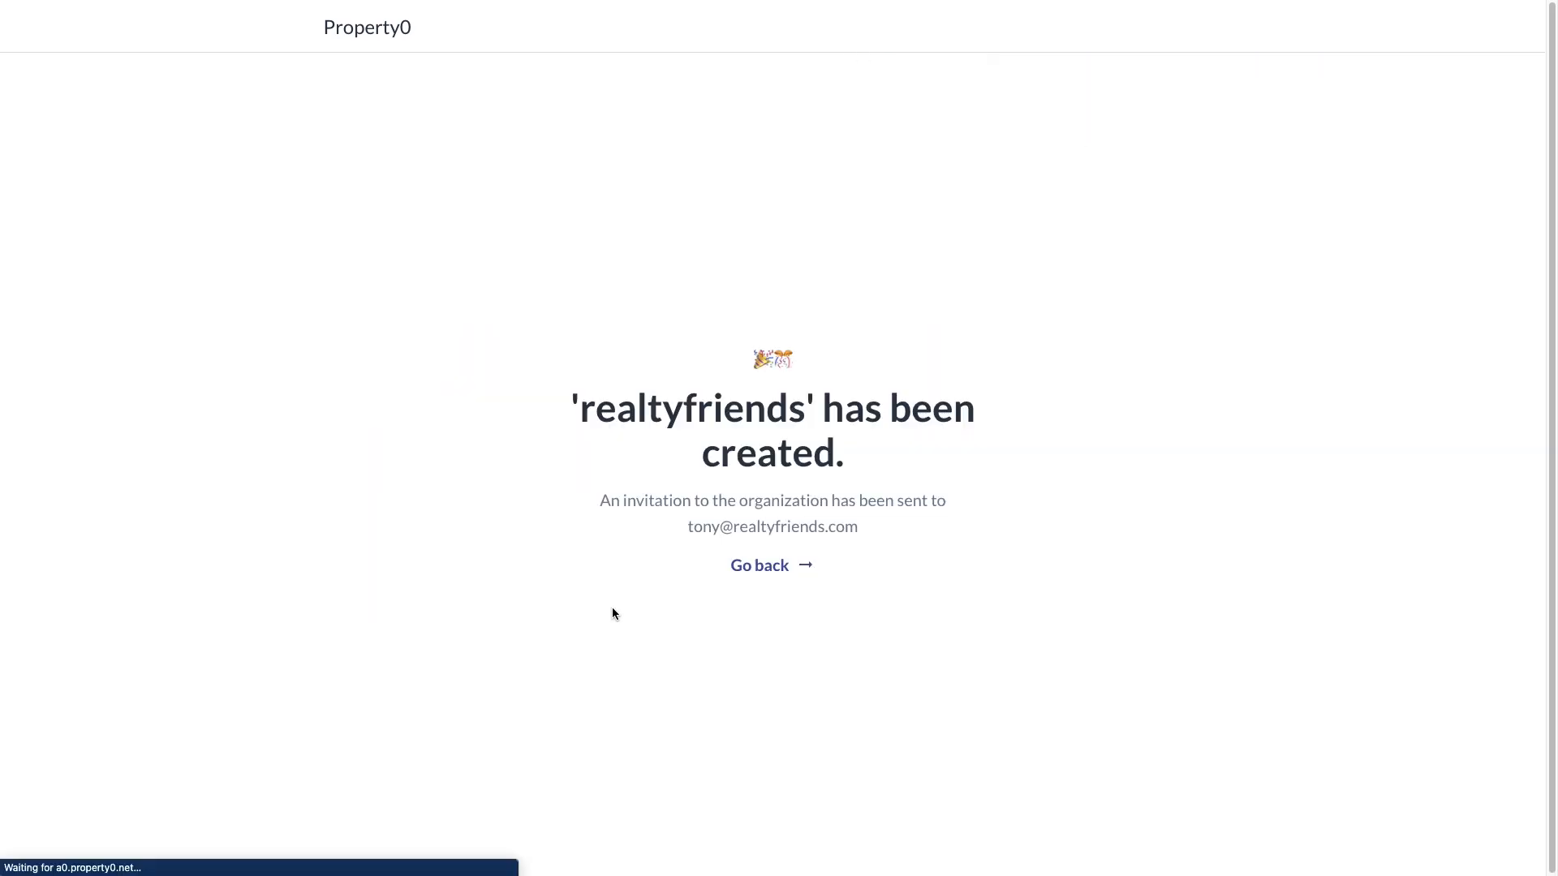
mouse_move(758, 547)
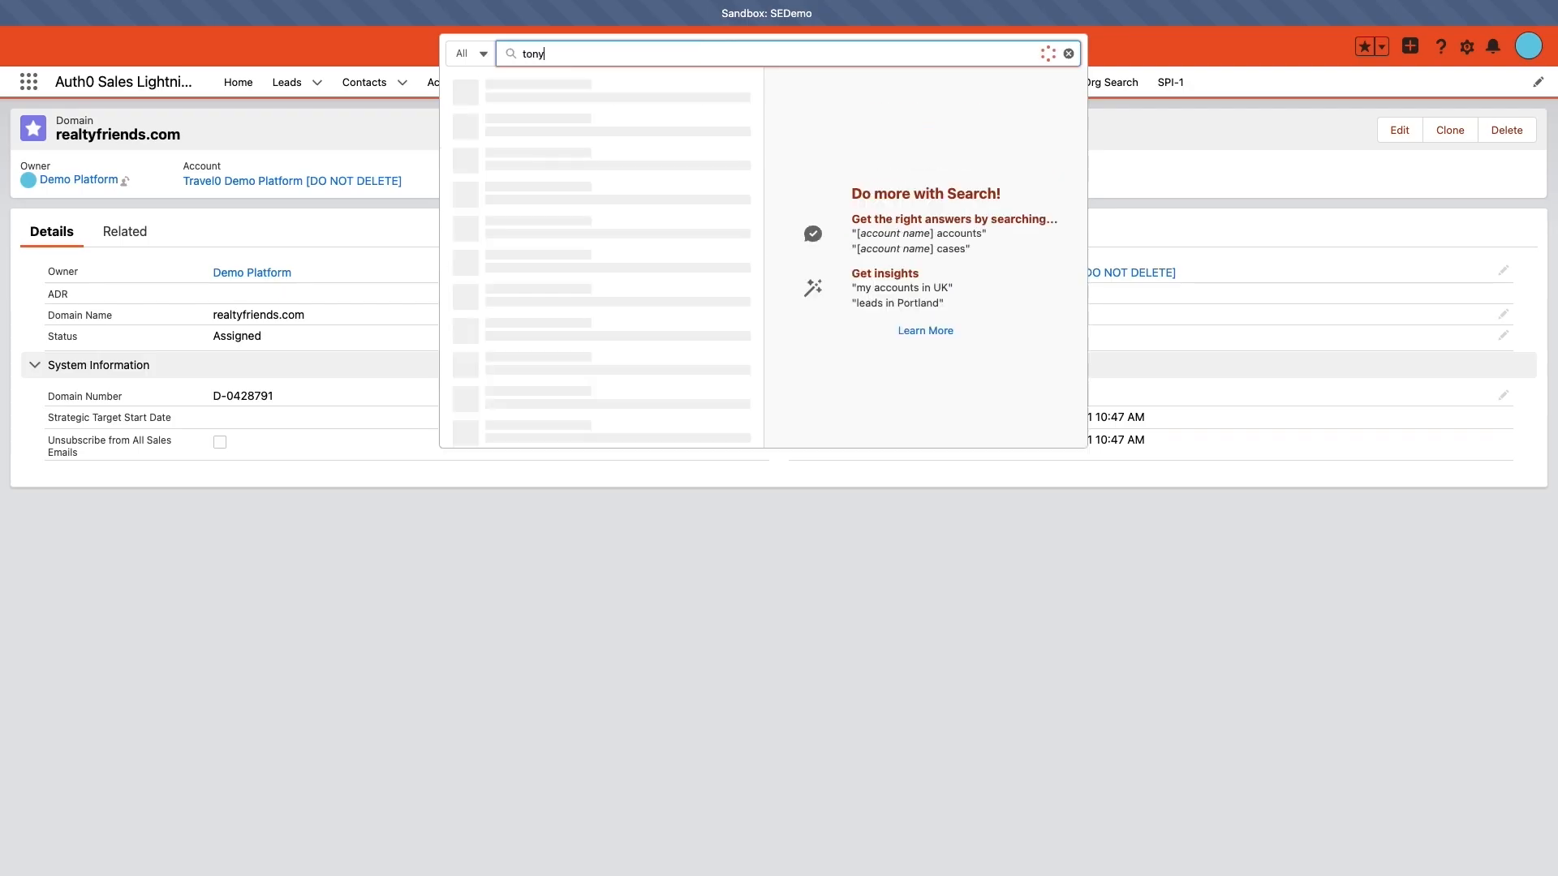
text(@realtyfr)
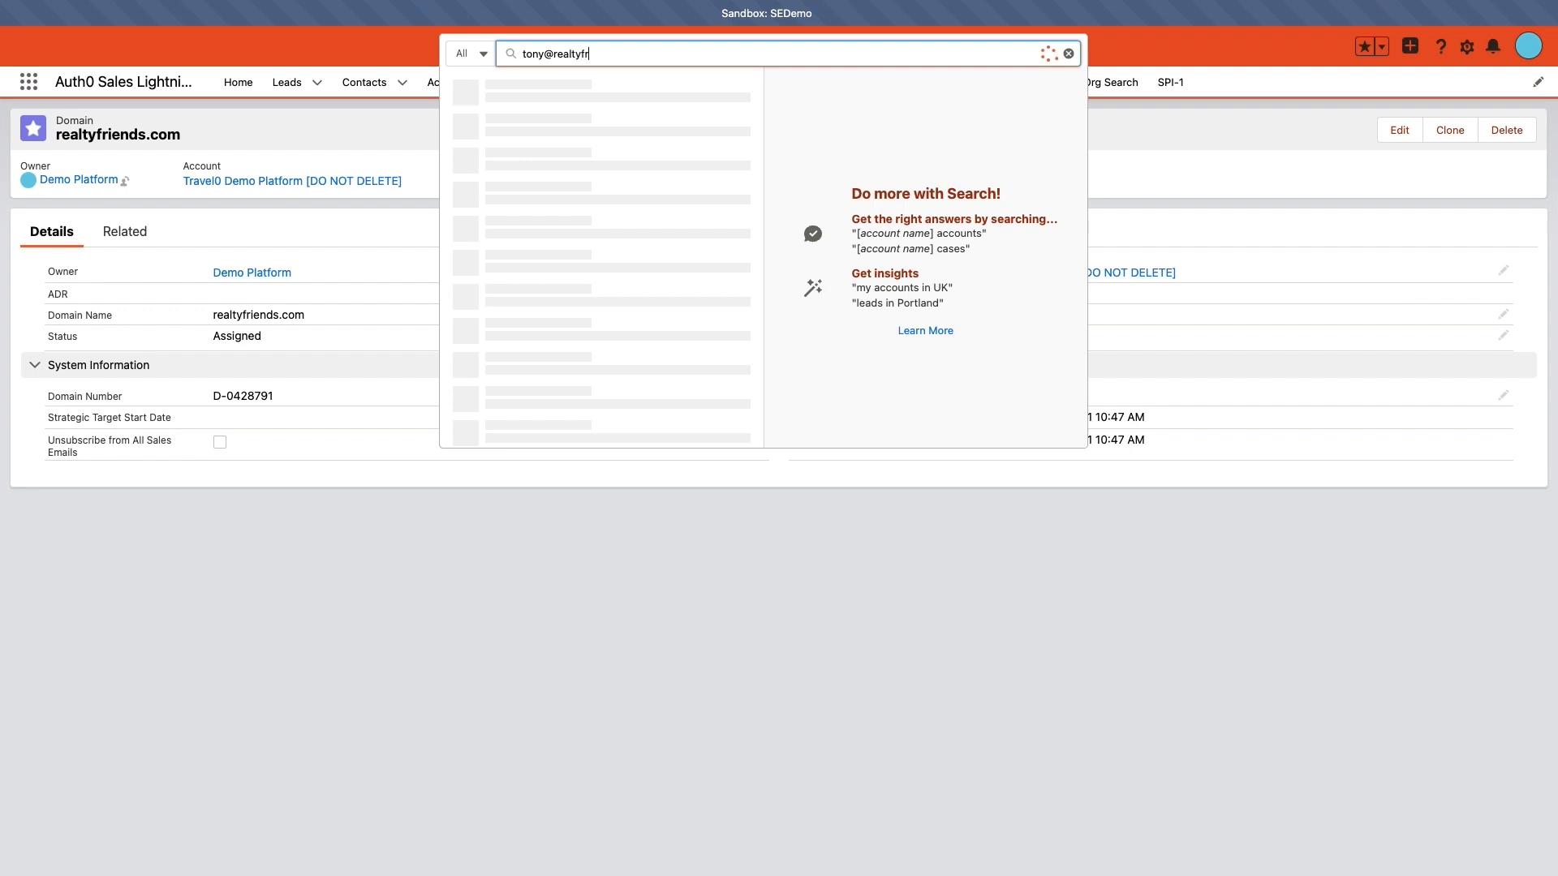
key(Return)
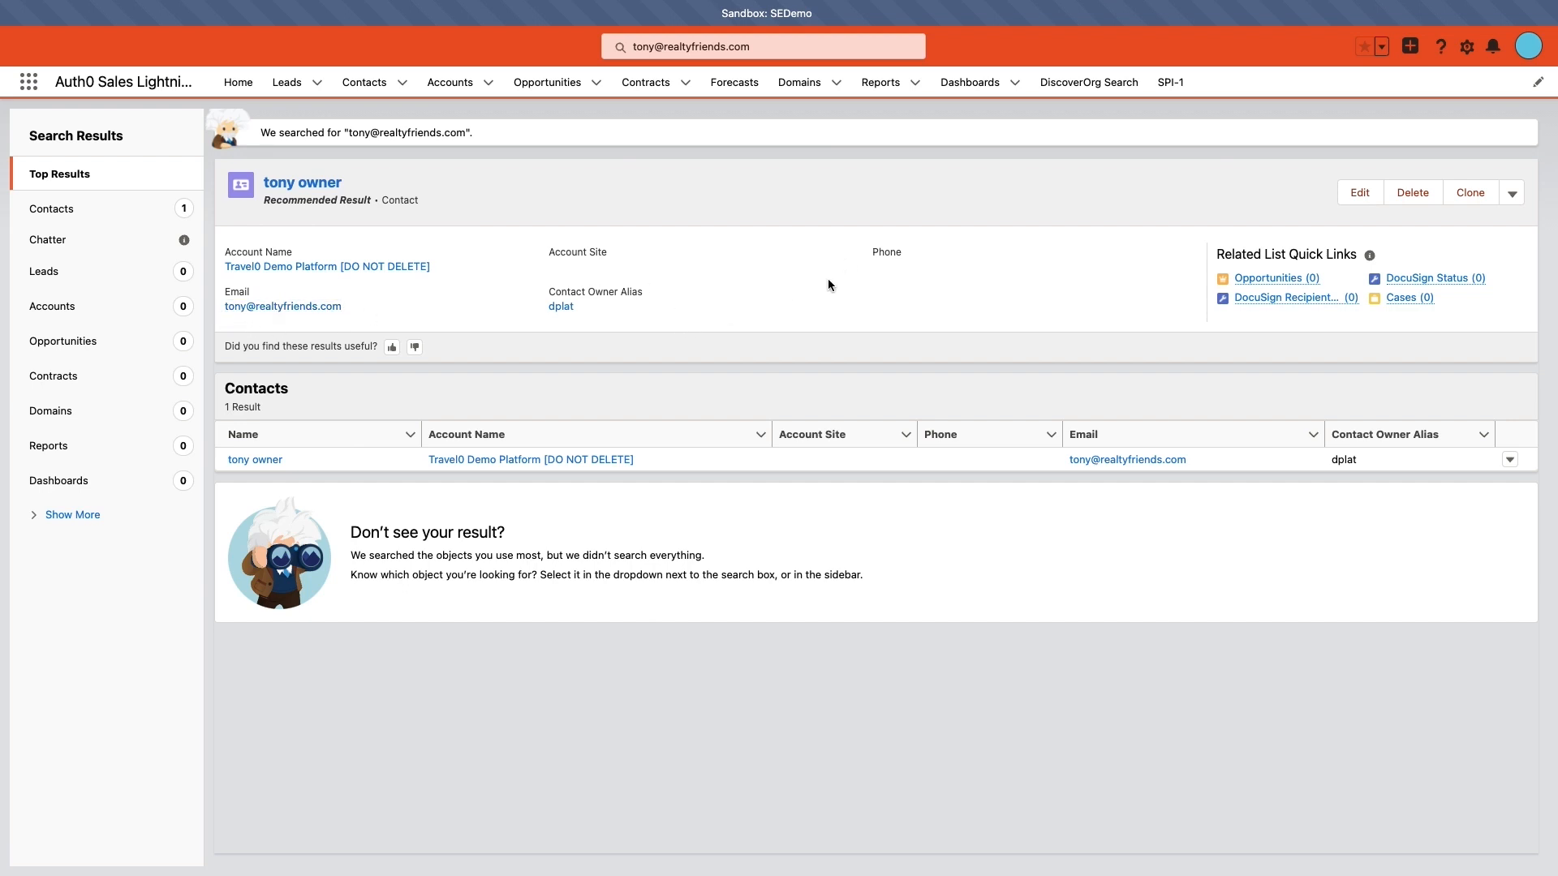
mouse_move(886, 274)
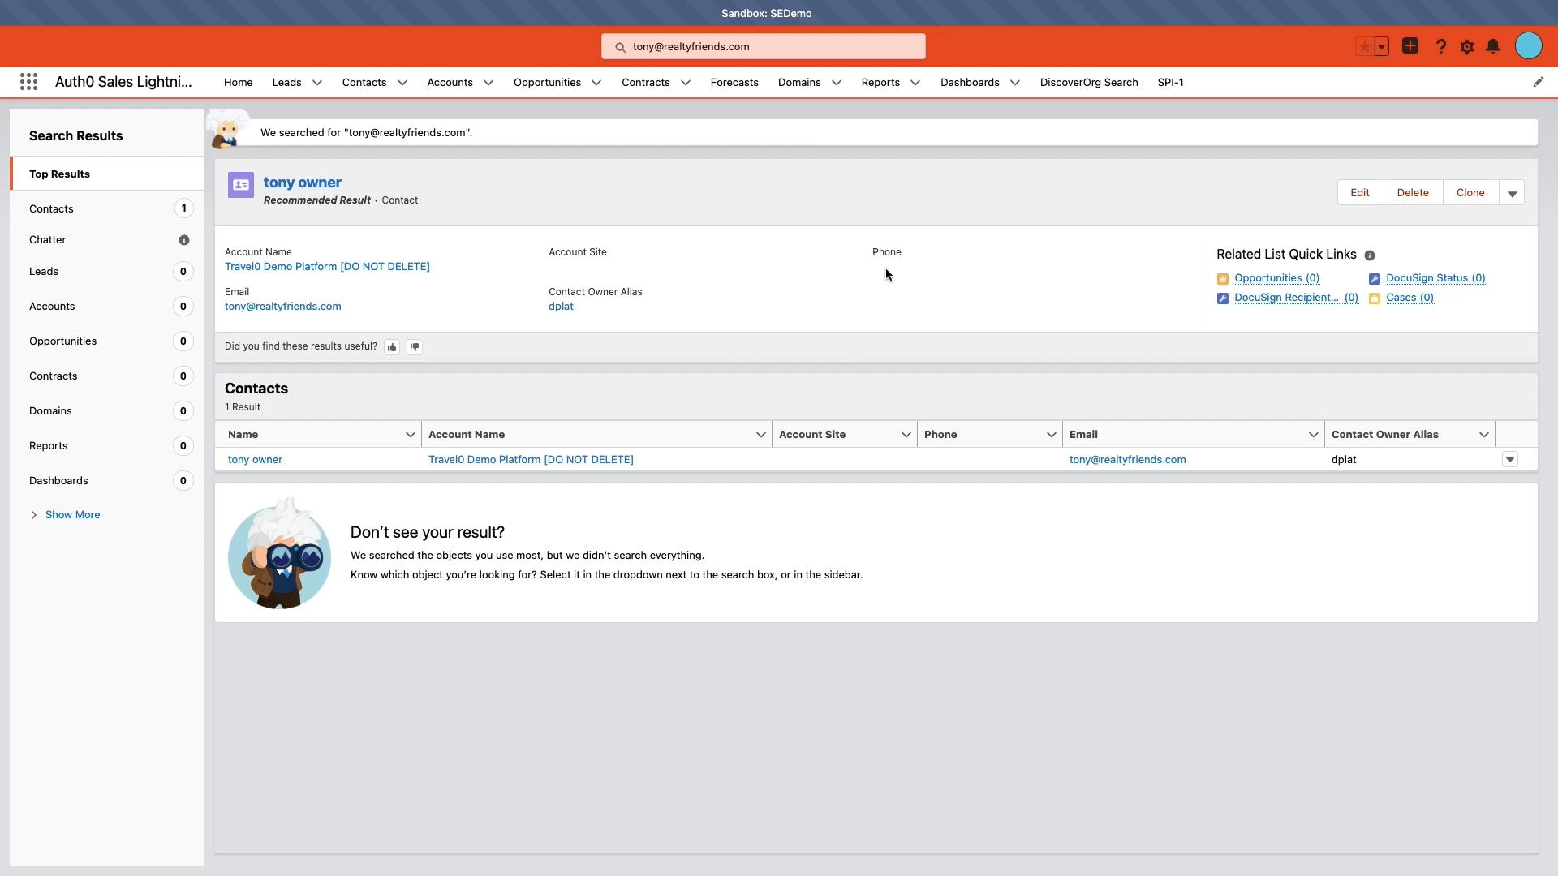